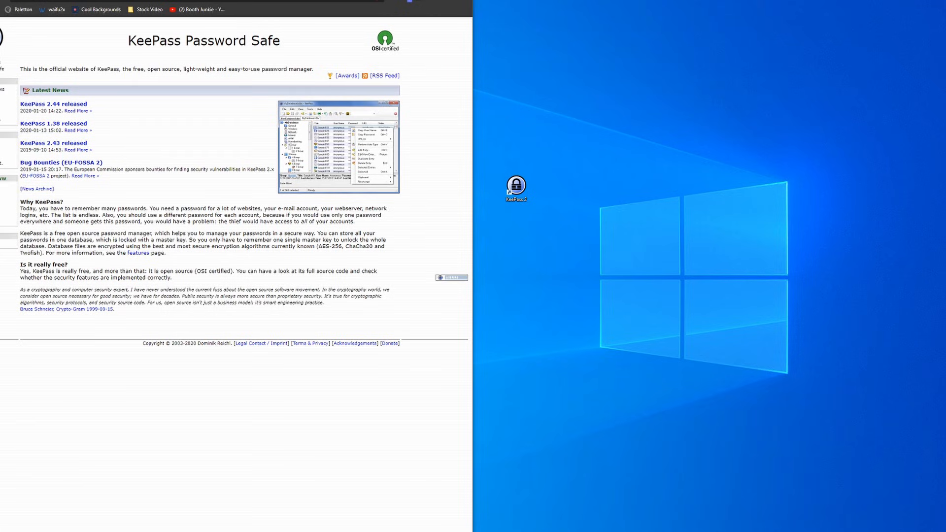
{"action": "mouse_move", "coordinate": [461, 147]}
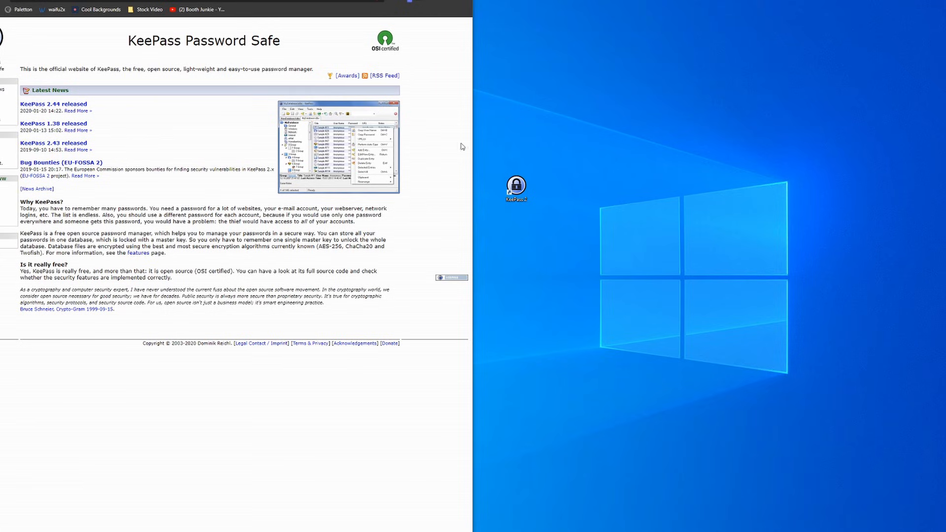
{"action": "mouse_move", "coordinate": [355, 41]}
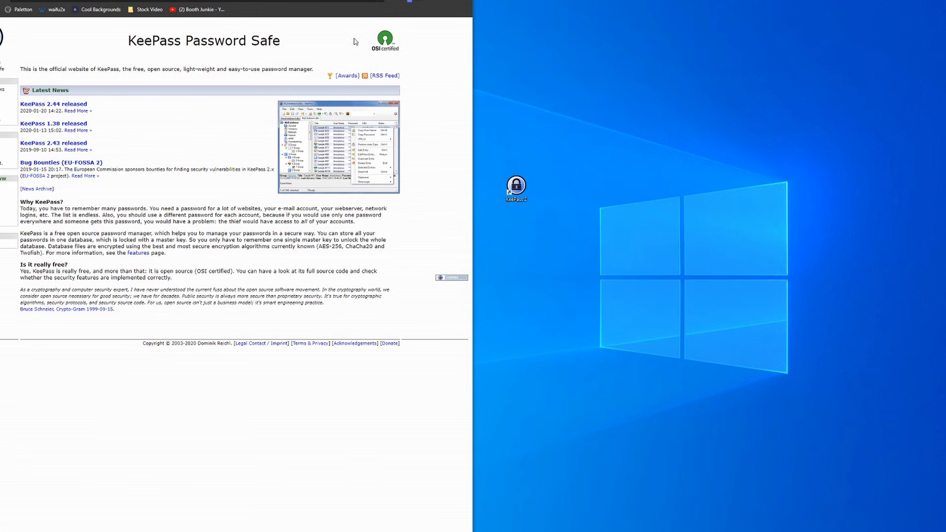
{"action": "mouse_move", "coordinate": [435, 142]}
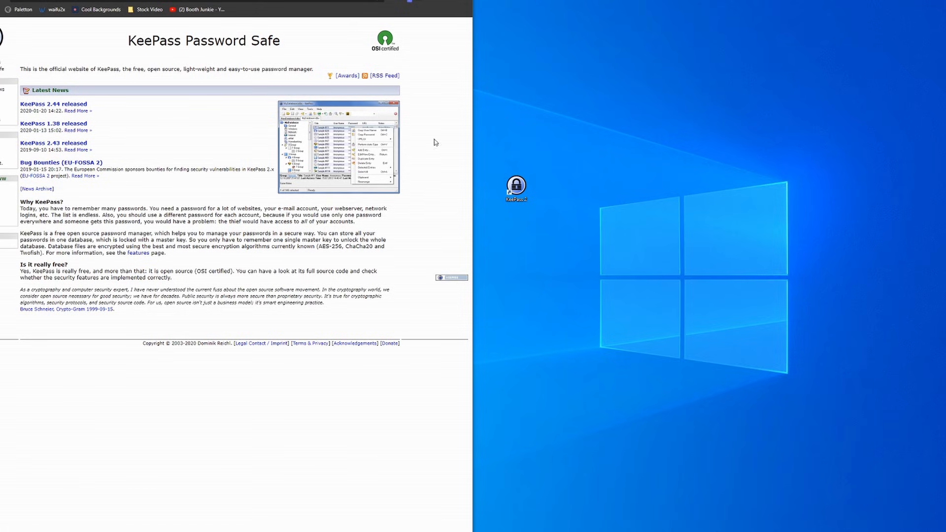
{"action": "mouse_move", "coordinate": [568, 156]}
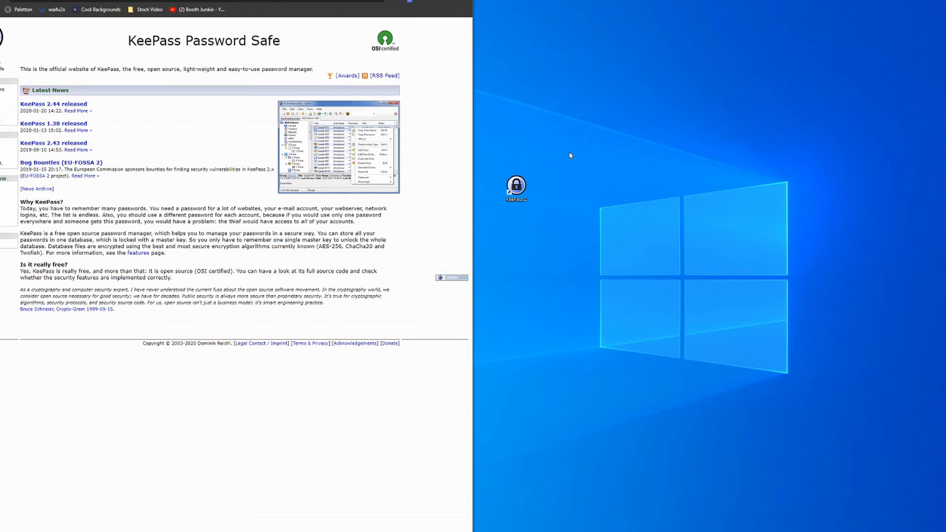
{"action": "mouse_move", "coordinate": [571, 154]}
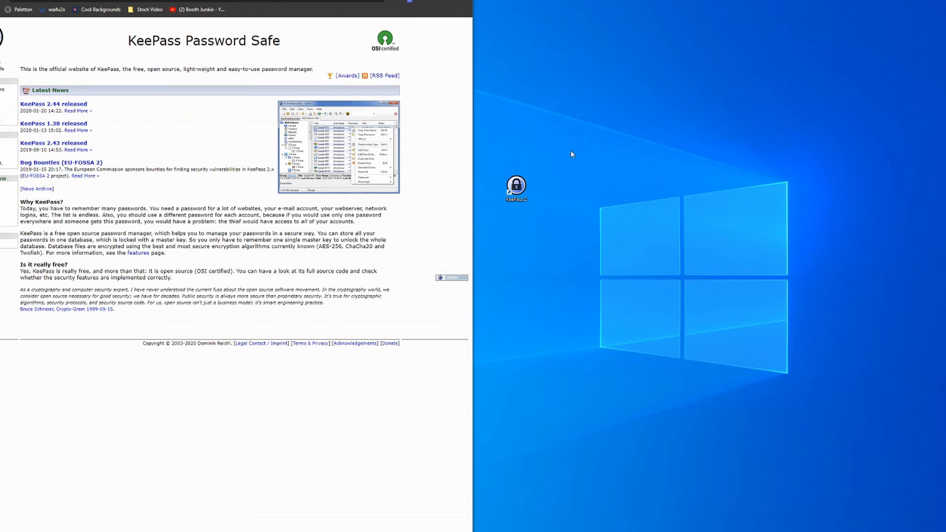
{"action": "mouse_move", "coordinate": [575, 146]}
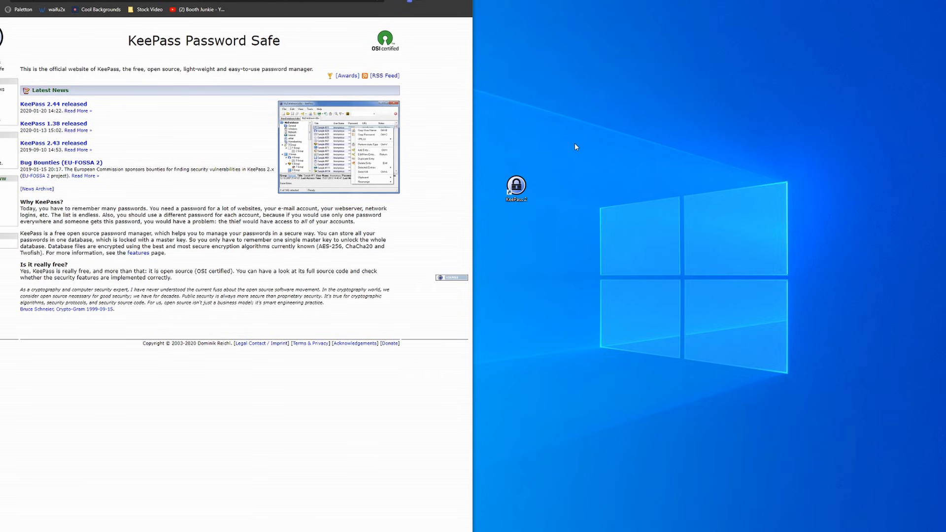
{"action": "mouse_move", "coordinate": [584, 132]}
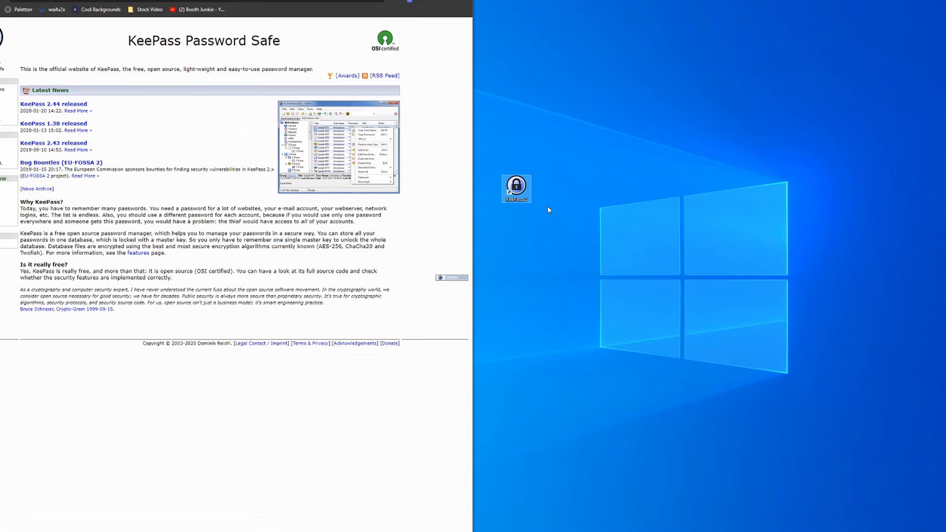
{"action": "mouse_move", "coordinate": [551, 223]}
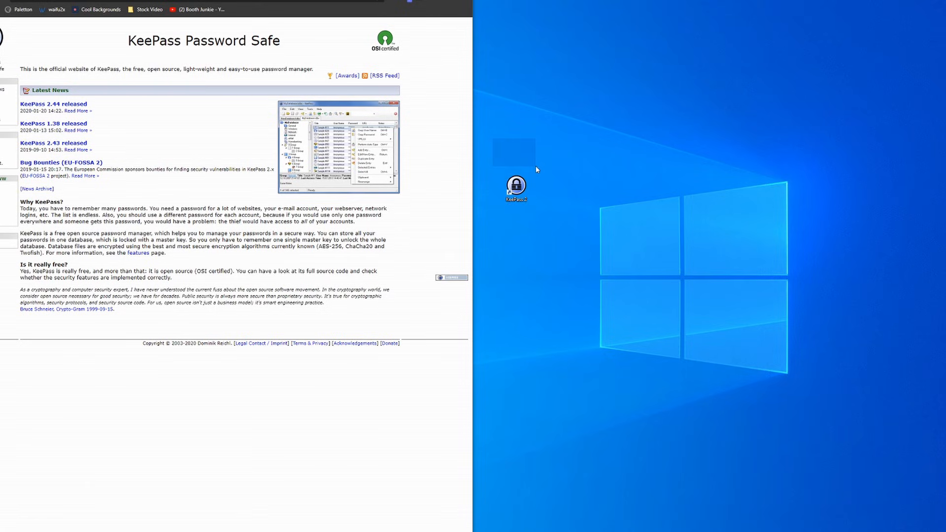
{"action": "mouse_move", "coordinate": [540, 170]}
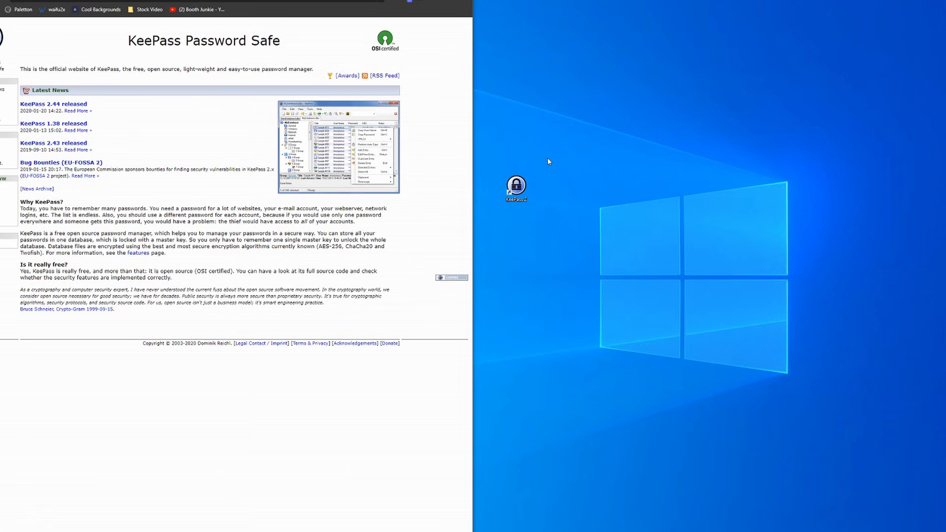
{"action": "mouse_move", "coordinate": [521, 160]}
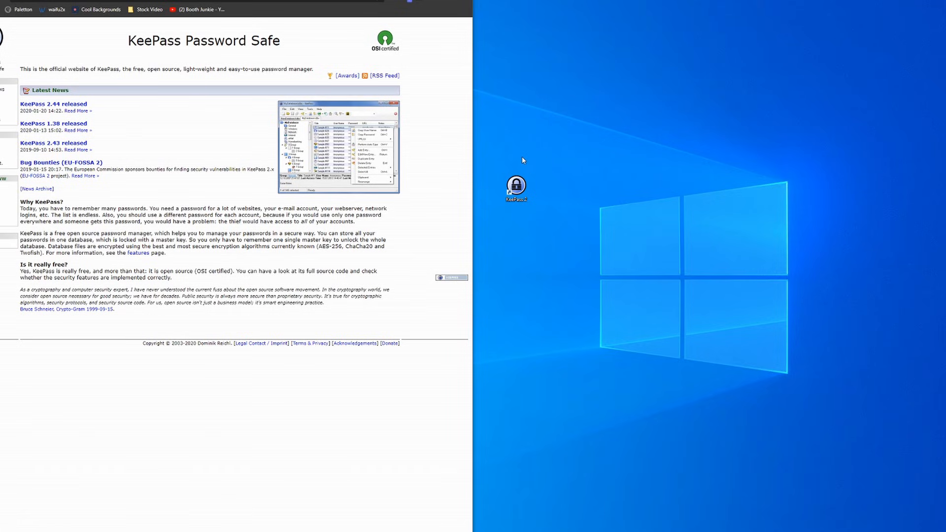
{"action": "mouse_move", "coordinate": [445, 164]}
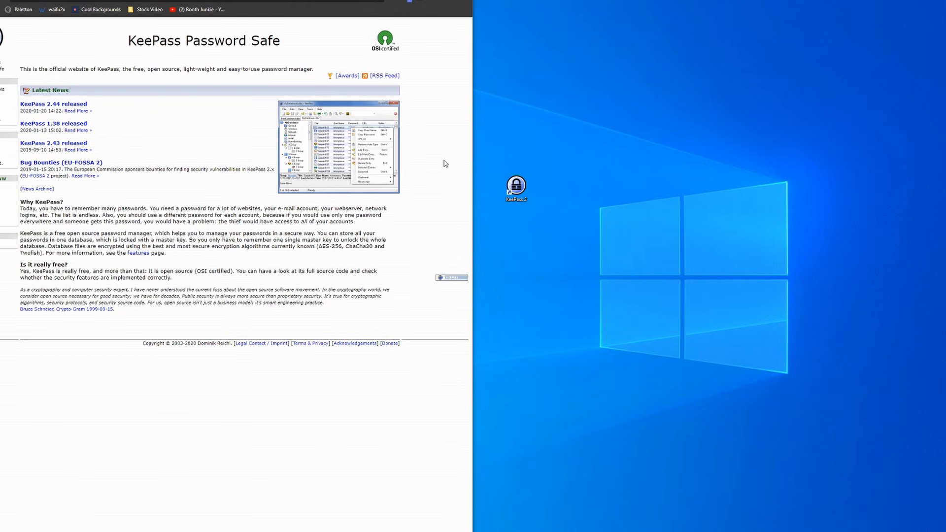
{"action": "mouse_move", "coordinate": [442, 158]}
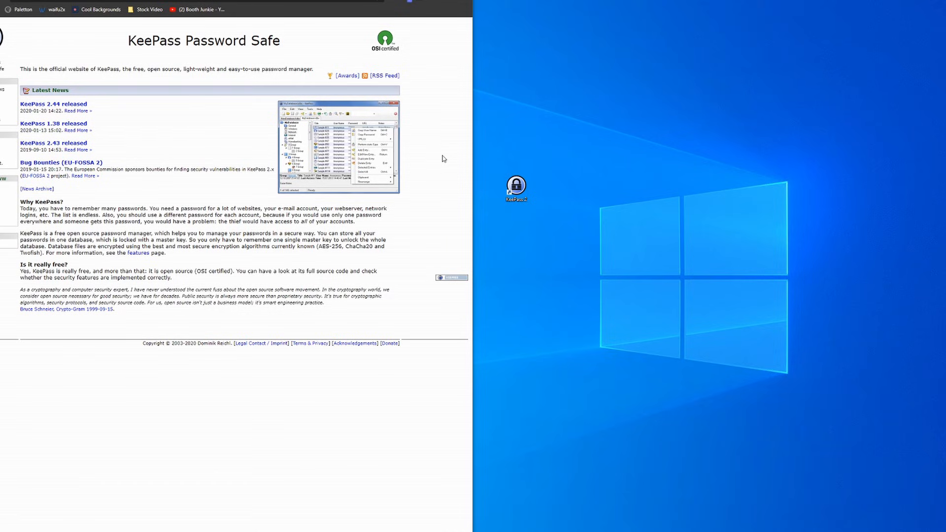
{"action": "mouse_move", "coordinate": [575, 164]}
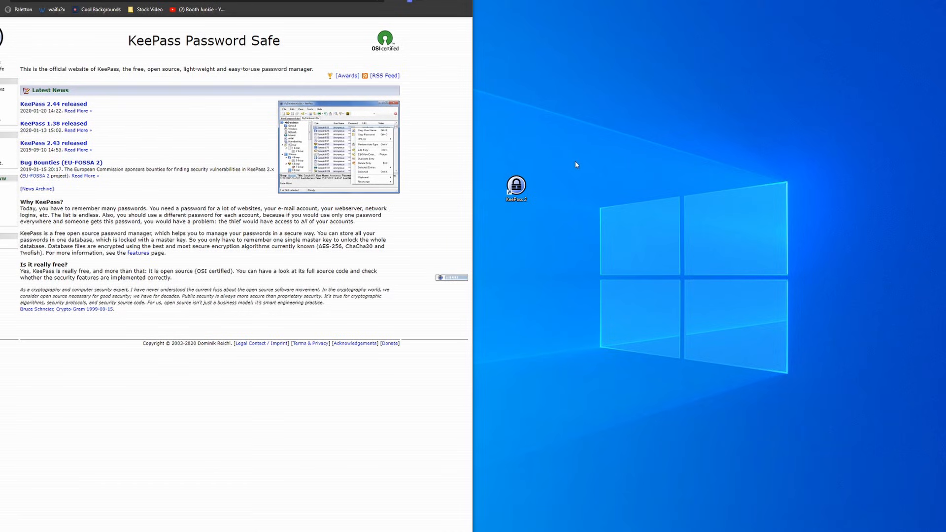
{"action": "mouse_move", "coordinate": [522, 158]}
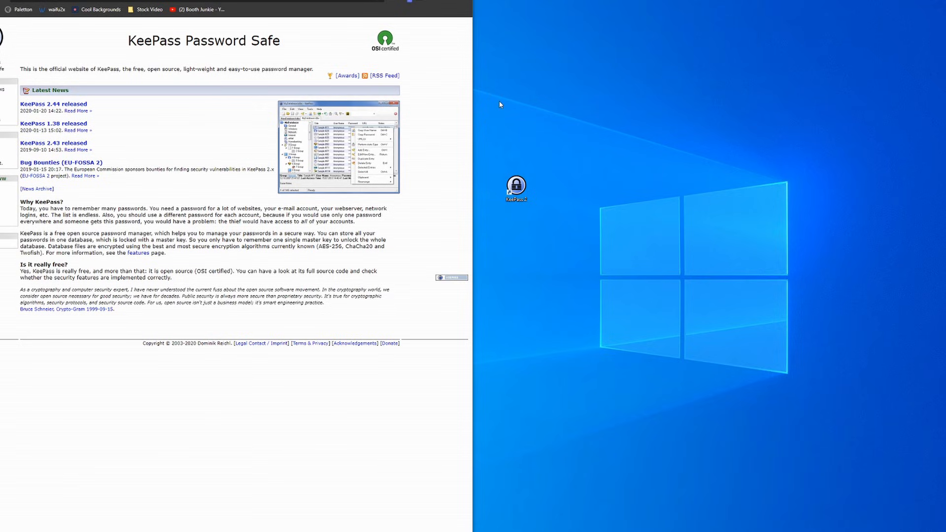
{"action": "mouse_move", "coordinate": [514, 115]}
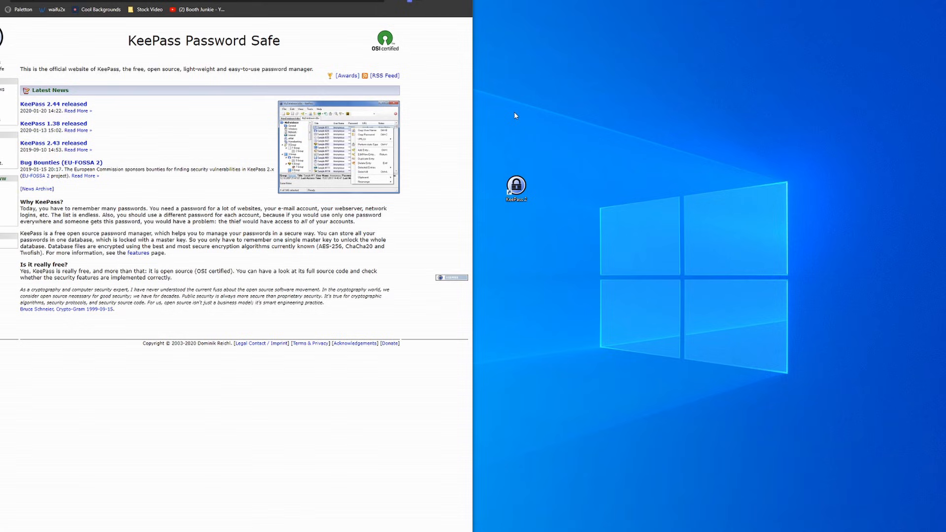
{"action": "mouse_move", "coordinate": [519, 111]}
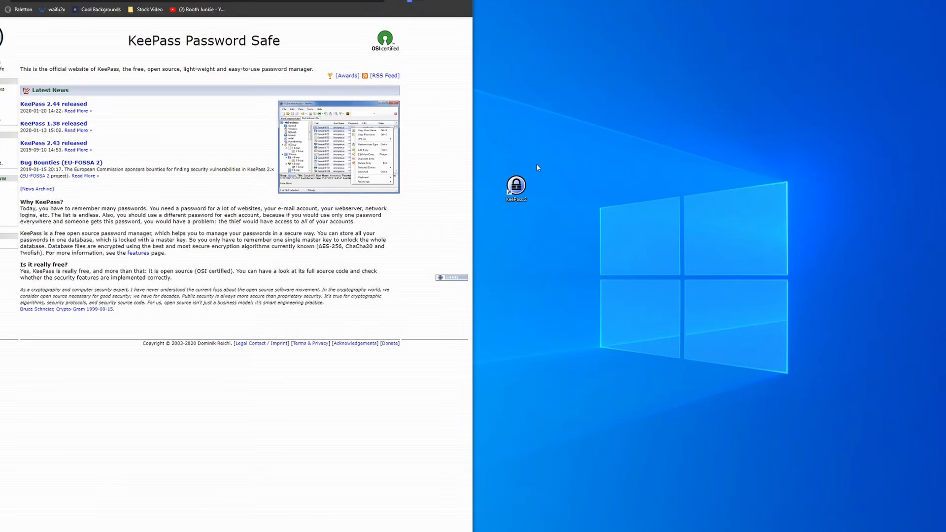
{"action": "mouse_move", "coordinate": [533, 169]}
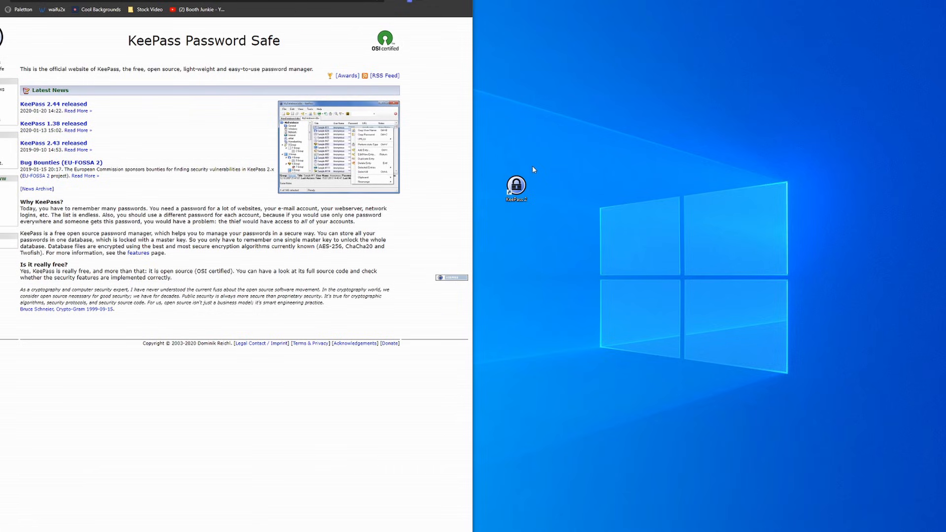
- Browse the KeePass Downloads page, scrolling through its installers, portable packages and contributed ports
{"action": "left_click_drag", "start_coordinate": [493, 129], "coordinate": [533, 169]}
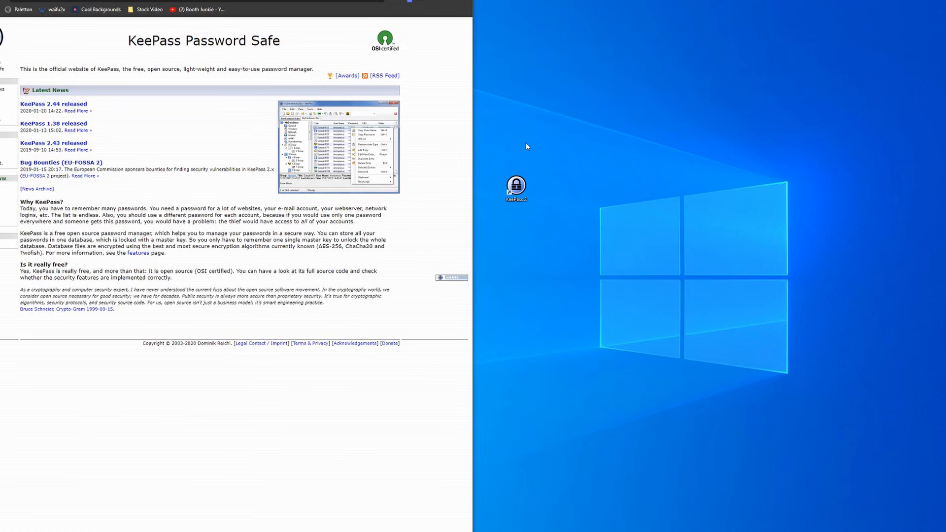
{"action": "mouse_move", "coordinate": [529, 145]}
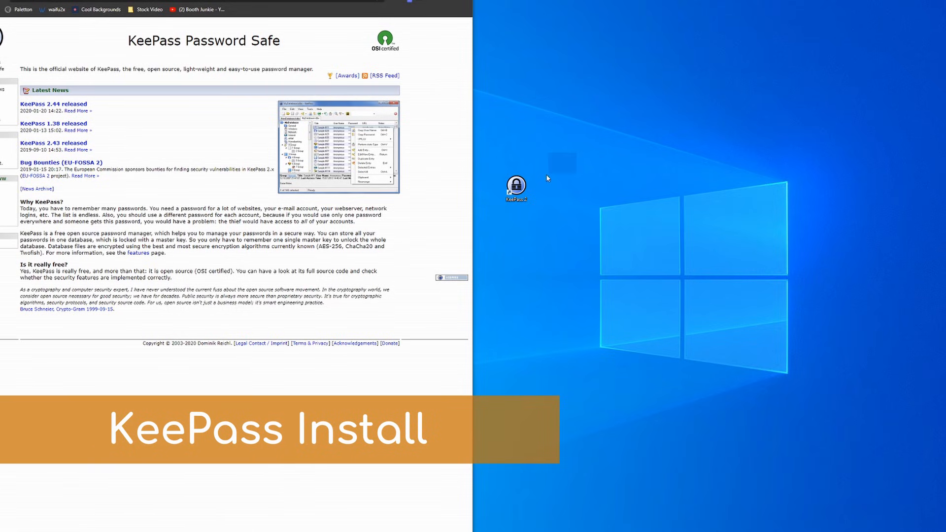
{"action": "mouse_move", "coordinate": [520, 143]}
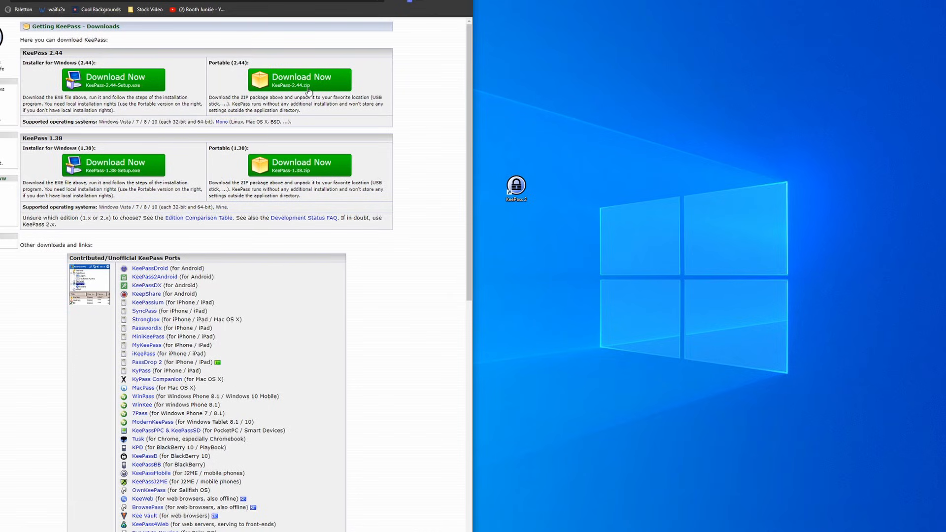
{"action": "mouse_move", "coordinate": [228, 92]}
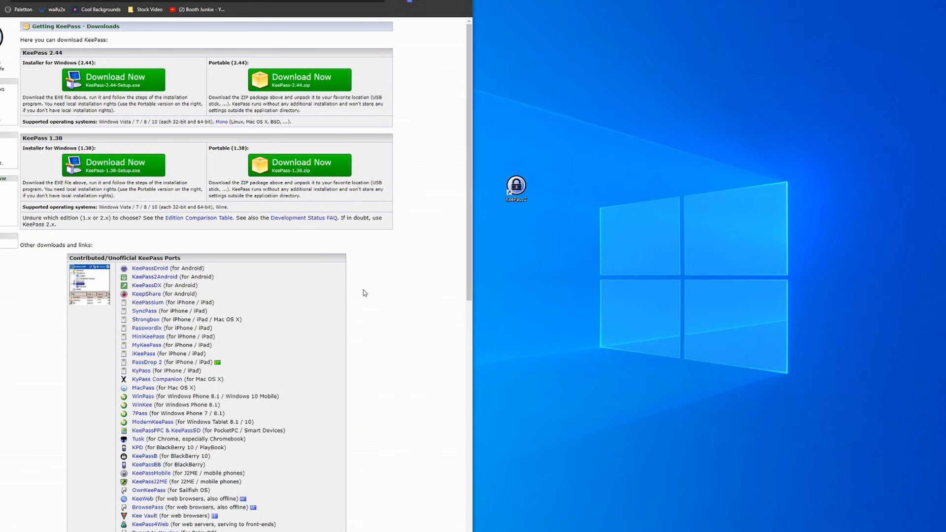
{"action": "scroll", "scroll_direction": "down", "scroll_amount": 3}
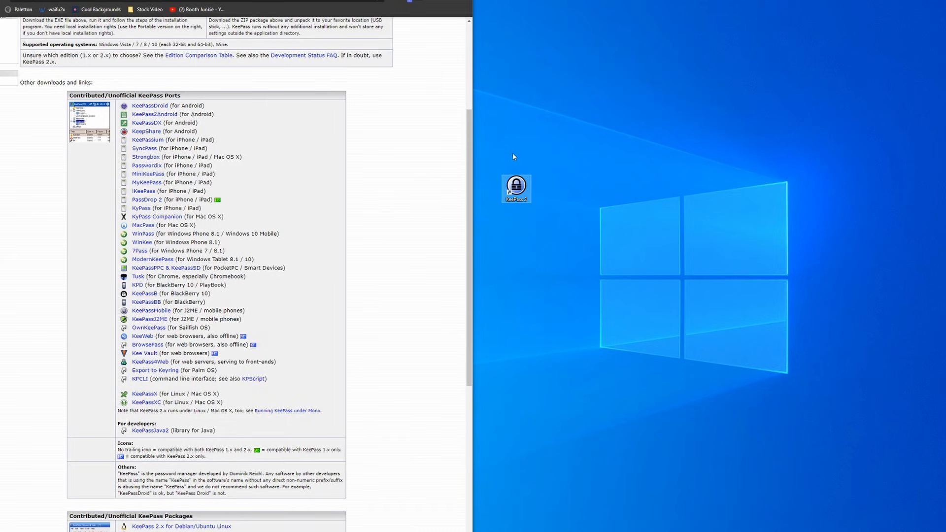
{"action": "left_click", "coordinate": [516, 184]}
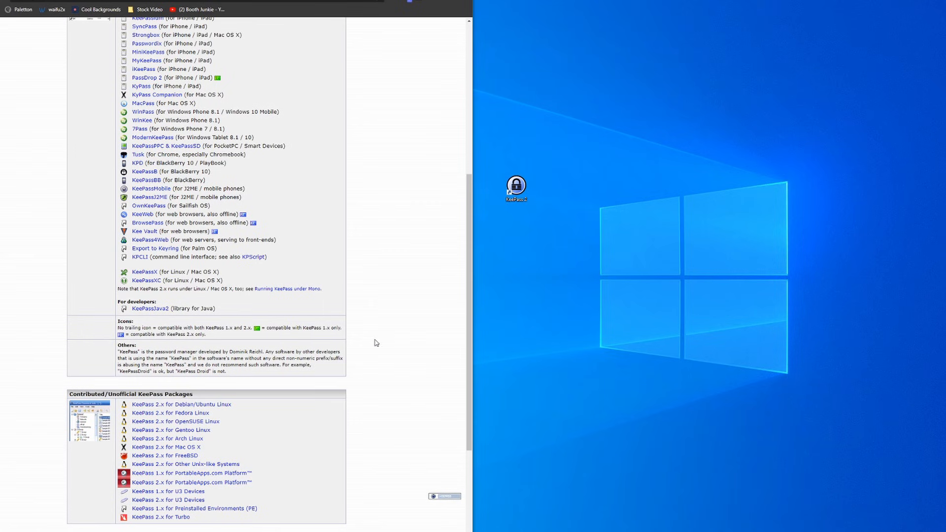
{"action": "scroll", "scroll_direction": "down", "scroll_amount": 3}
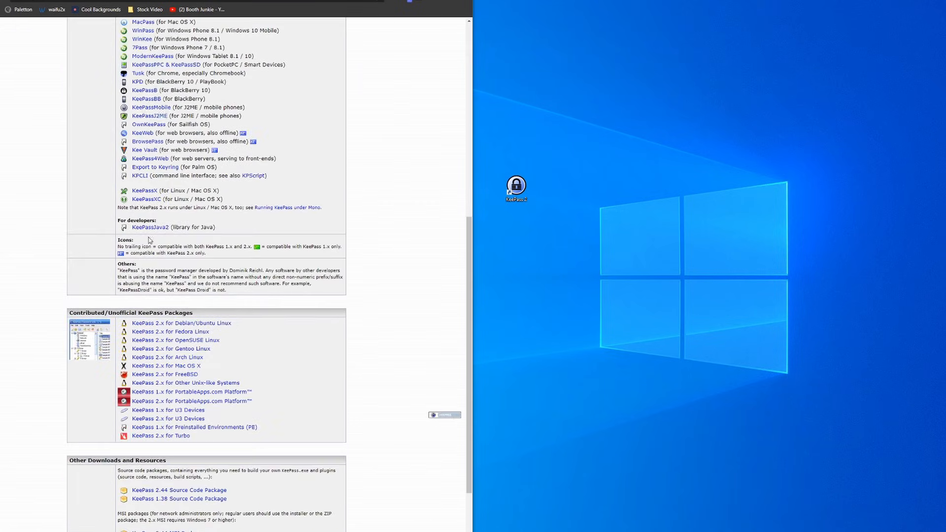
{"action": "scroll", "scroll_direction": "down", "scroll_amount": 3}
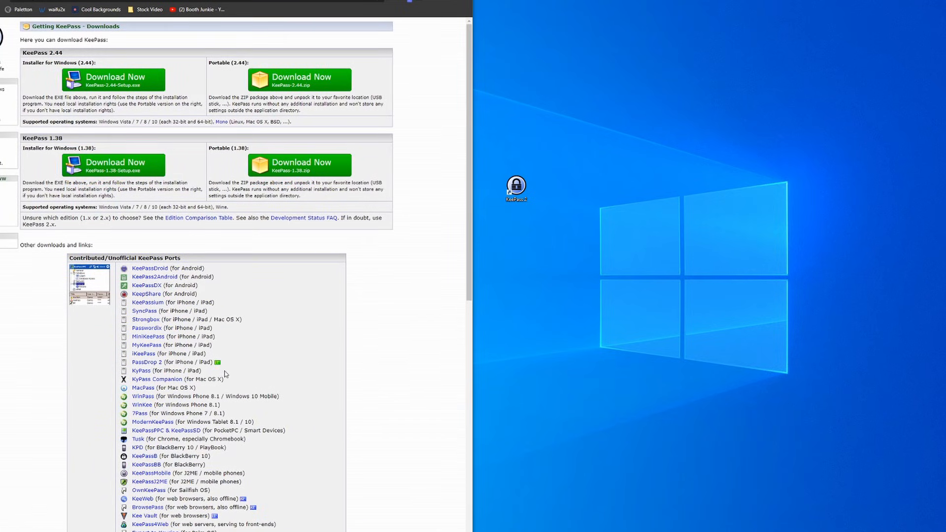
{"action": "scroll", "scroll_direction": "down", "scroll_amount": 3}
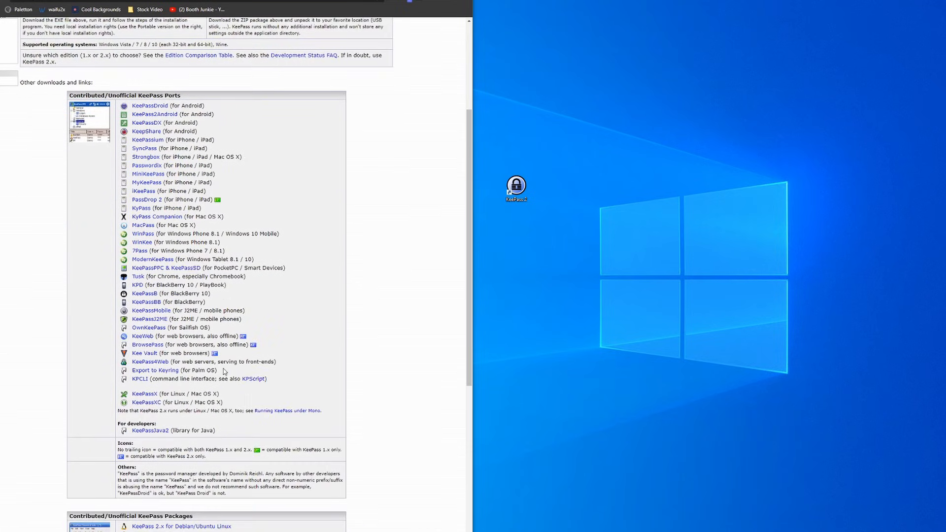
{"action": "scroll", "scroll_direction": "up", "scroll_amount": 3}
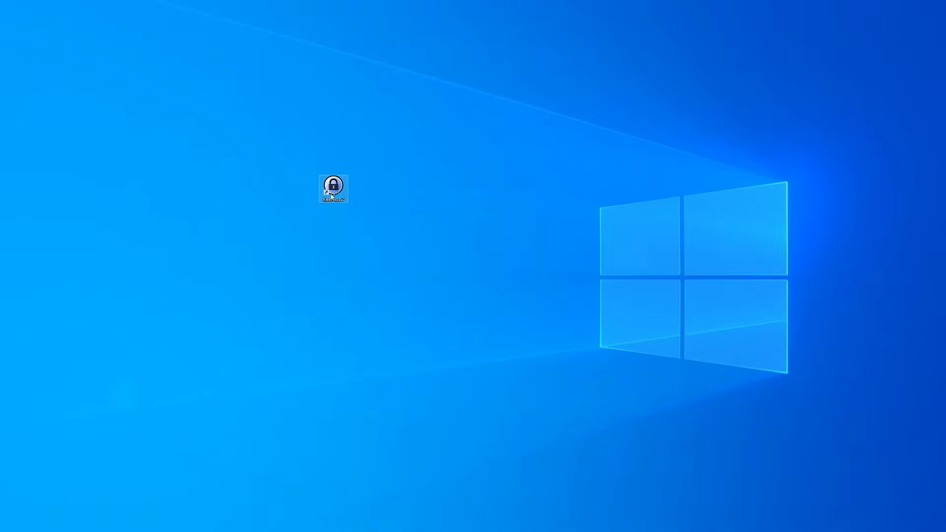
- Launch KeePass, enlarge its window, and start a new database from the File menu
{"action": "double_click", "coordinate": [332, 188]}
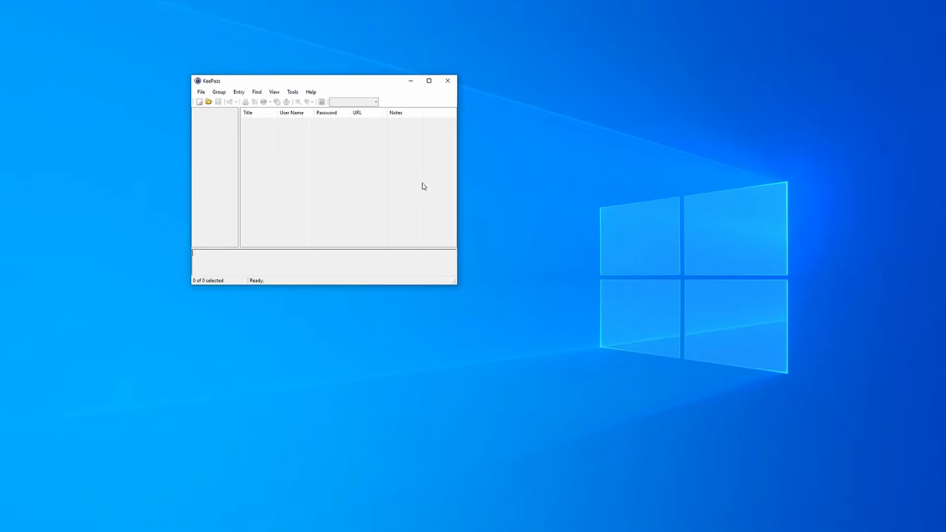
{"action": "left_click_drag", "start_coordinate": [455, 285], "coordinate": [801, 445]}
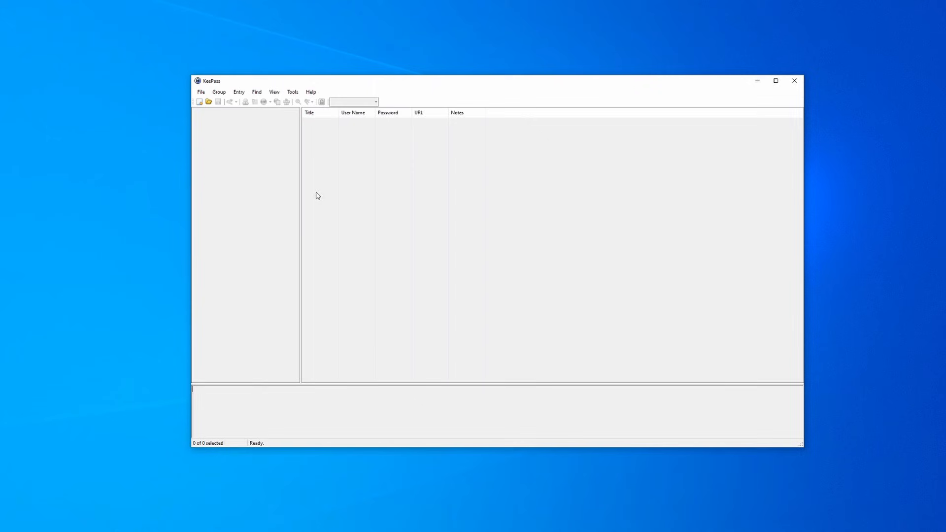
{"action": "left_click", "coordinate": [201, 91]}
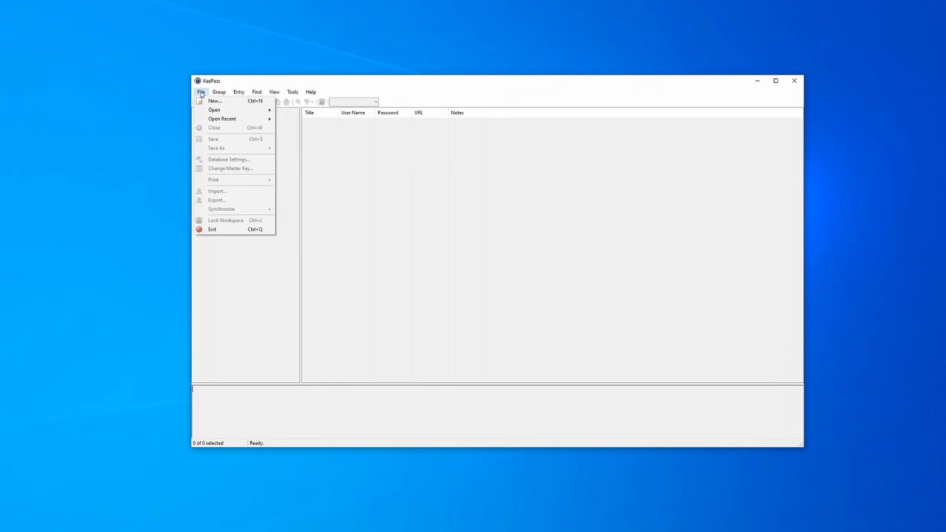
{"action": "left_click", "coordinate": [214, 101]}
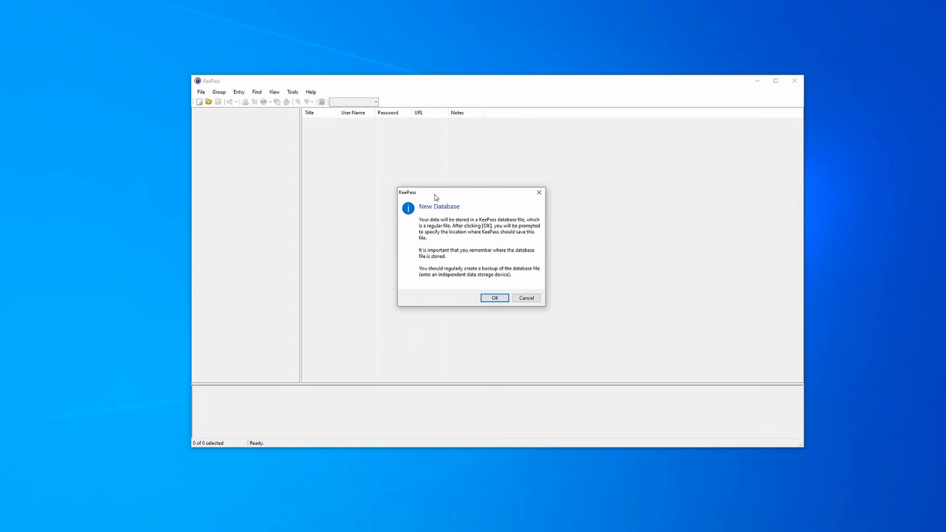
{"action": "left_click_drag", "start_coordinate": [435, 193], "coordinate": [464, 174]}
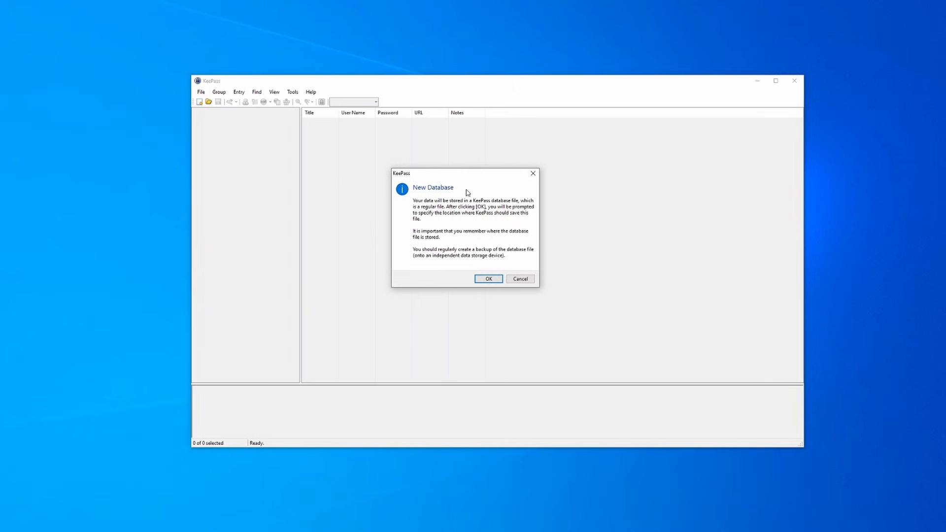
{"action": "mouse_move", "coordinate": [475, 239]}
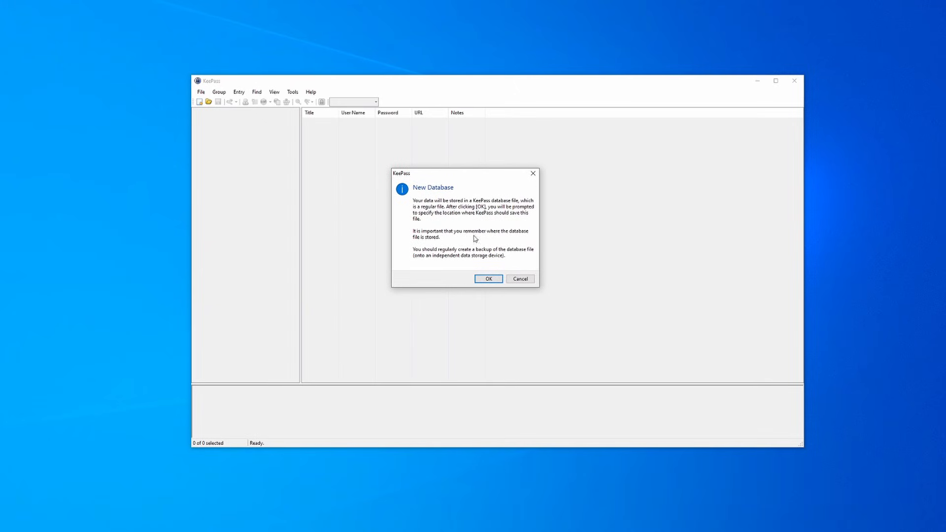
- Accept the notice and save the new database as Database.kdbx on the Desktop
{"action": "left_click", "coordinate": [487, 278]}
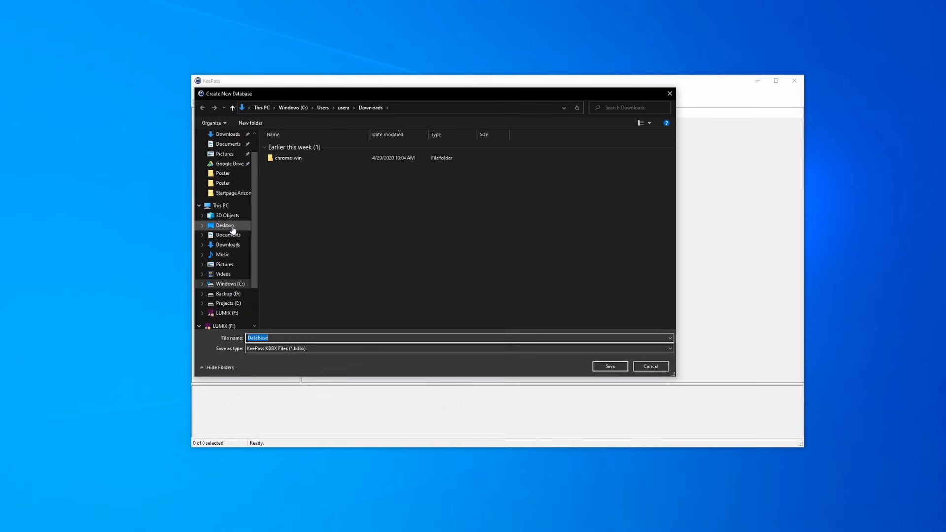
{"action": "left_click", "coordinate": [225, 225]}
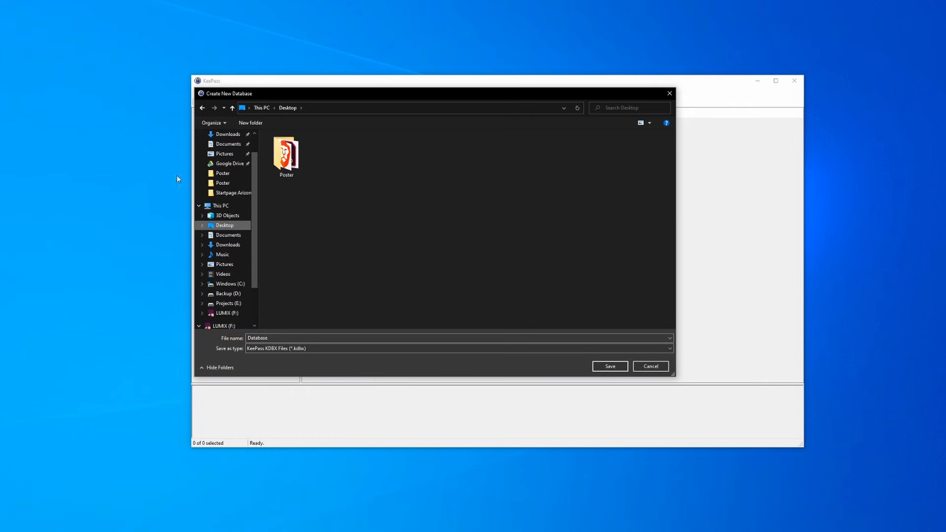
{"action": "mouse_move", "coordinate": [353, 206]}
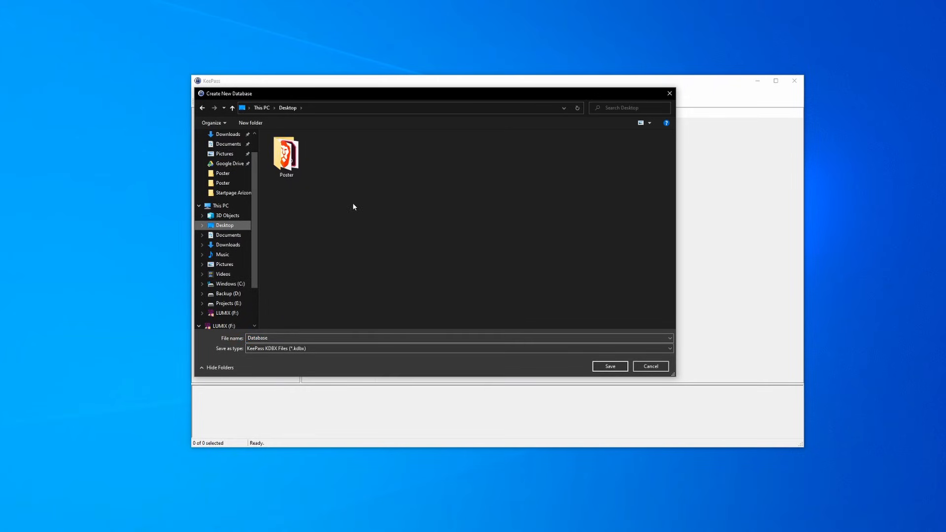
{"action": "mouse_move", "coordinate": [604, 381]}
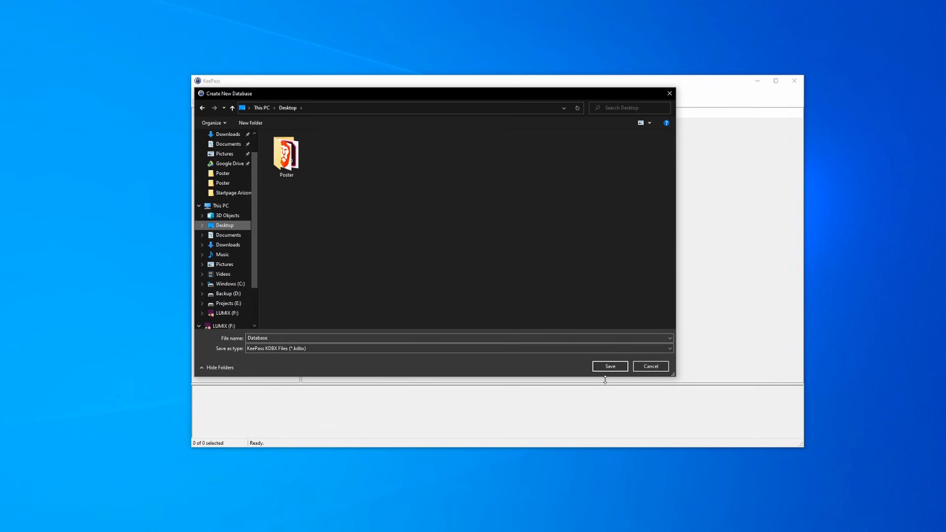
{"action": "left_click", "coordinate": [609, 366]}
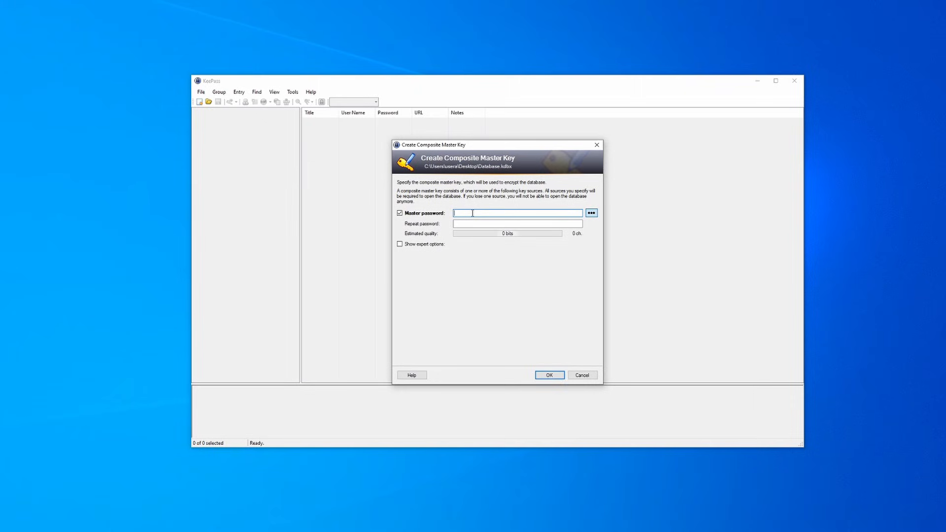
- Set and confirm a four-character master password, leaving Key file unchecked
{"action": "type", "text": "••"}
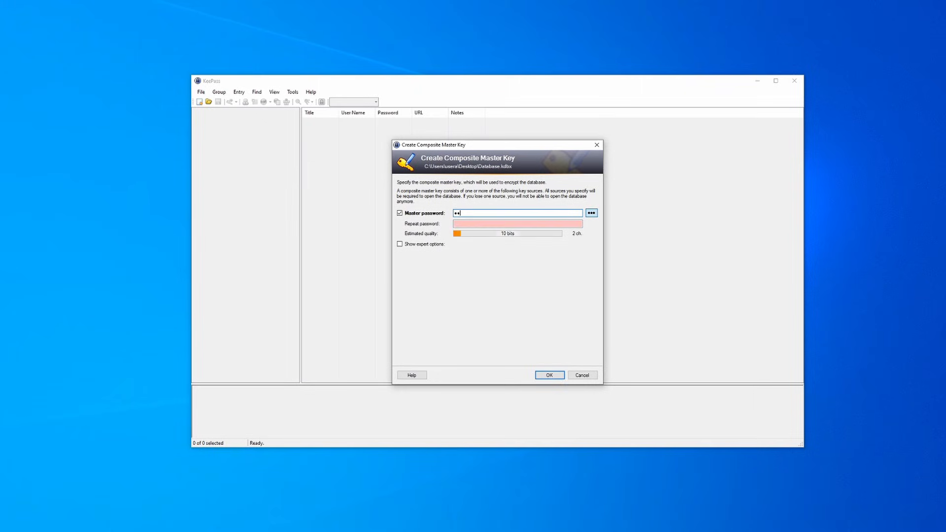
{"action": "type", "text": "••••"}
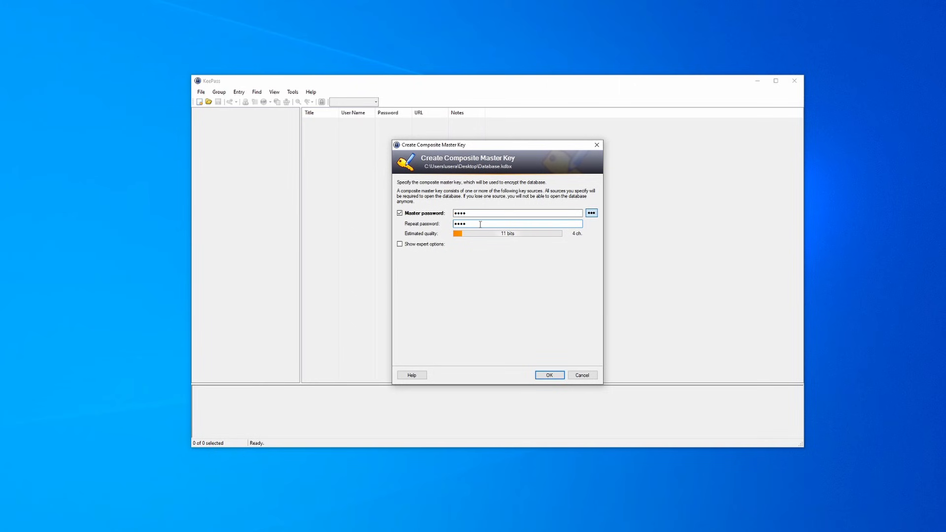
{"action": "left_click", "coordinate": [400, 244]}
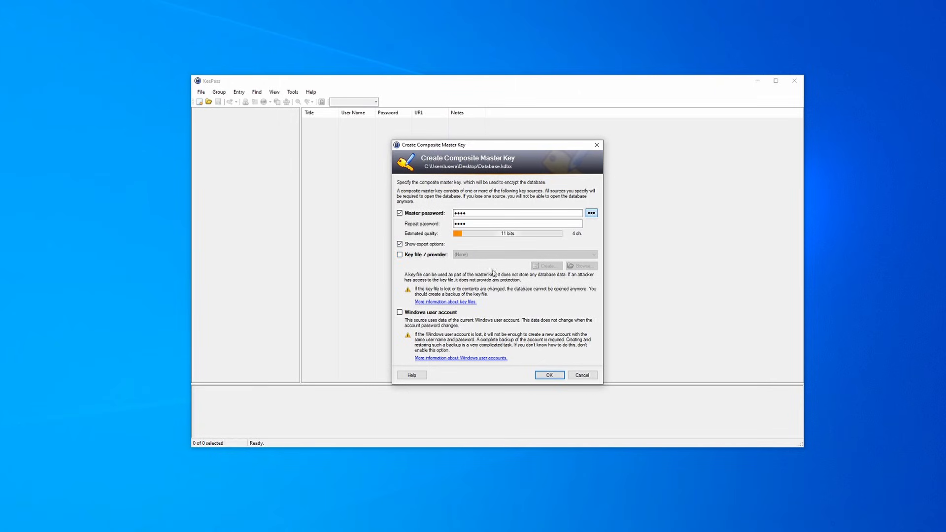
{"action": "mouse_move", "coordinate": [507, 286]}
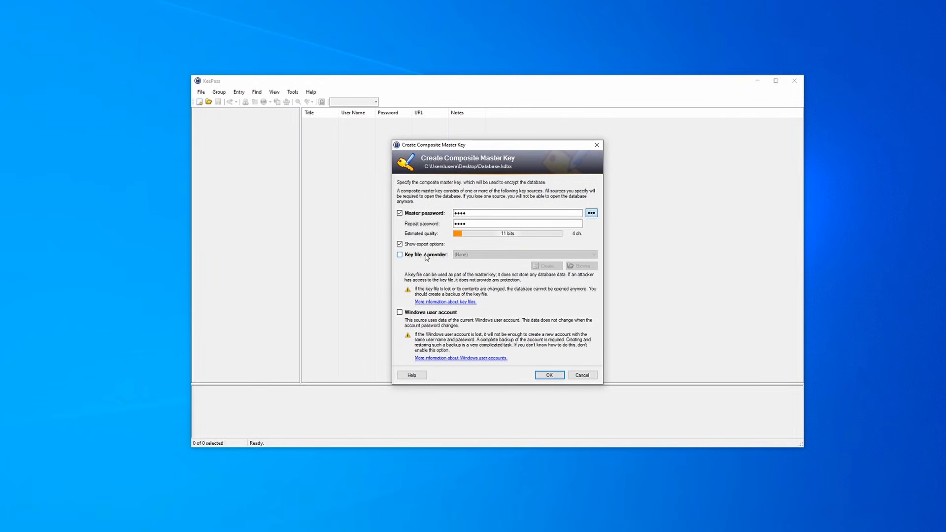
{"action": "left_click", "coordinate": [517, 213]}
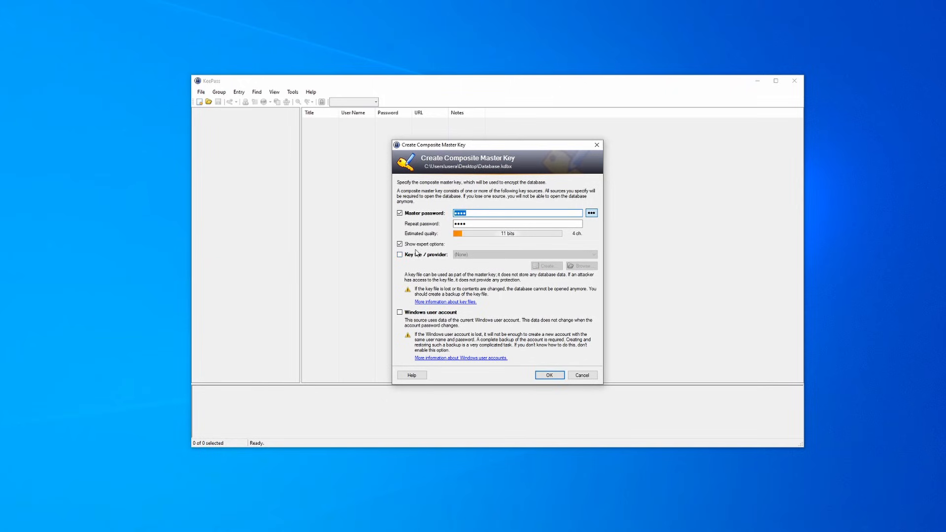
{"action": "left_click", "coordinate": [400, 254]}
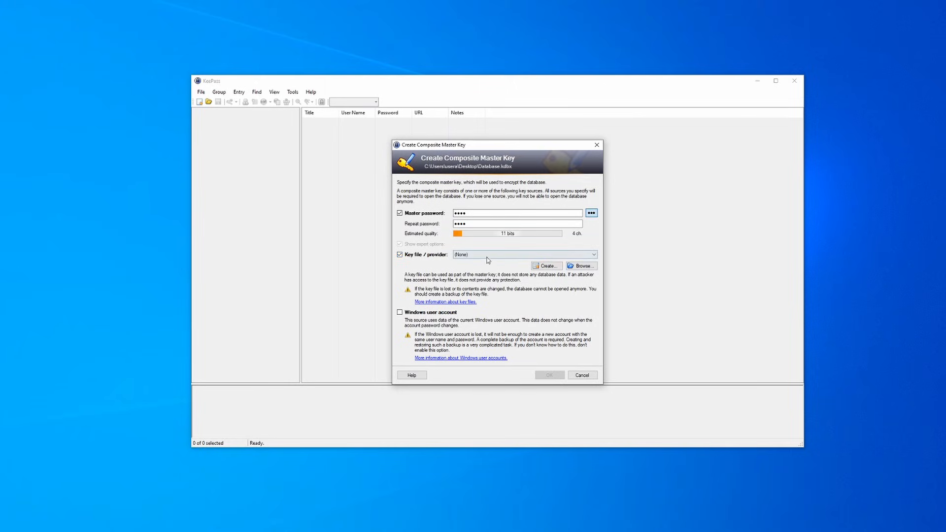
{"action": "left_click", "coordinate": [399, 255]}
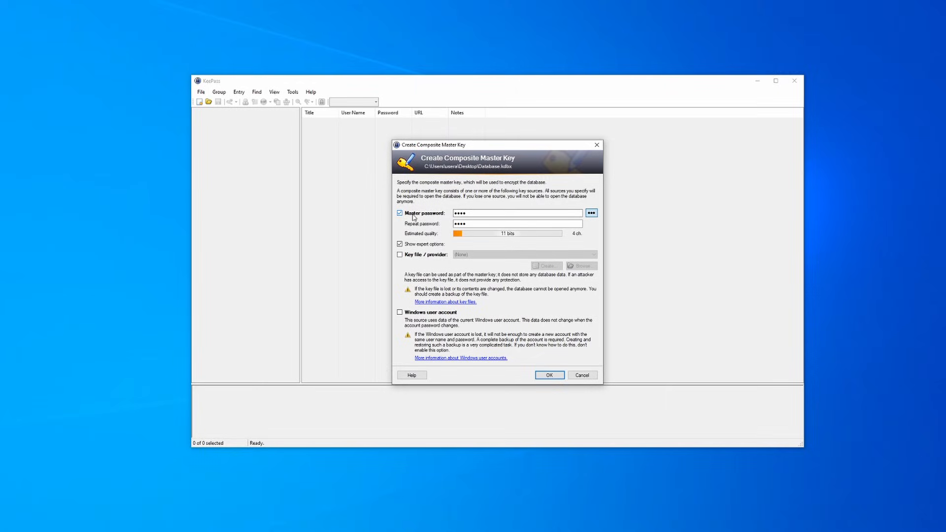
{"action": "left_click", "coordinate": [547, 375]}
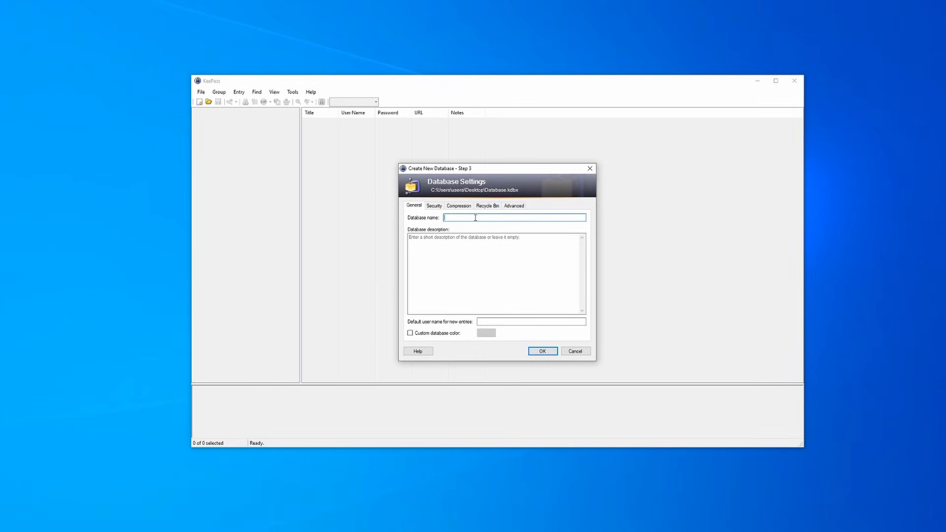
- Enter 'Tester DB' as the database name, then view the Security settings
{"action": "type", "text": "Test"}
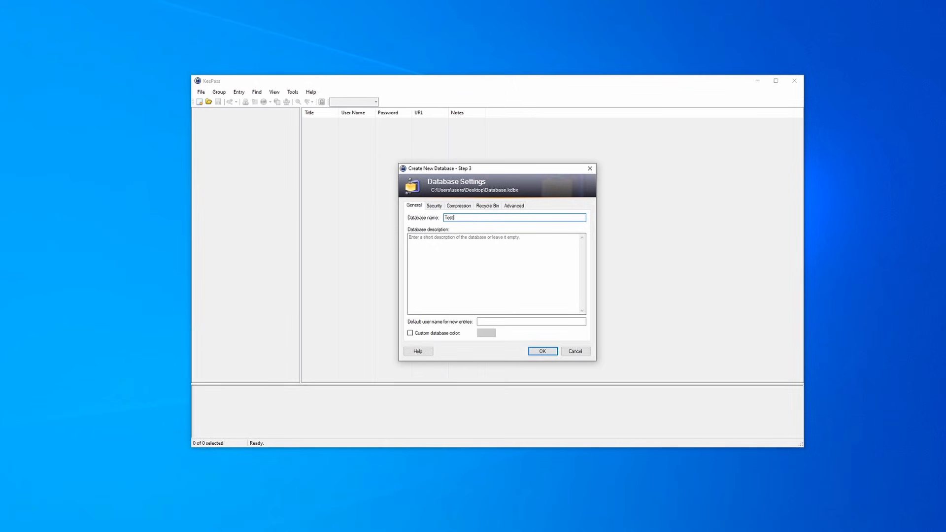
{"action": "type", "text": "ester DB"}
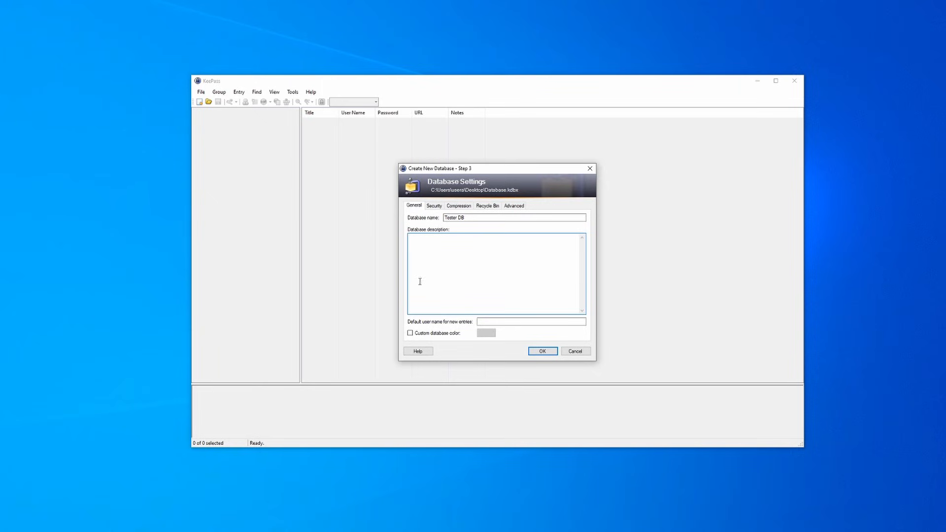
{"action": "mouse_move", "coordinate": [419, 246]}
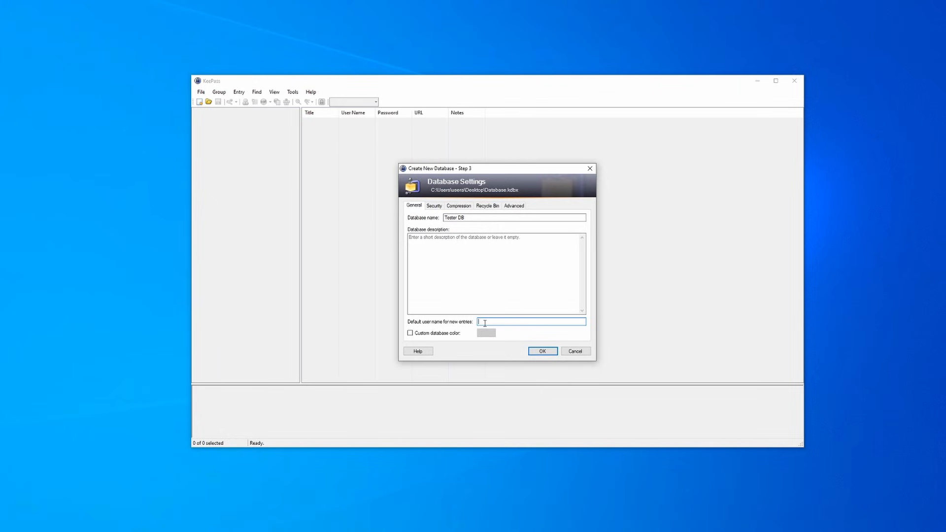
{"action": "mouse_move", "coordinate": [437, 321]}
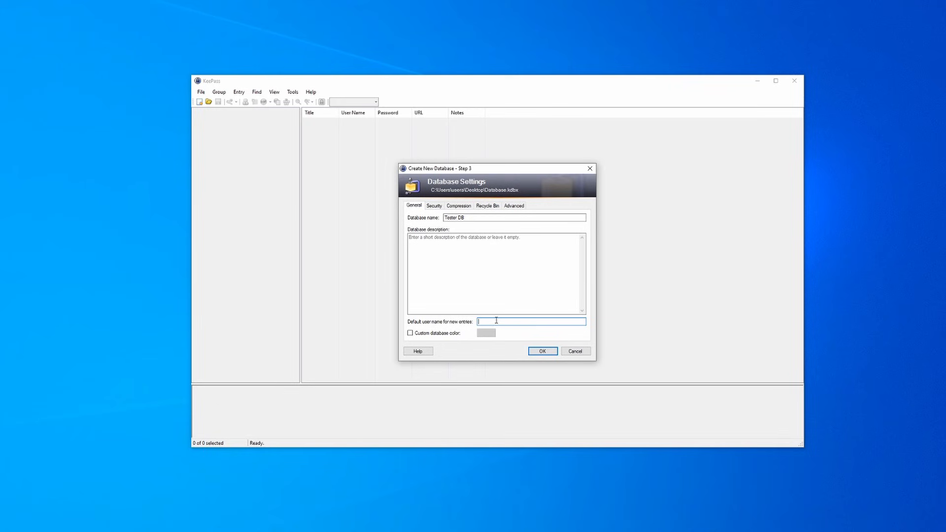
{"action": "left_click", "coordinate": [433, 205]}
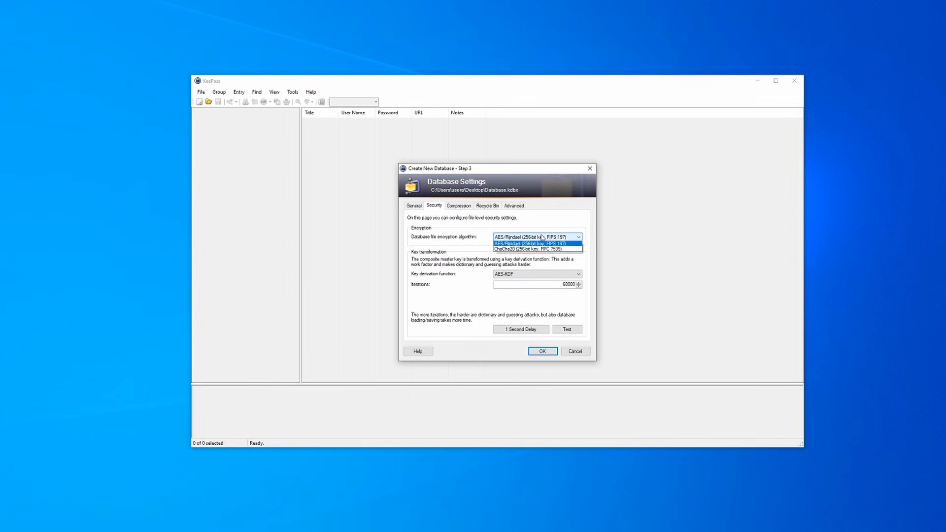
- Review AES-Rijndael encryption and iterations, then the Compression, Recycle Bin and Advanced settings unchanged
{"action": "left_click", "coordinate": [532, 243]}
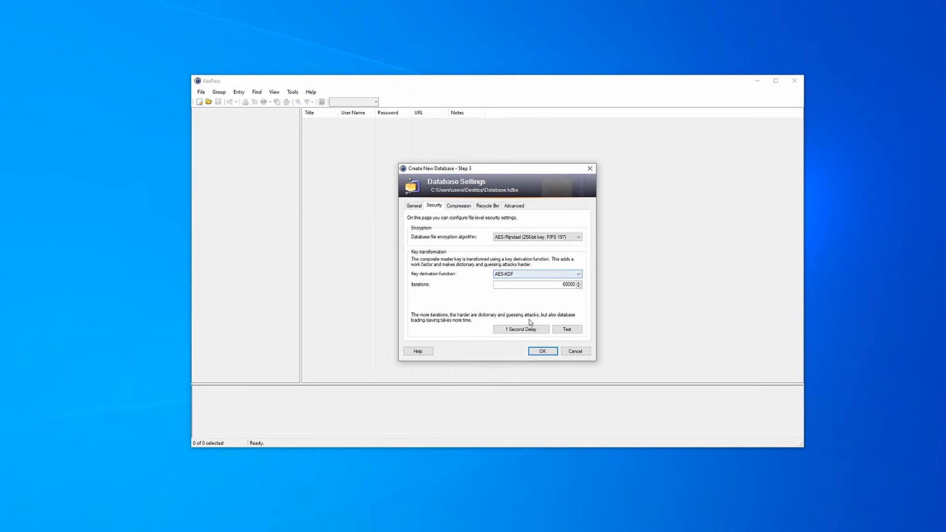
{"action": "left_click", "coordinate": [520, 329]}
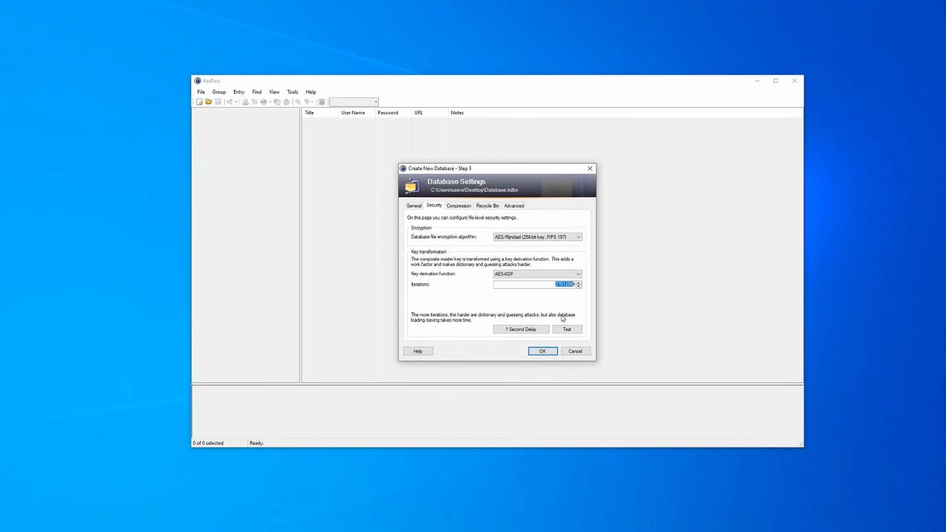
{"action": "left_click", "coordinate": [458, 205]}
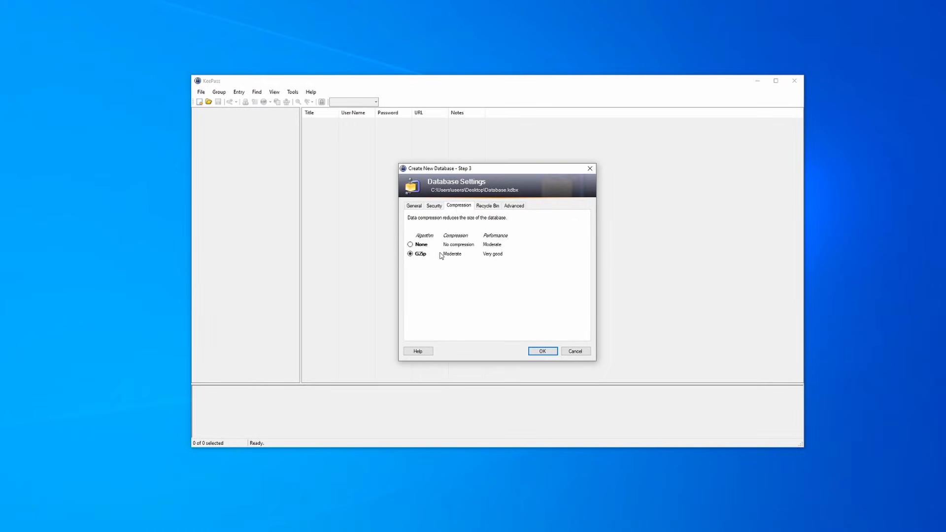
{"action": "left_click", "coordinate": [487, 205]}
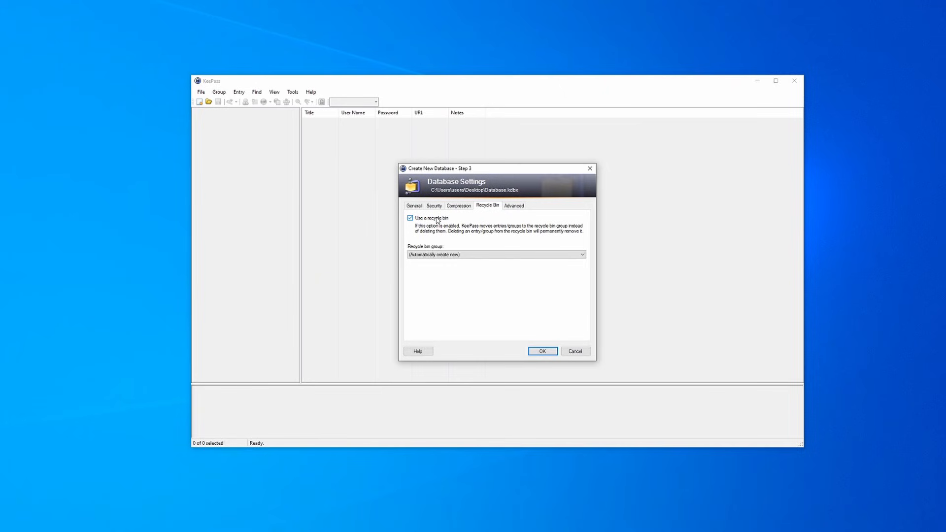
{"action": "left_click", "coordinate": [513, 205]}
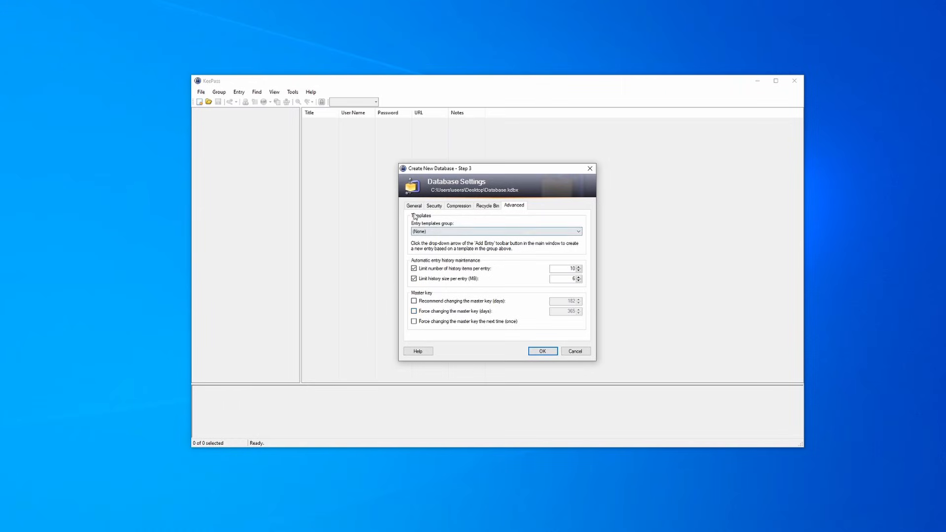
- Confirm the database settings and dismiss the print-to-PDF output prompts
{"action": "left_click", "coordinate": [413, 204]}
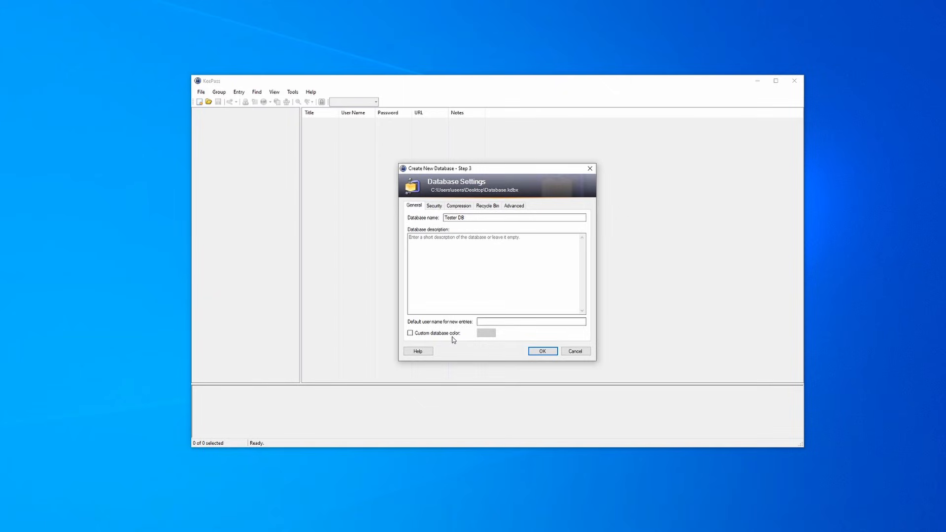
{"action": "left_click", "coordinate": [541, 351]}
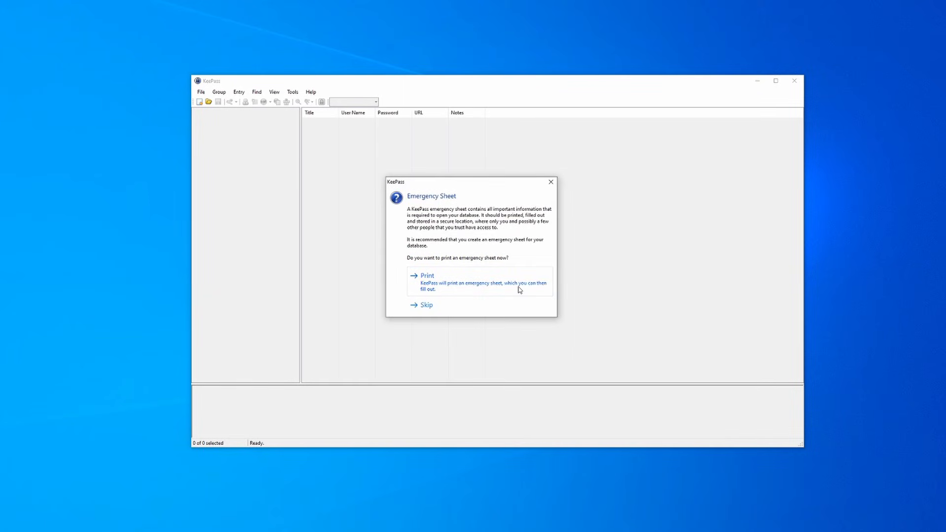
{"action": "mouse_move", "coordinate": [417, 200]}
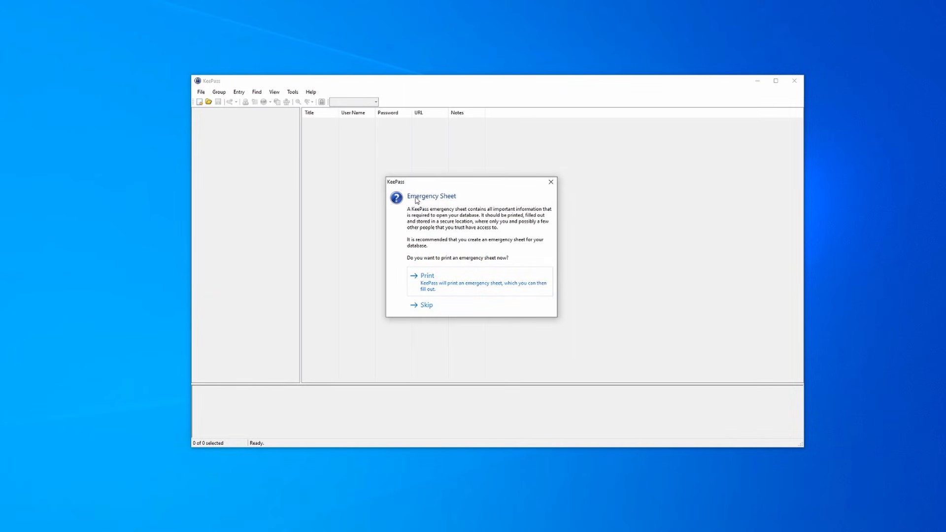
{"action": "left_click", "coordinate": [427, 275]}
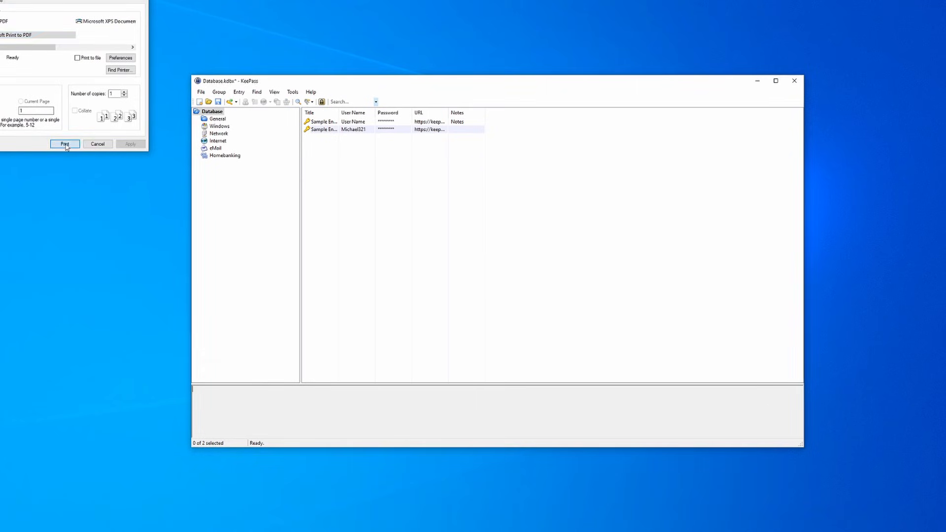
{"action": "left_click", "coordinate": [64, 144]}
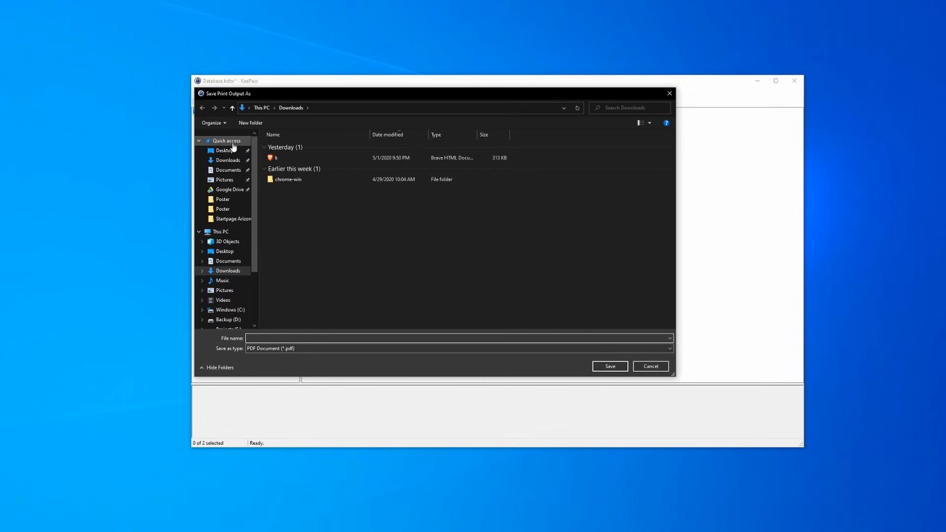
{"action": "left_click", "coordinate": [224, 150]}
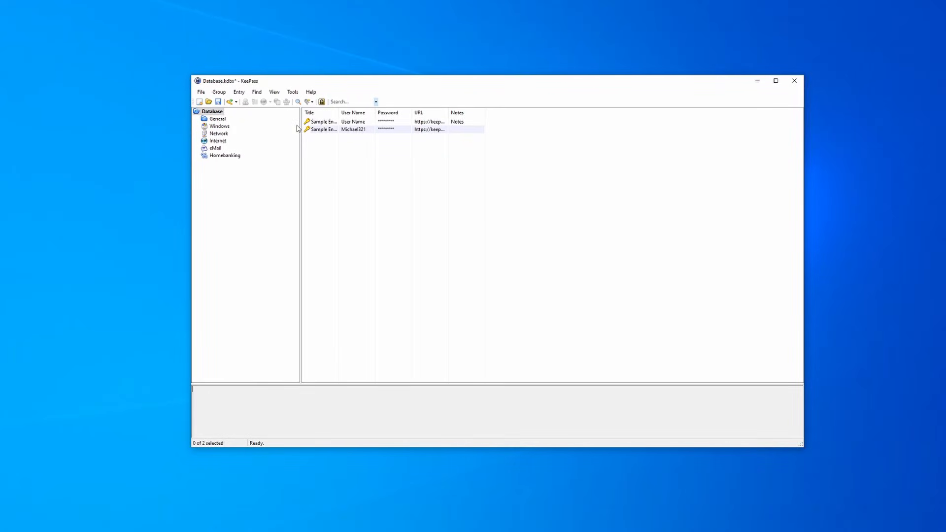
- Widen the Title column, preview both sample entries, and open Sample Entry for editing
{"action": "left_click", "coordinate": [212, 111]}
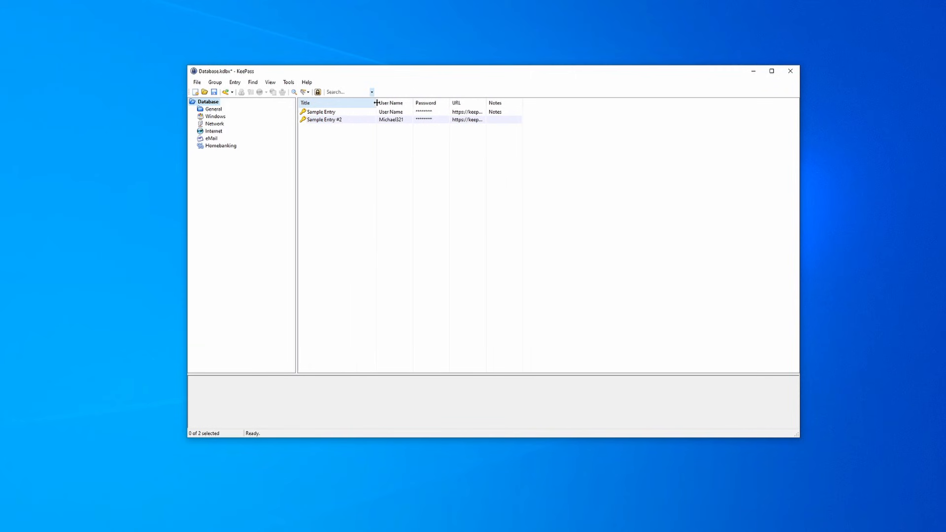
{"action": "left_click", "coordinate": [321, 112]}
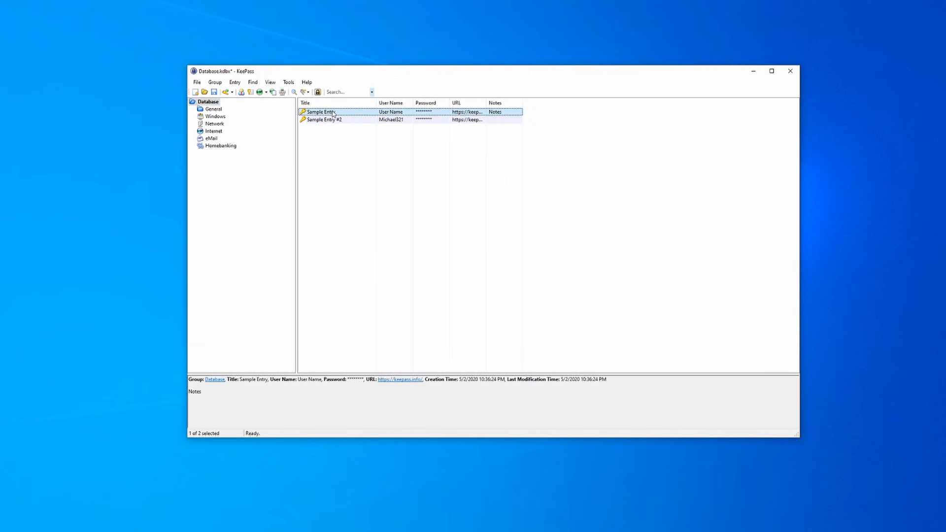
{"action": "left_click", "coordinate": [323, 119]}
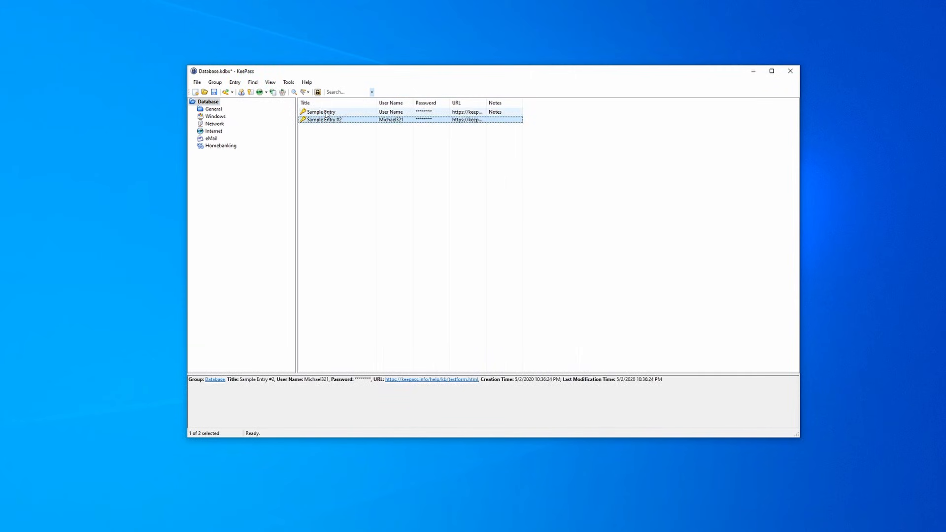
{"action": "double_click", "coordinate": [321, 112]}
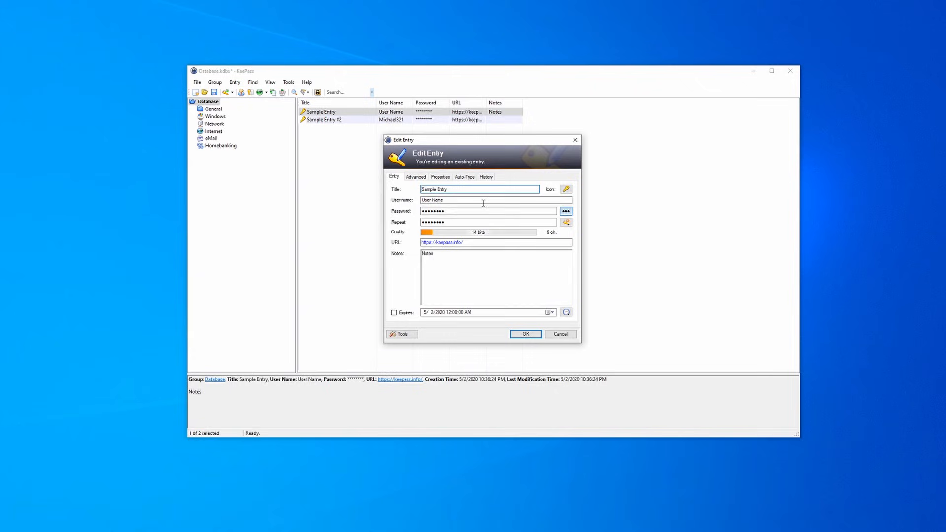
- Retitle Sample Entry as 'Amazon' and bring up the full Password Generator options
{"action": "triple_click", "coordinate": [480, 189]}
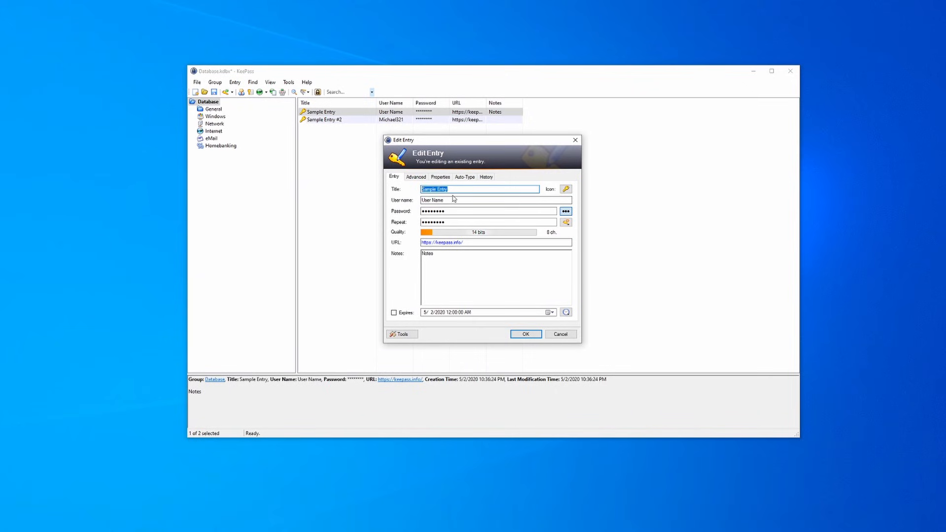
{"action": "type", "text": "Amazon"}
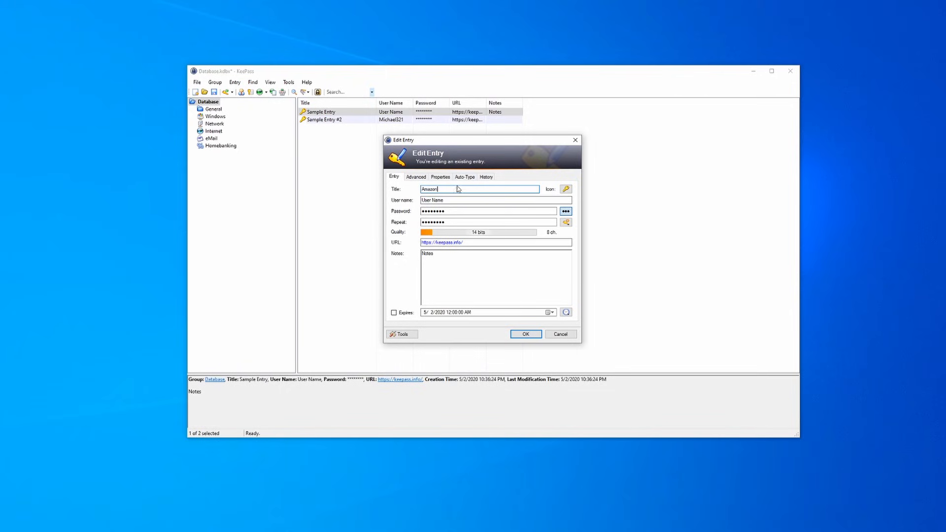
{"action": "left_click", "coordinate": [495, 200]}
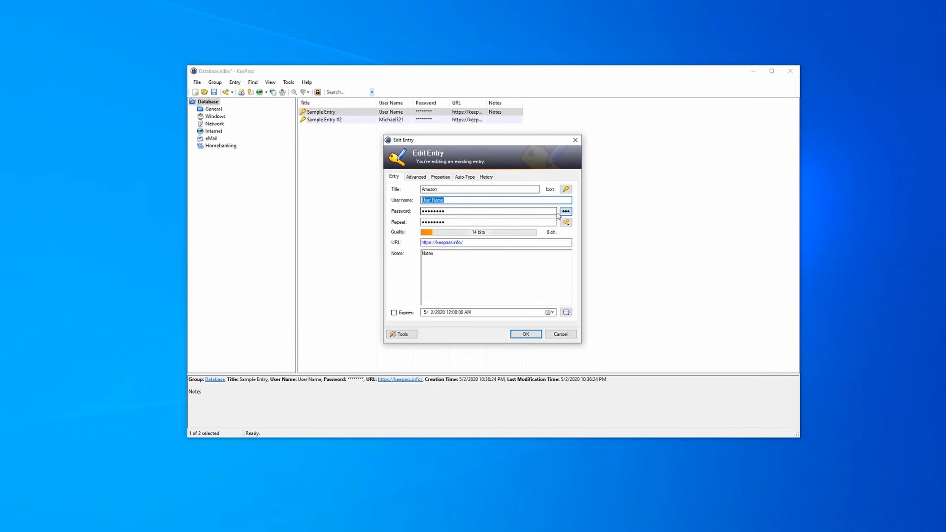
{"action": "mouse_move", "coordinate": [565, 210]}
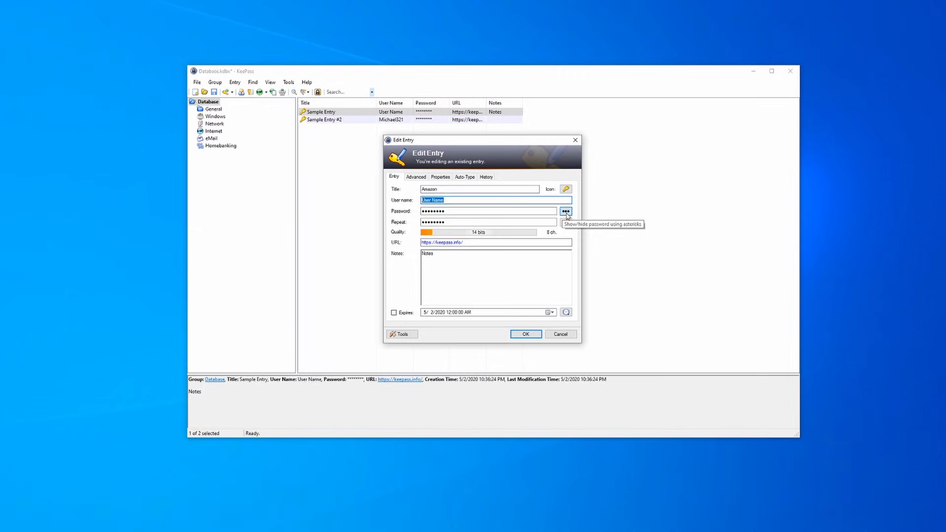
{"action": "left_click", "coordinate": [565, 211]}
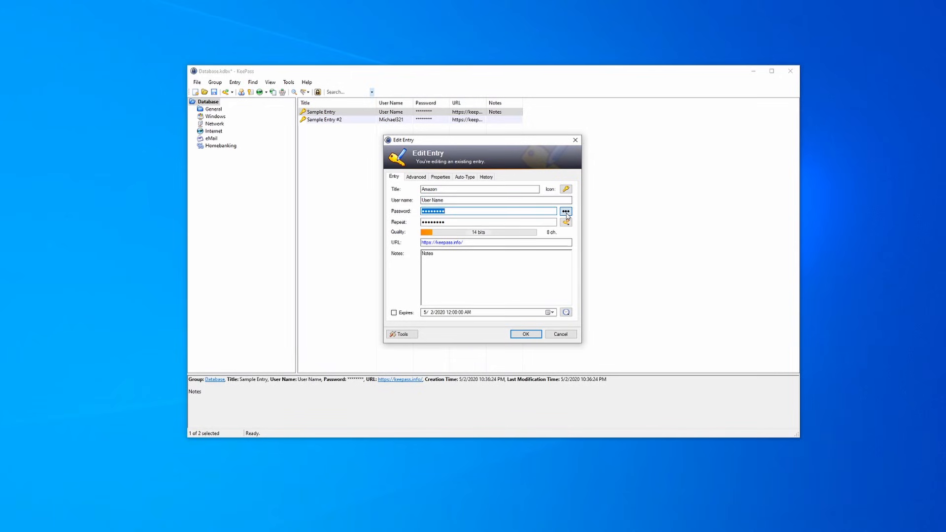
{"action": "left_click", "coordinate": [565, 221]}
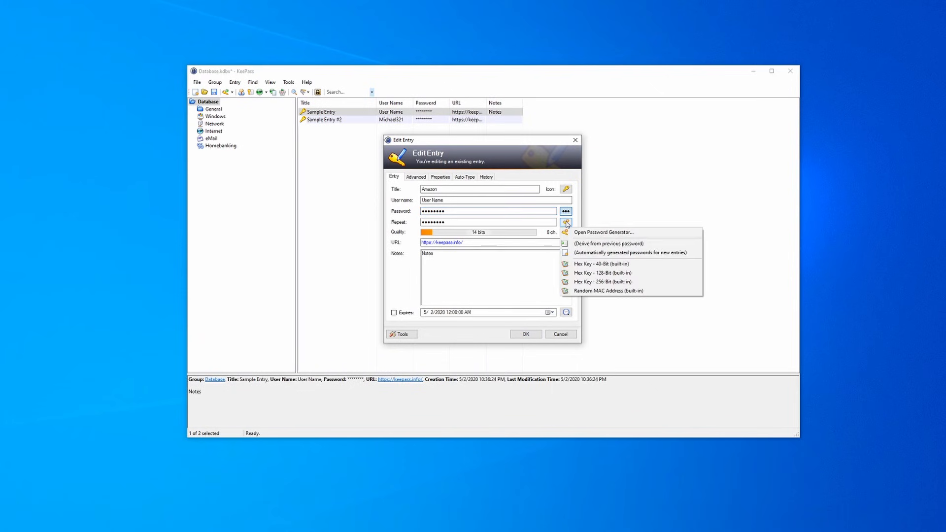
{"action": "left_click", "coordinate": [603, 232]}
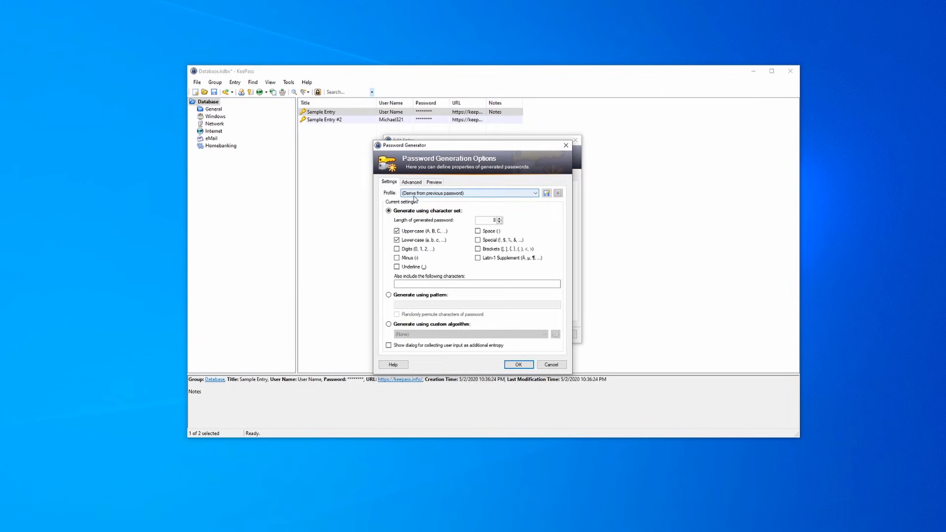
- Generate a 37-character password including digits and special characters
{"action": "left_click", "coordinate": [535, 193]}
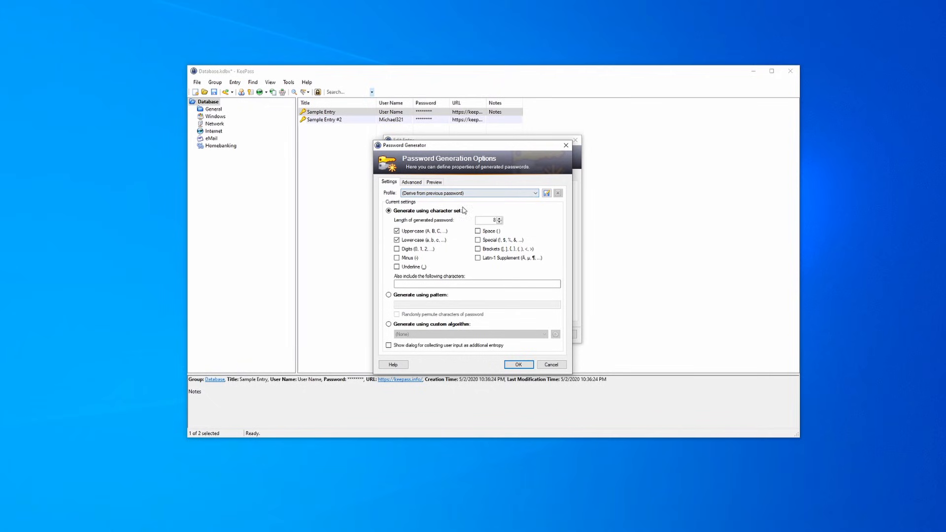
{"action": "left_click", "coordinate": [397, 248]}
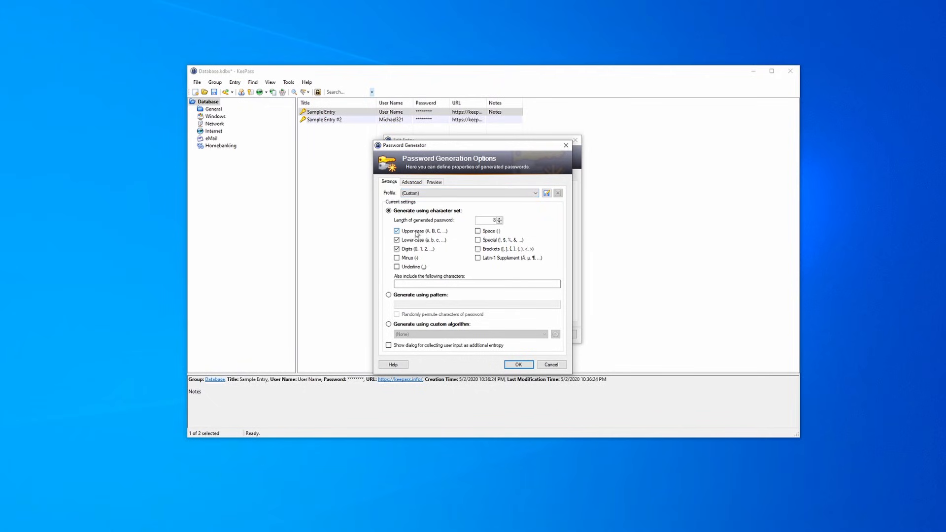
{"action": "left_click", "coordinate": [478, 239]}
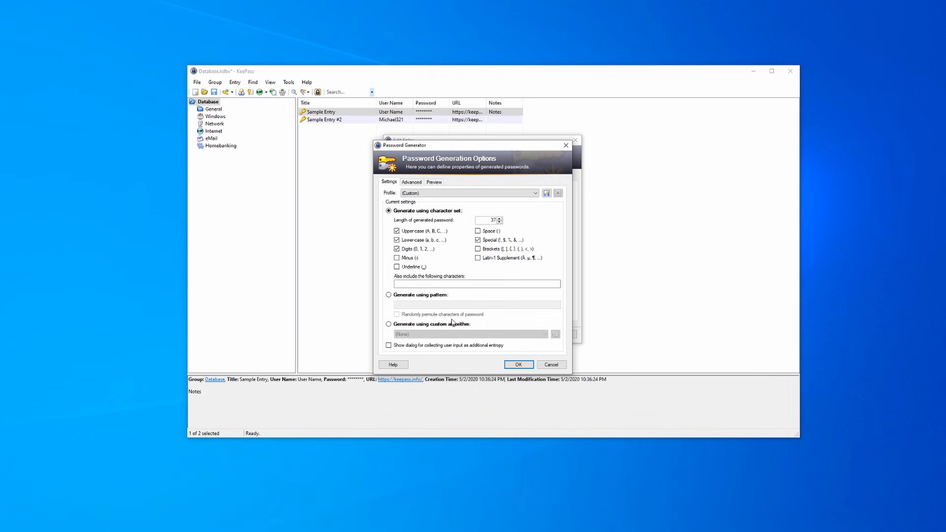
{"action": "left_click", "coordinate": [411, 181]}
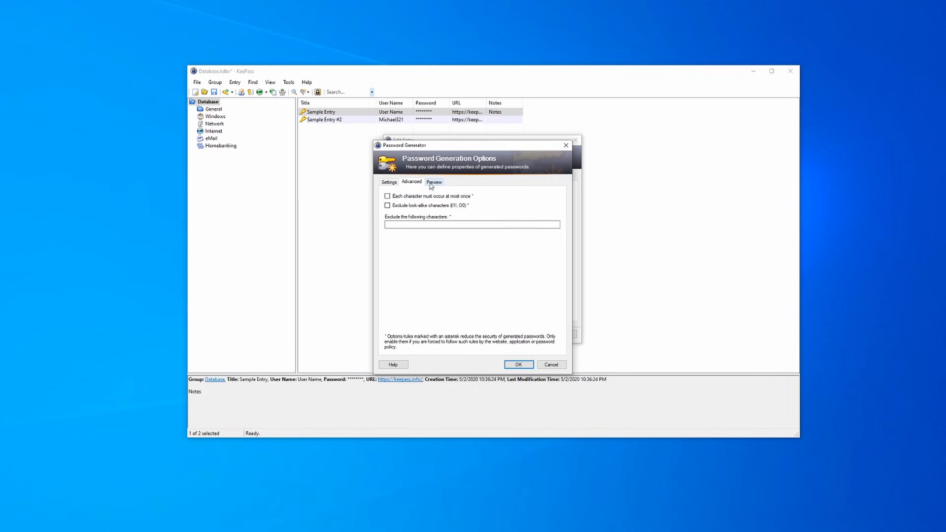
{"action": "left_click", "coordinate": [388, 182]}
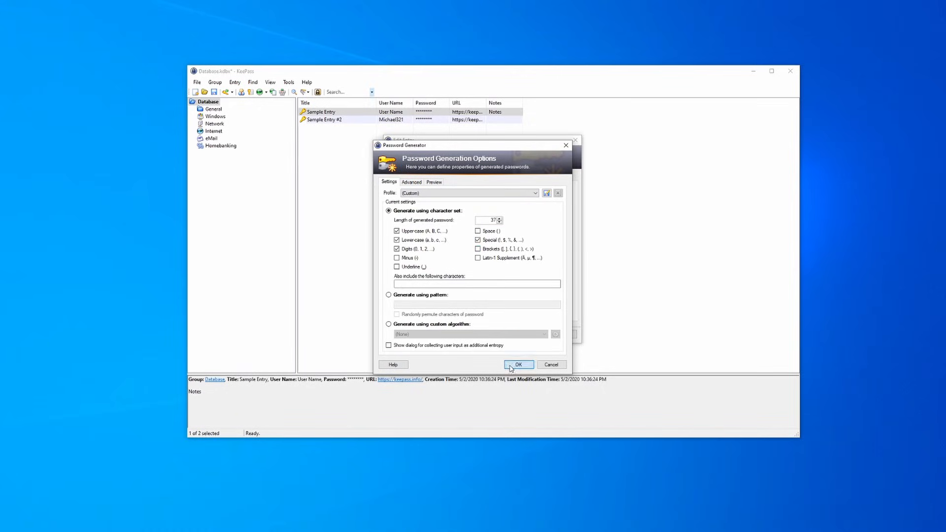
{"action": "left_click", "coordinate": [517, 365]}
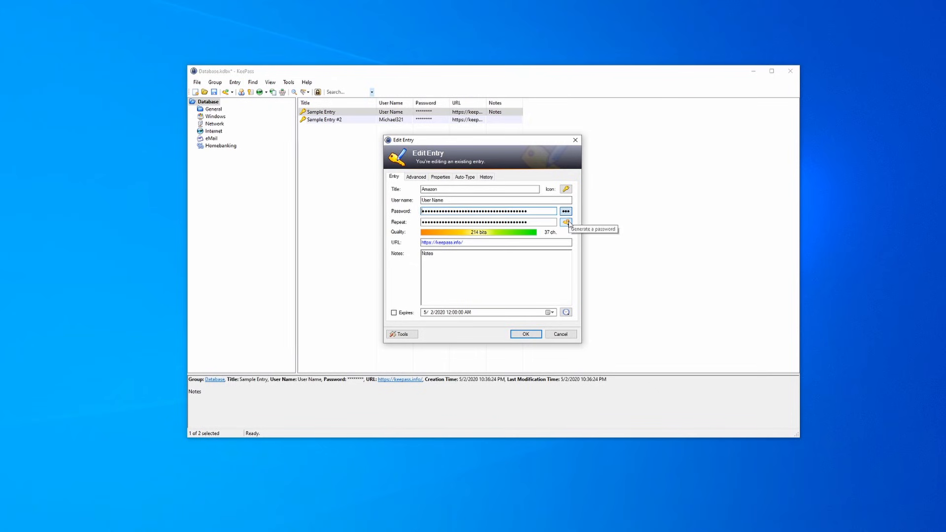
- Regenerate the Amazon password, then briefly show and hide it
{"action": "left_click", "coordinate": [565, 223]}
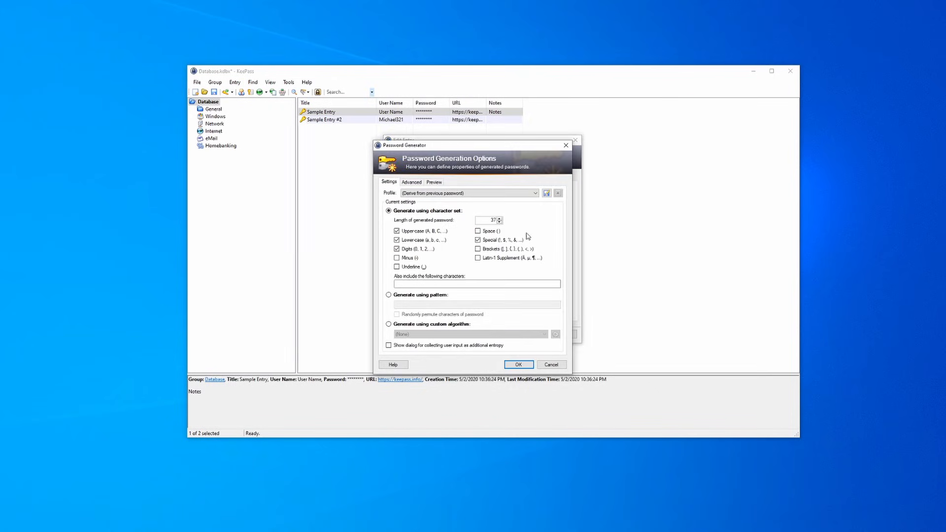
{"action": "left_click", "coordinate": [478, 240]}
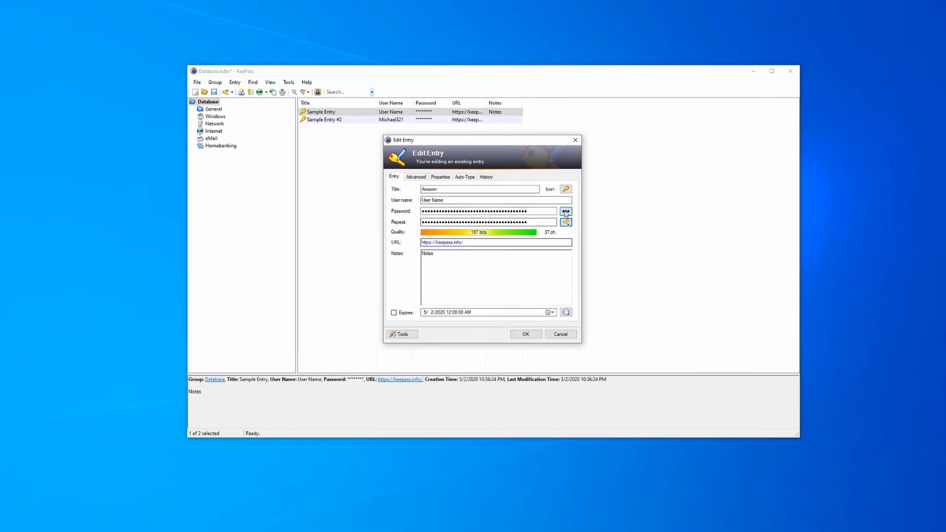
{"action": "left_click", "coordinate": [565, 212]}
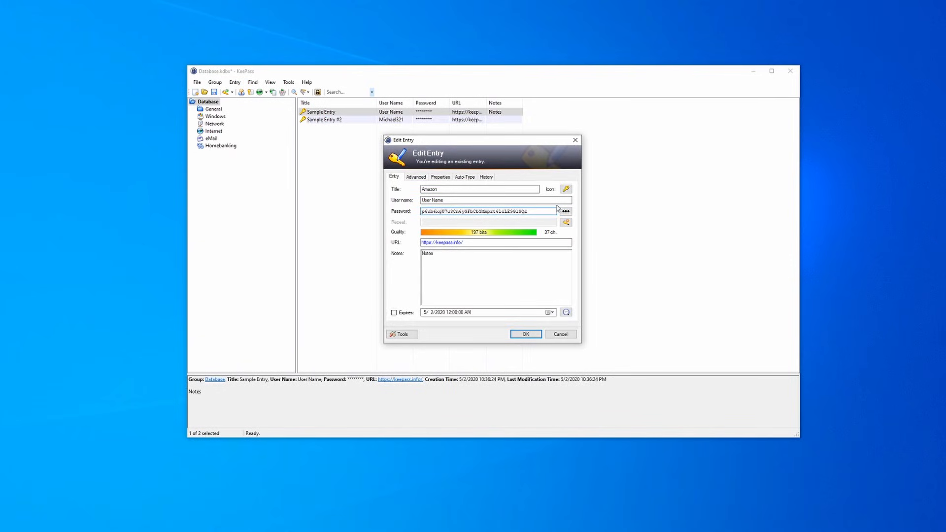
{"action": "left_click", "coordinate": [565, 210]}
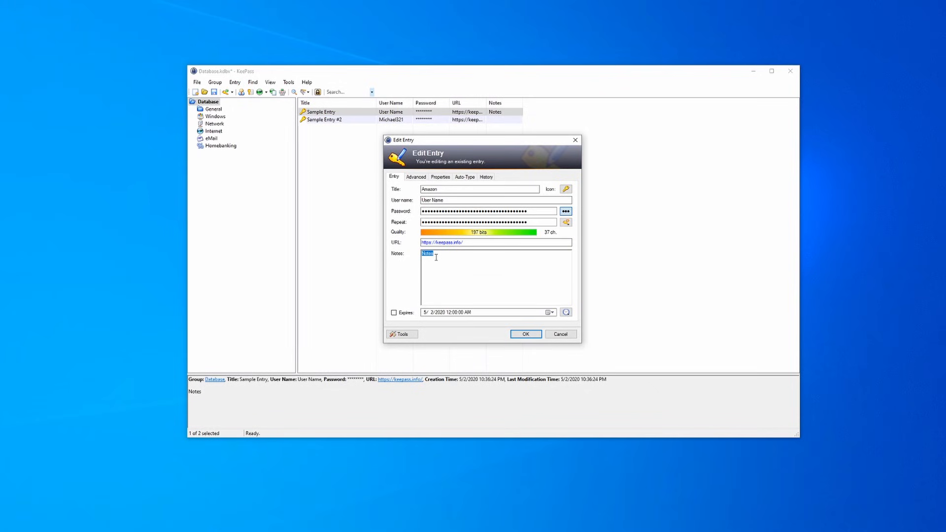
{"action": "mouse_move", "coordinate": [396, 320]}
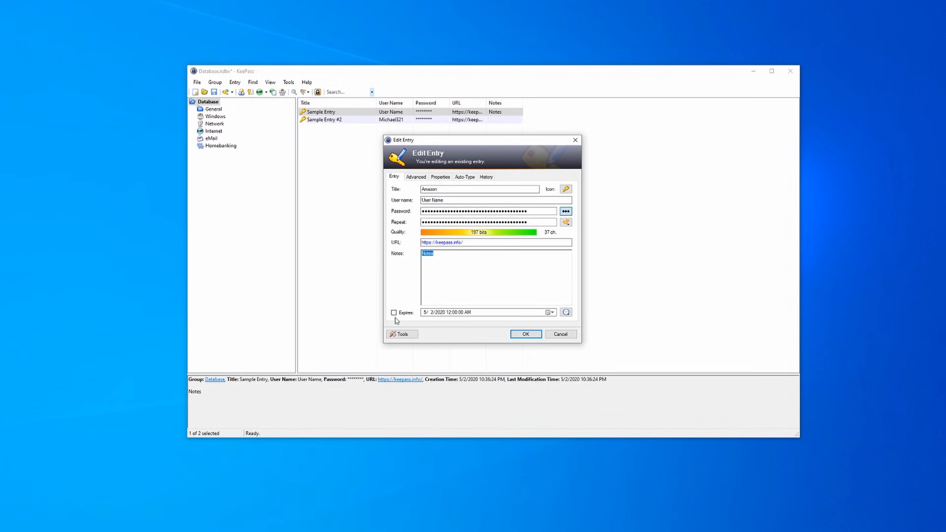
- Enable expiry on the Amazon entry and view its empty string fields and attachments
{"action": "left_click", "coordinate": [394, 313]}
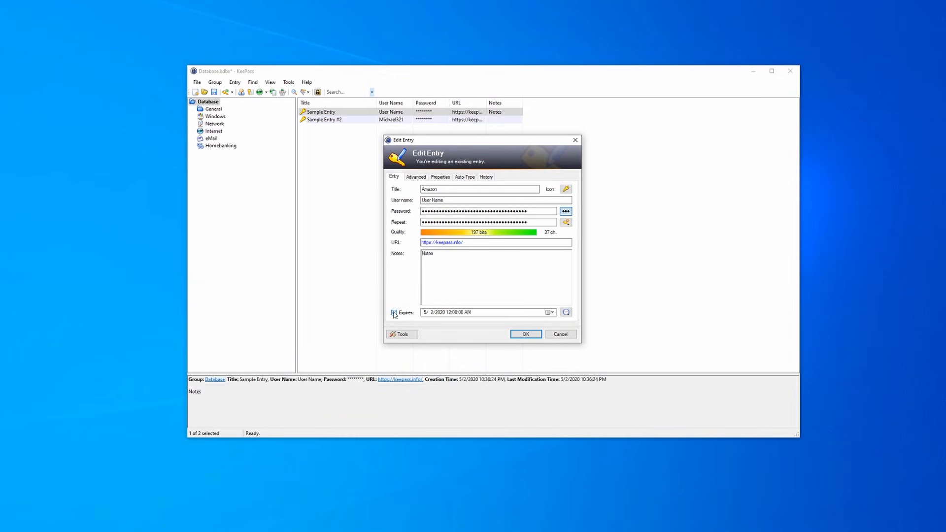
{"action": "left_click", "coordinate": [393, 312]}
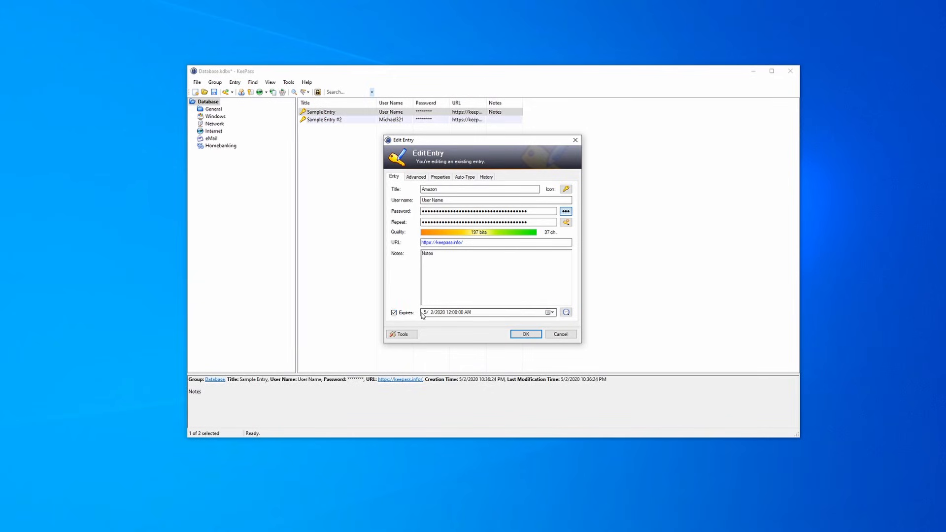
{"action": "left_click", "coordinate": [416, 177]}
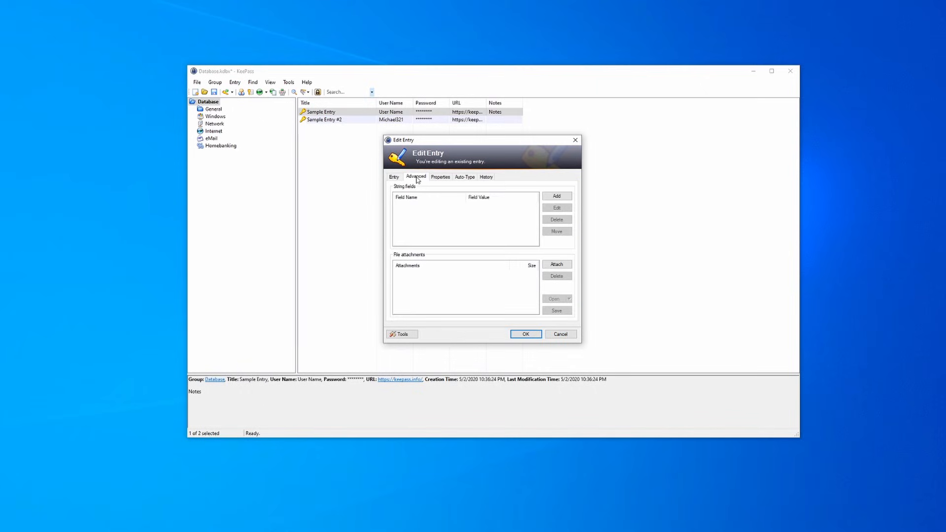
{"action": "mouse_move", "coordinate": [518, 242]}
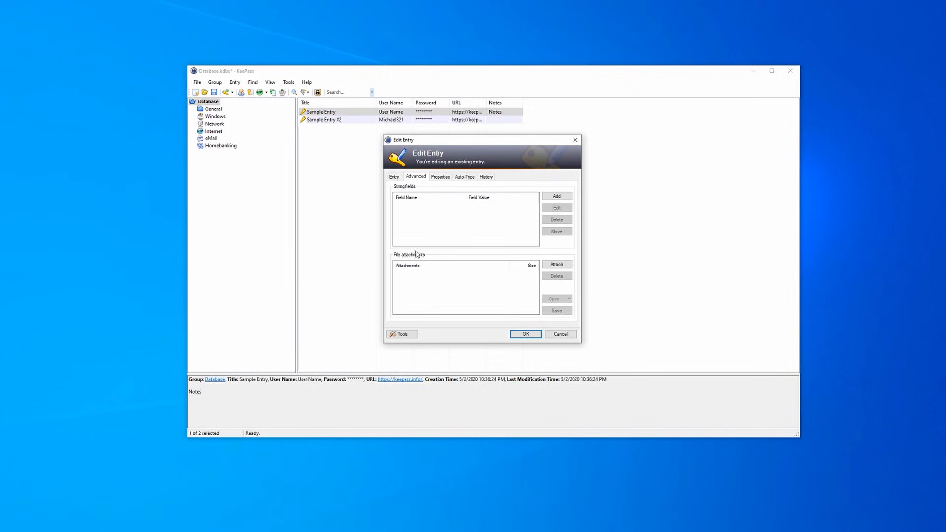
- Review the Amazon entry's Properties, Auto-Type and History tabs, then return to Entry
{"action": "left_click", "coordinate": [440, 177]}
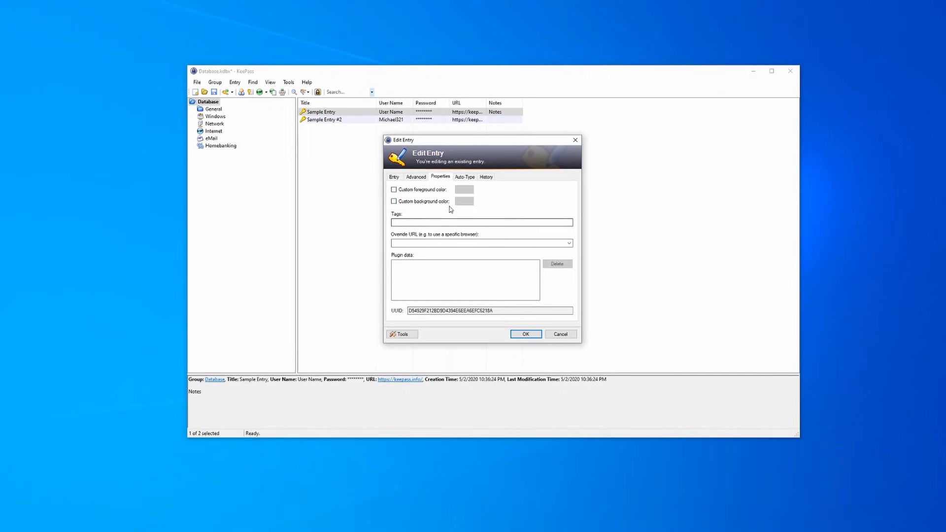
{"action": "mouse_move", "coordinate": [464, 177]}
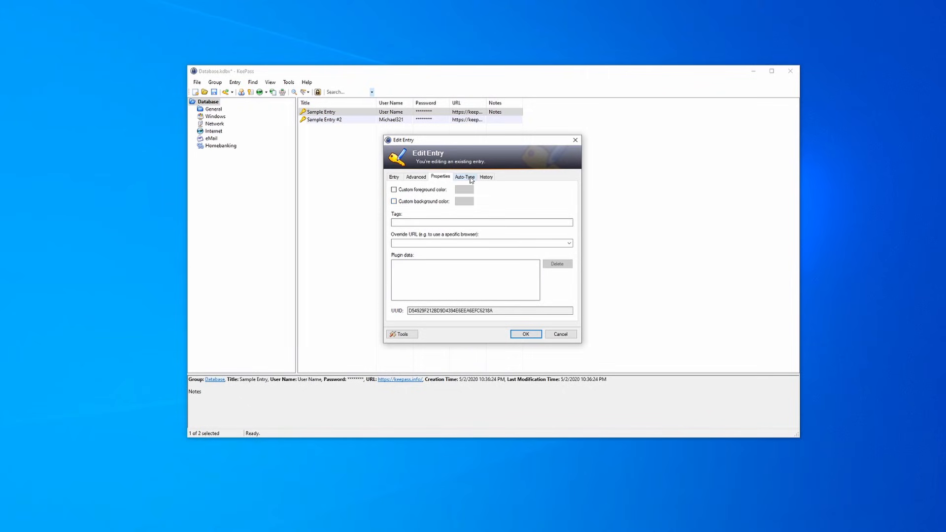
{"action": "left_click", "coordinate": [464, 177]}
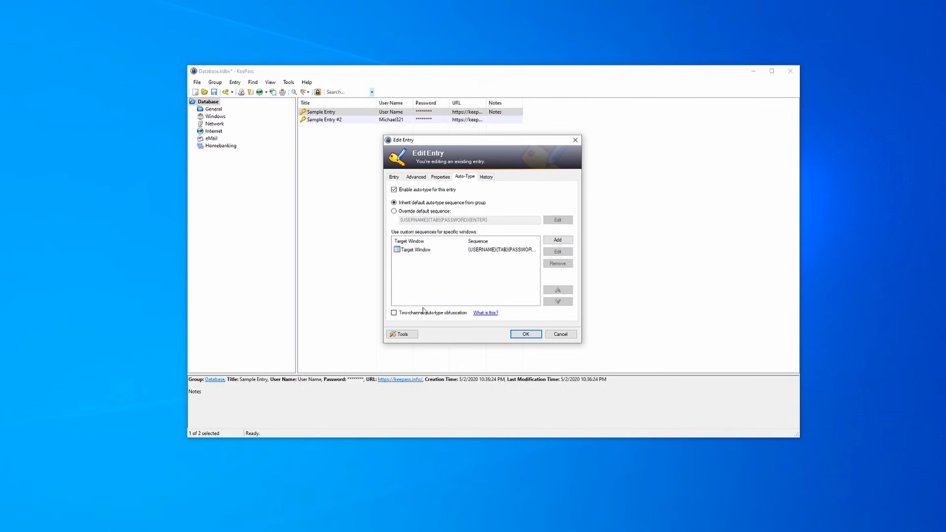
{"action": "left_click", "coordinate": [486, 177]}
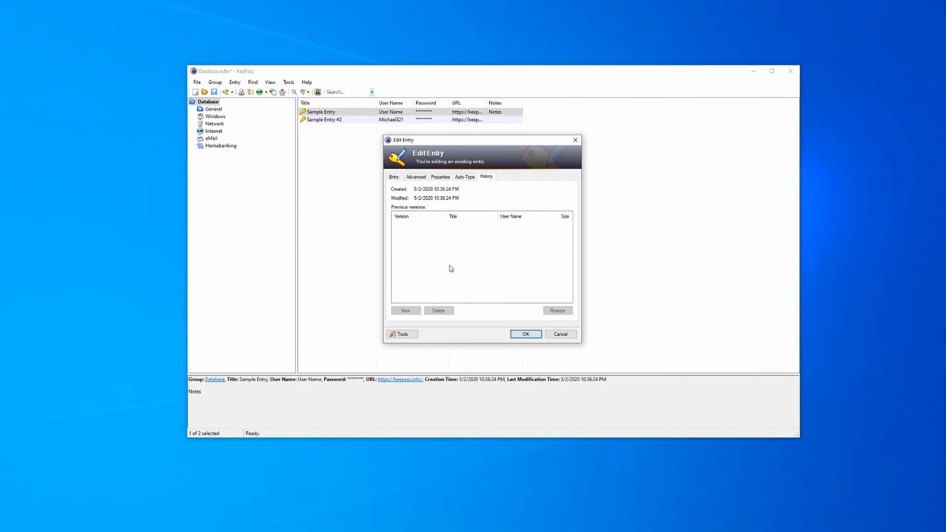
{"action": "left_click", "coordinate": [393, 177]}
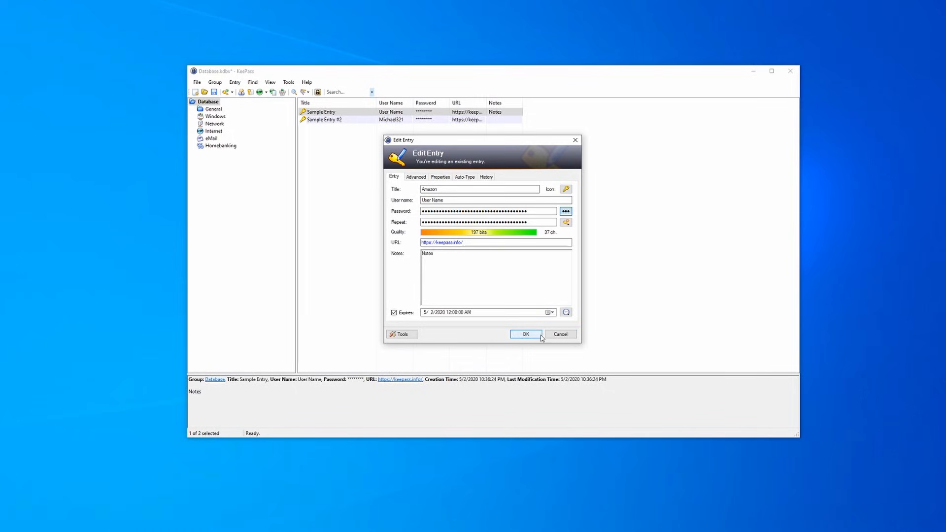
- Save the Amazon entry, then start a new entry and browse its icon choices
{"action": "left_click", "coordinate": [524, 334]}
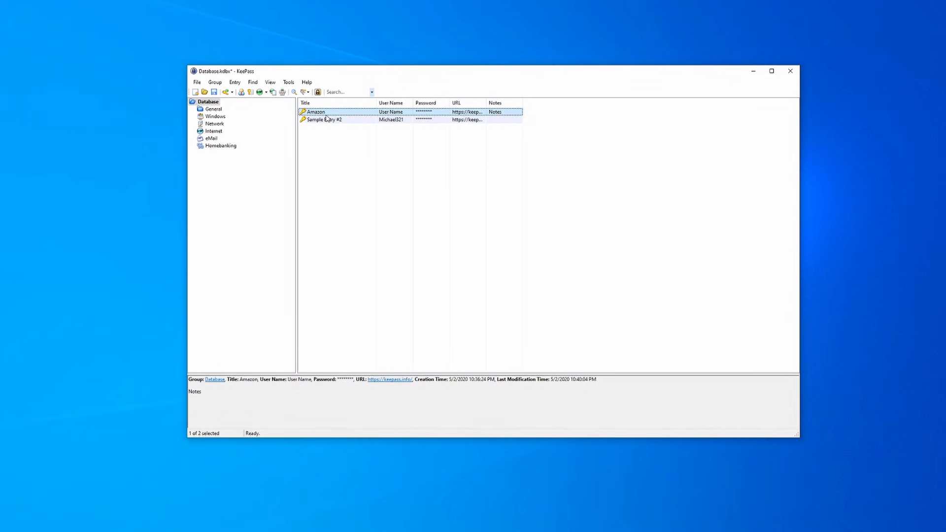
{"action": "mouse_move", "coordinate": [225, 92]}
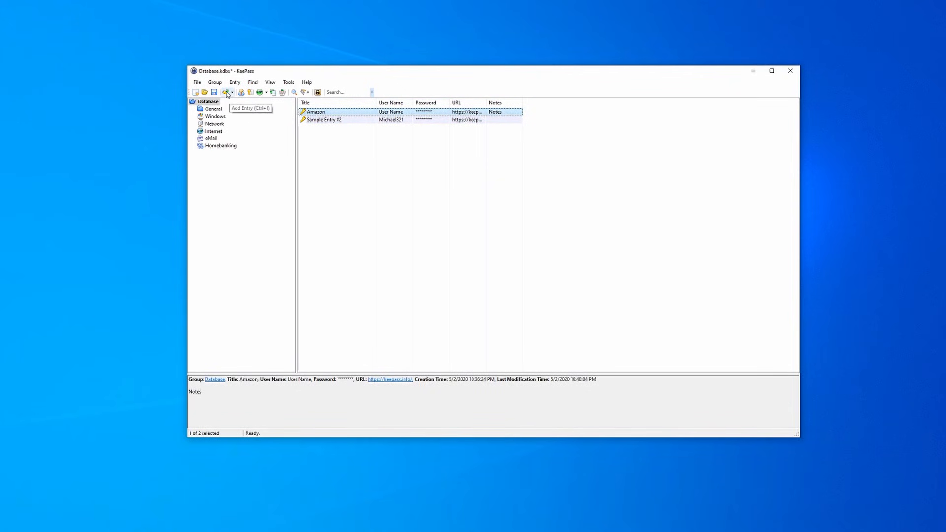
{"action": "left_click", "coordinate": [223, 91]}
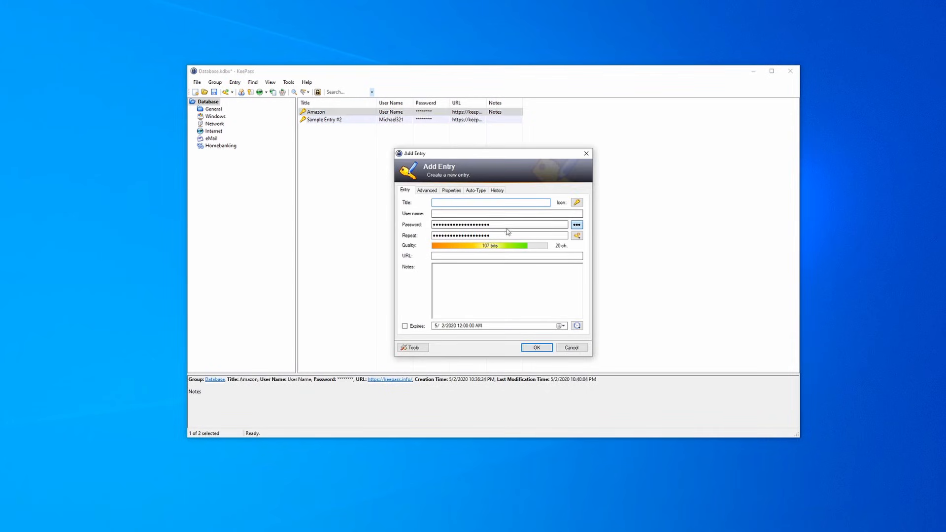
{"action": "left_click", "coordinate": [490, 213]}
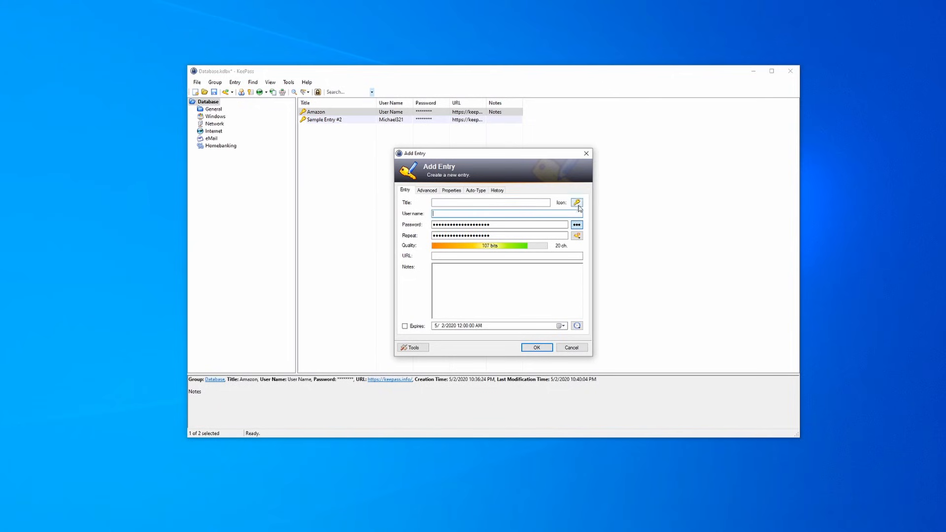
{"action": "left_click", "coordinate": [576, 201]}
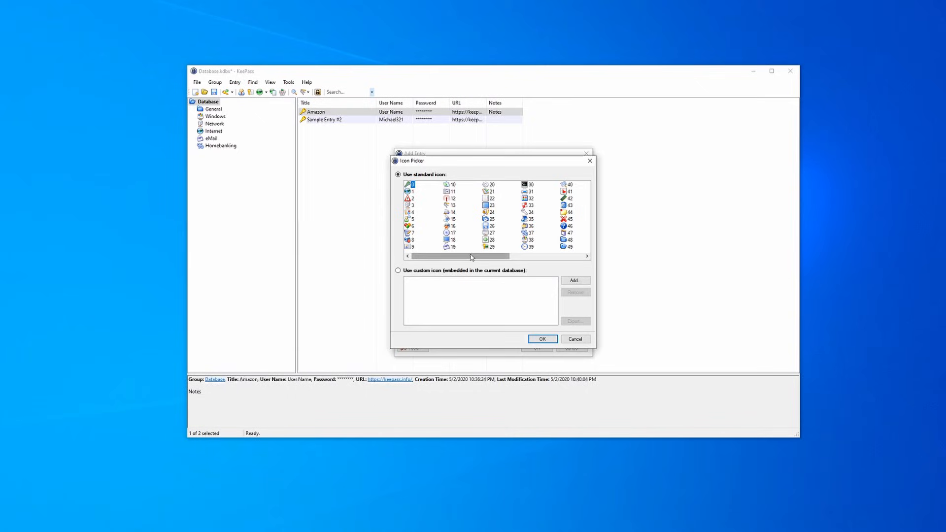
{"action": "left_click", "coordinate": [541, 339]}
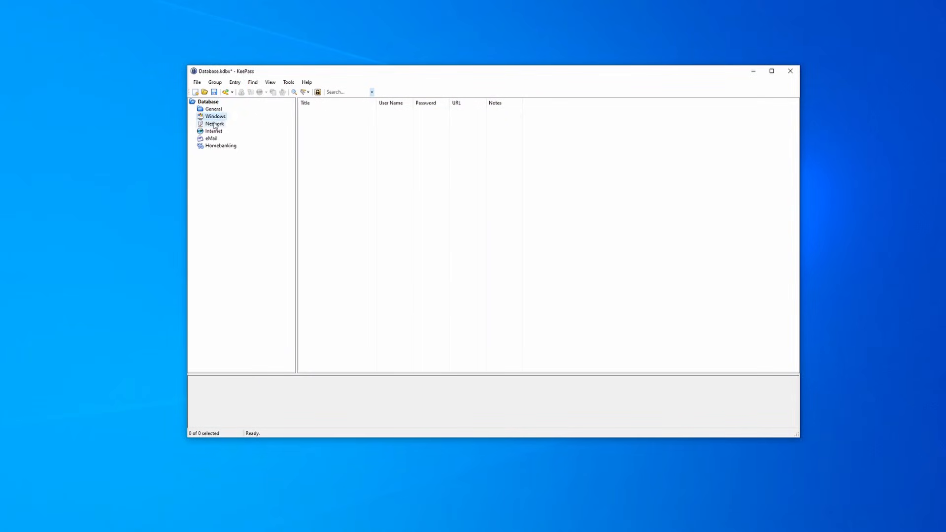
- Browse the Database, Internet and Homebanking groups, ending on General with Amazon
{"action": "left_click", "coordinate": [213, 108]}
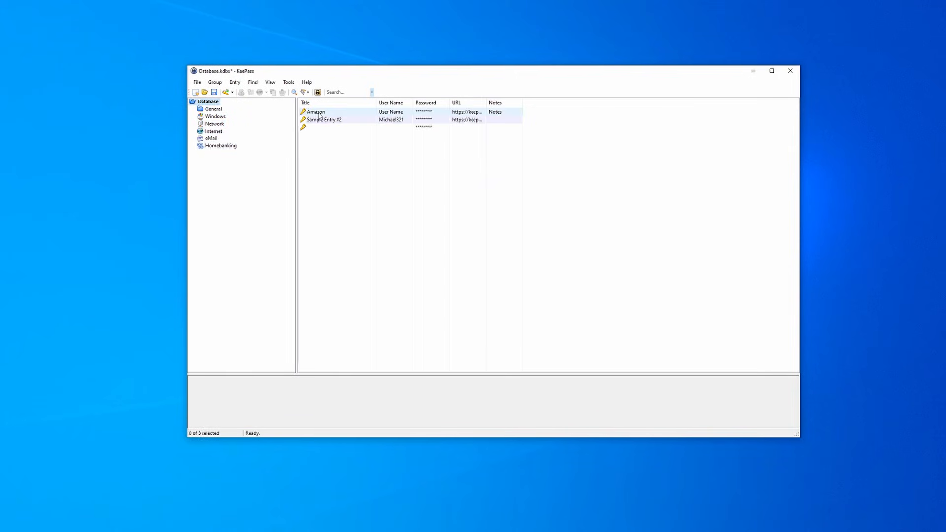
{"action": "left_click", "coordinate": [213, 109]}
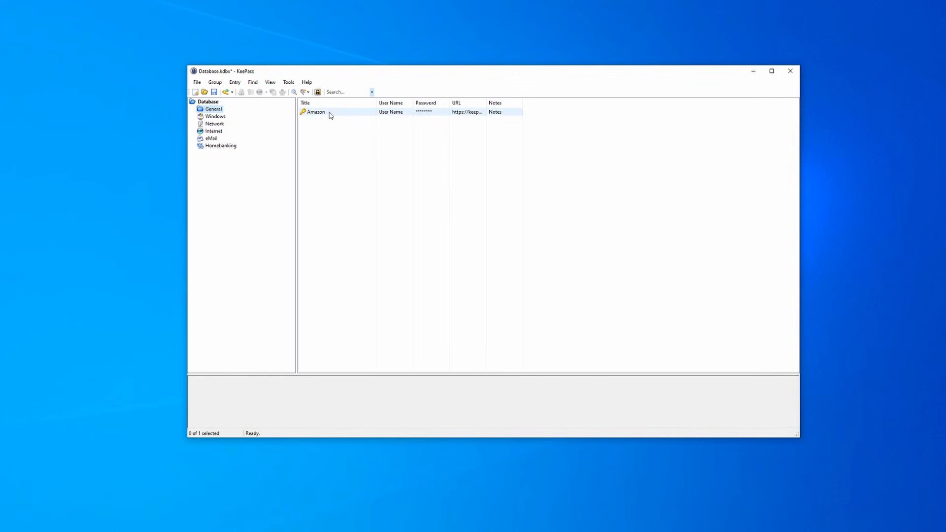
{"action": "left_click", "coordinate": [213, 109]}
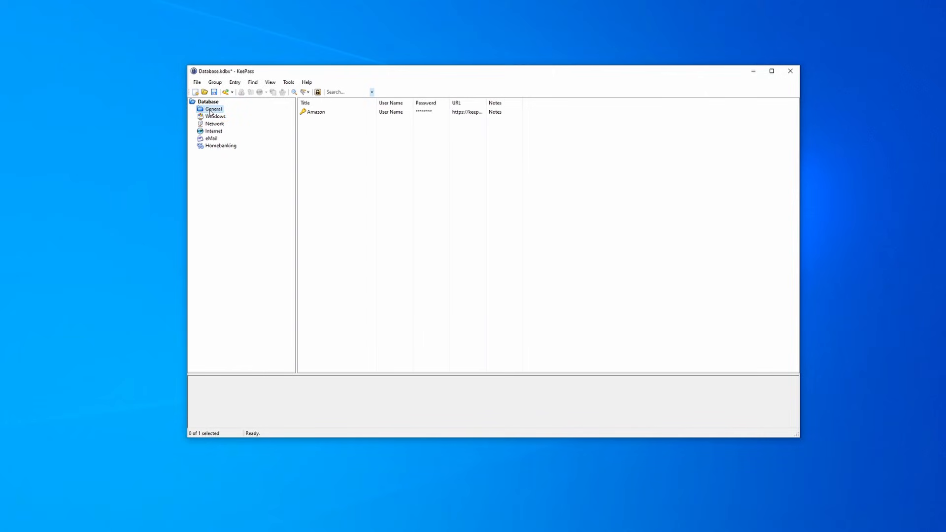
{"action": "left_click", "coordinate": [212, 131]}
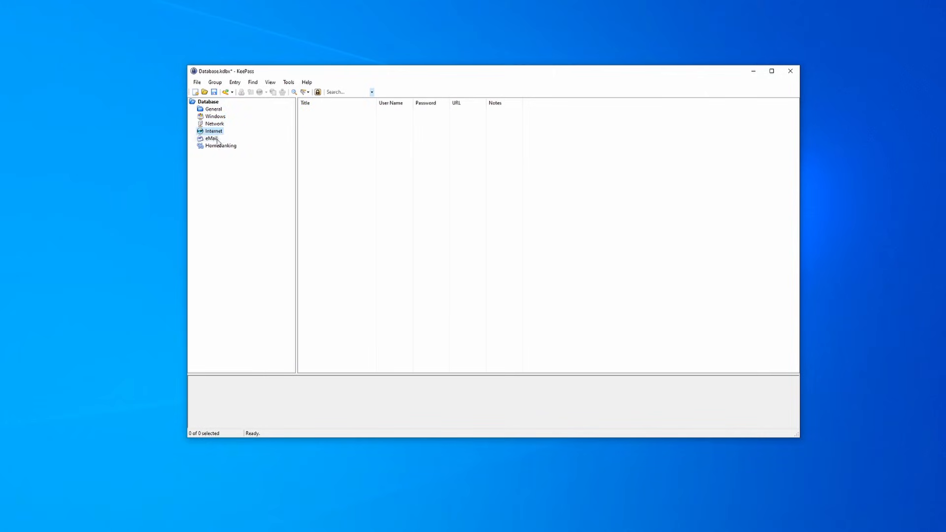
{"action": "left_click", "coordinate": [220, 145]}
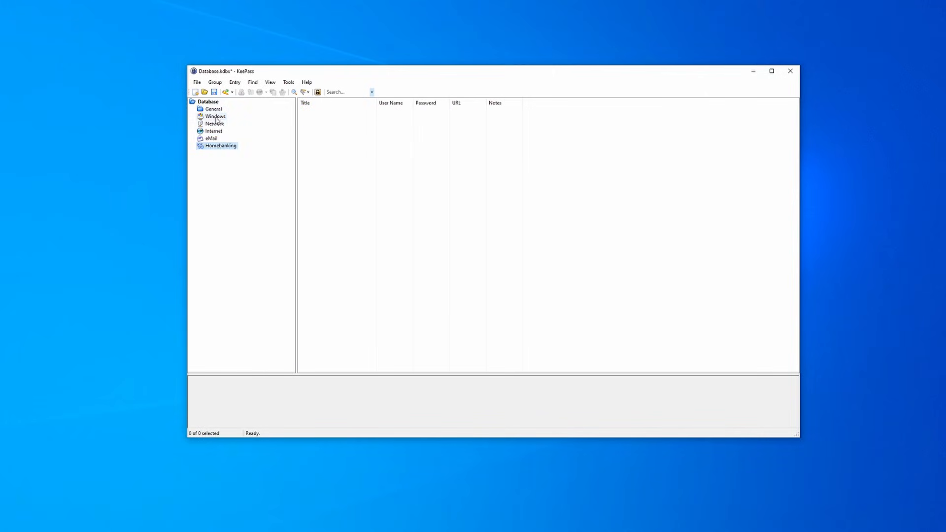
{"action": "left_click", "coordinate": [213, 109]}
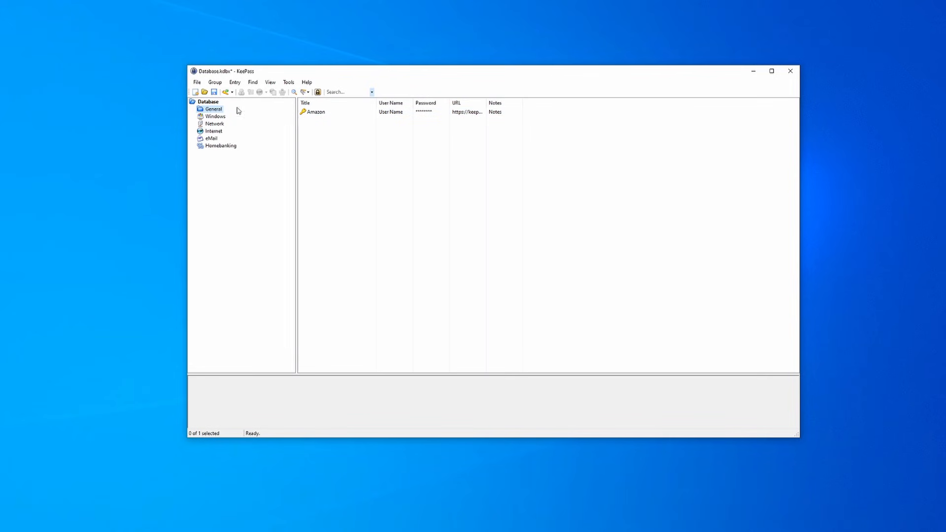
{"action": "right_click", "coordinate": [212, 109]}
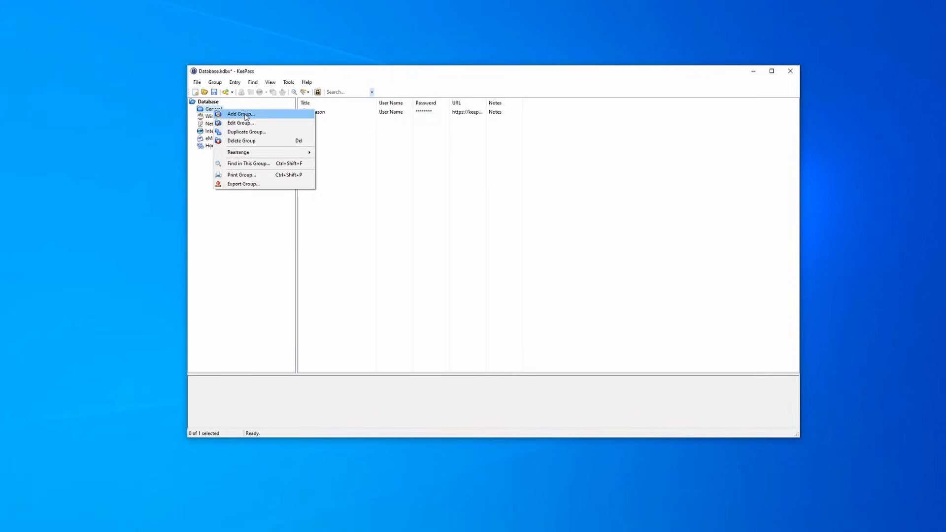
{"action": "left_click", "coordinate": [239, 122]}
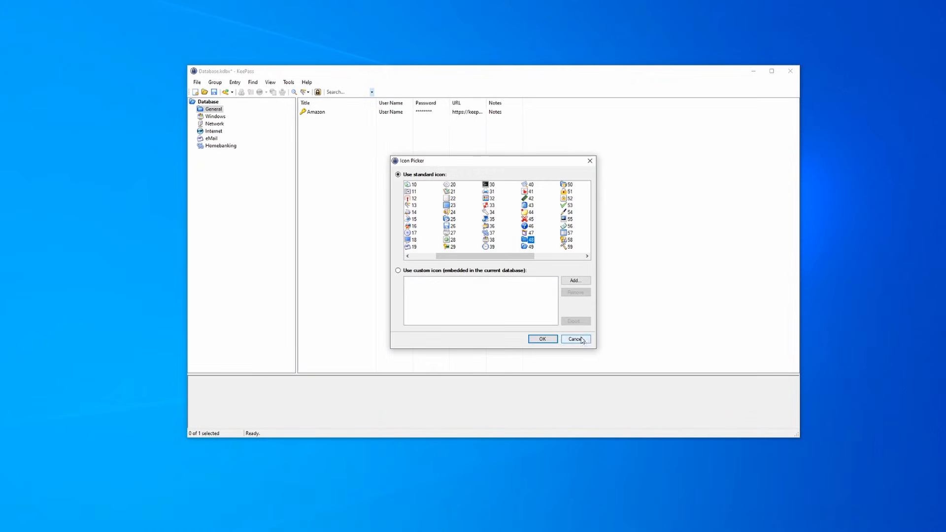
{"action": "left_click", "coordinate": [574, 338]}
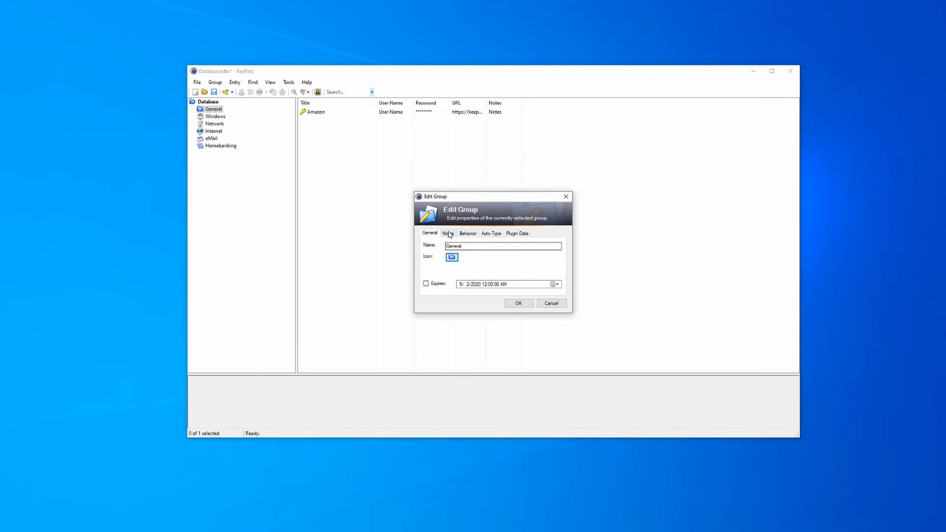
{"action": "left_click", "coordinate": [491, 234]}
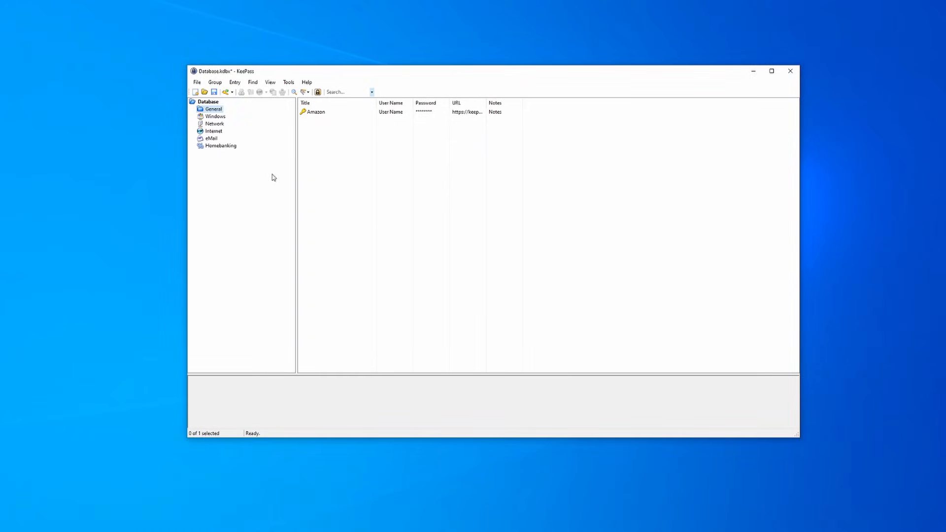
{"action": "mouse_move", "coordinate": [256, 170]}
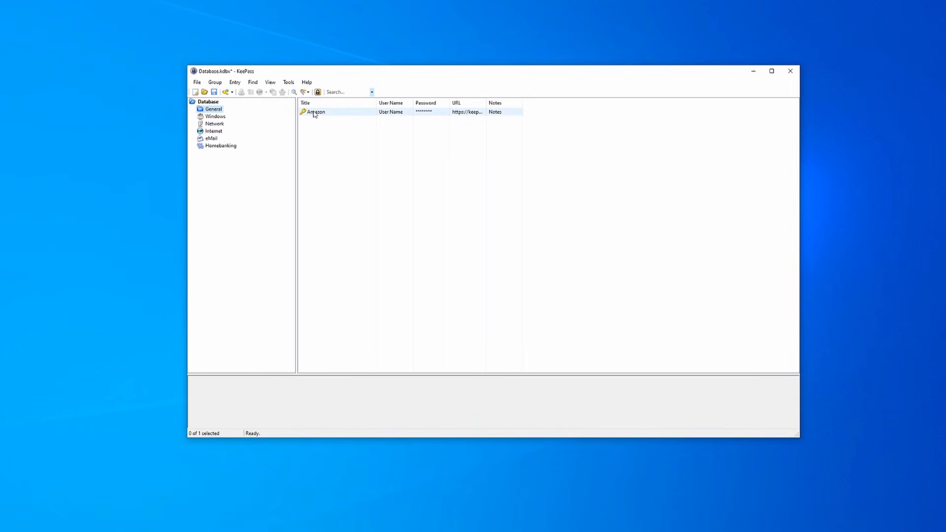
- Delete Amazon into the Recycle Bin, then move it back into General
{"action": "left_click", "coordinate": [314, 111]}
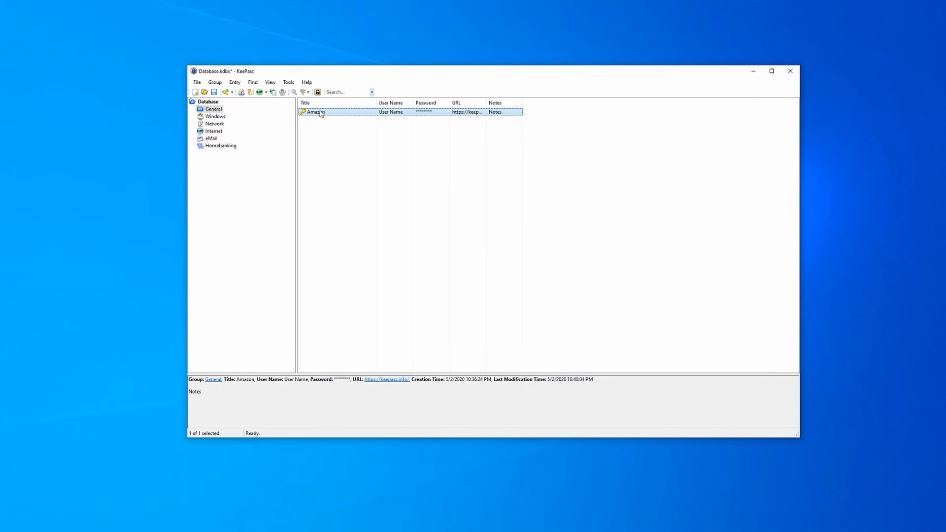
{"action": "right_click", "coordinate": [315, 112]}
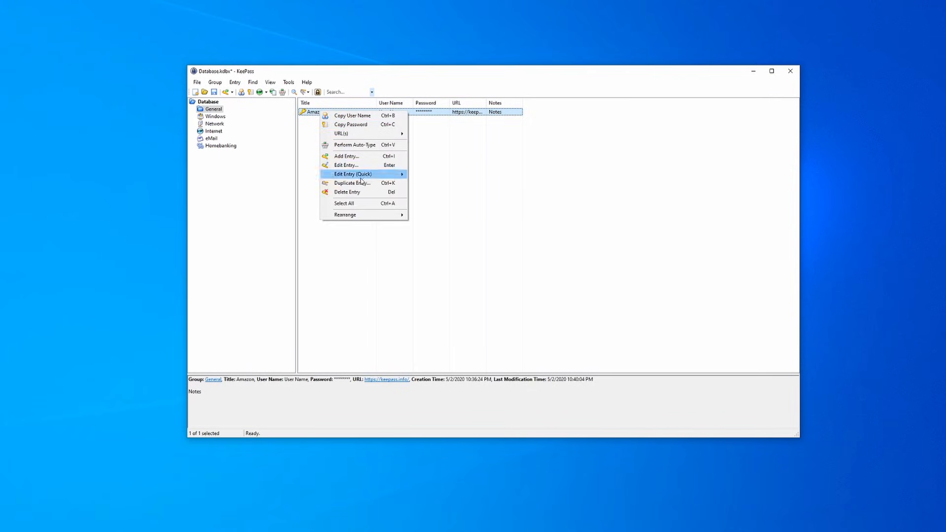
{"action": "left_click", "coordinate": [347, 191]}
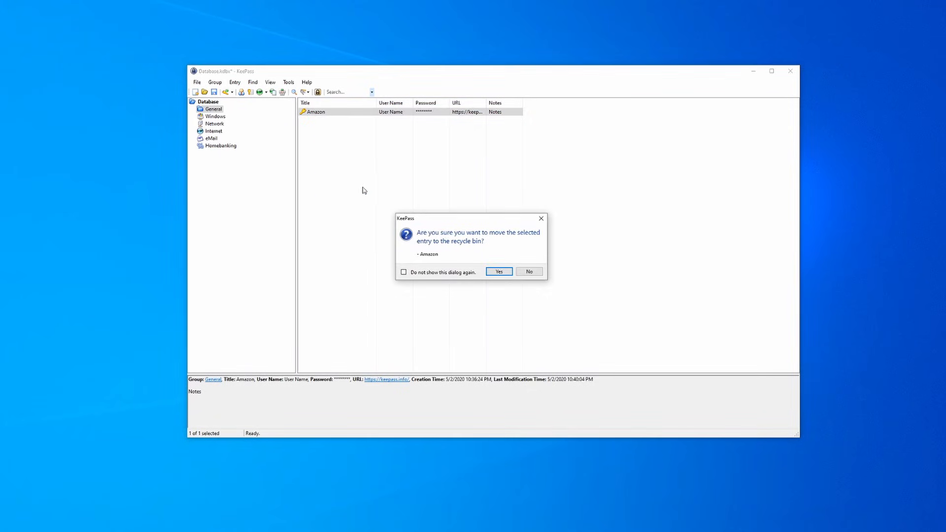
{"action": "mouse_move", "coordinate": [493, 257]}
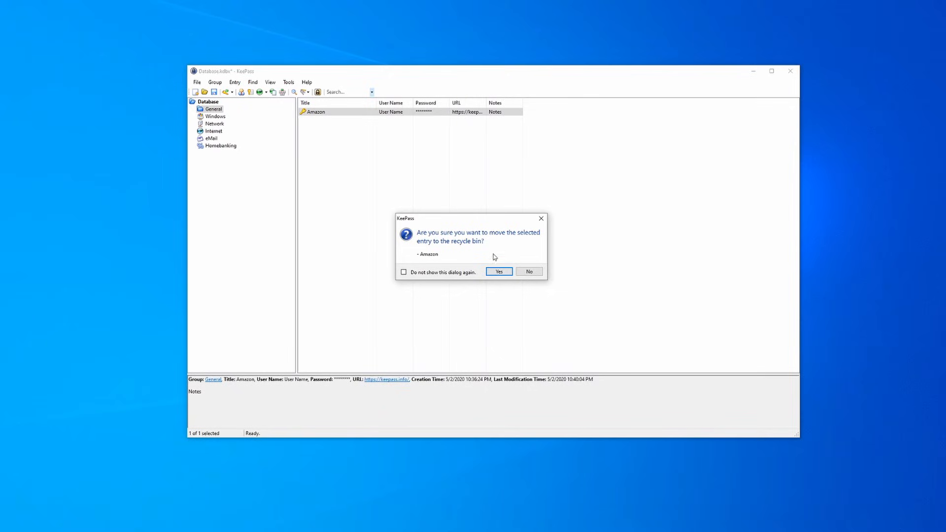
{"action": "left_click", "coordinate": [498, 271]}
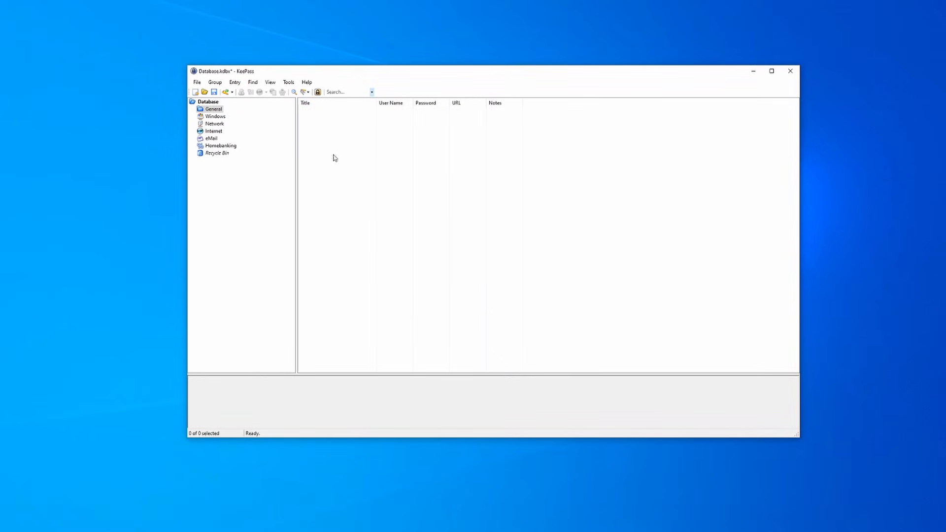
{"action": "left_click", "coordinate": [217, 153]}
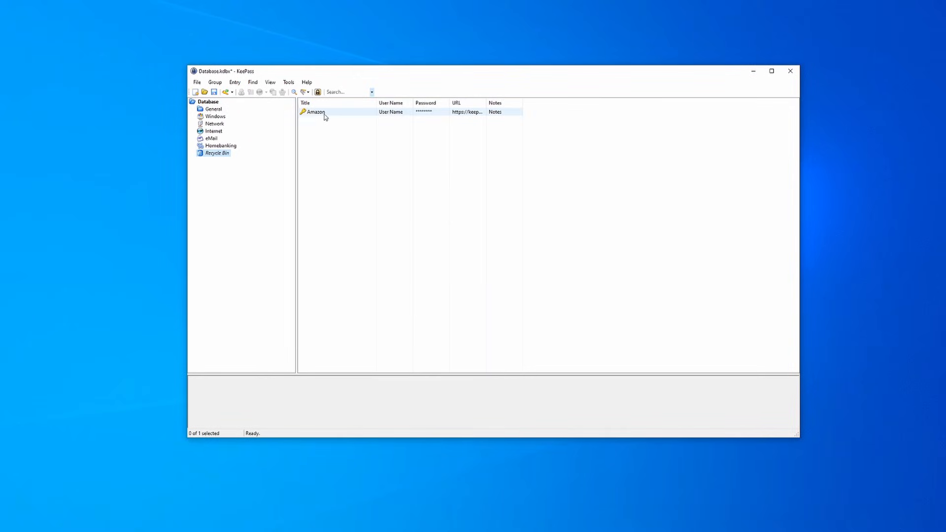
{"action": "left_click", "coordinate": [315, 112]}
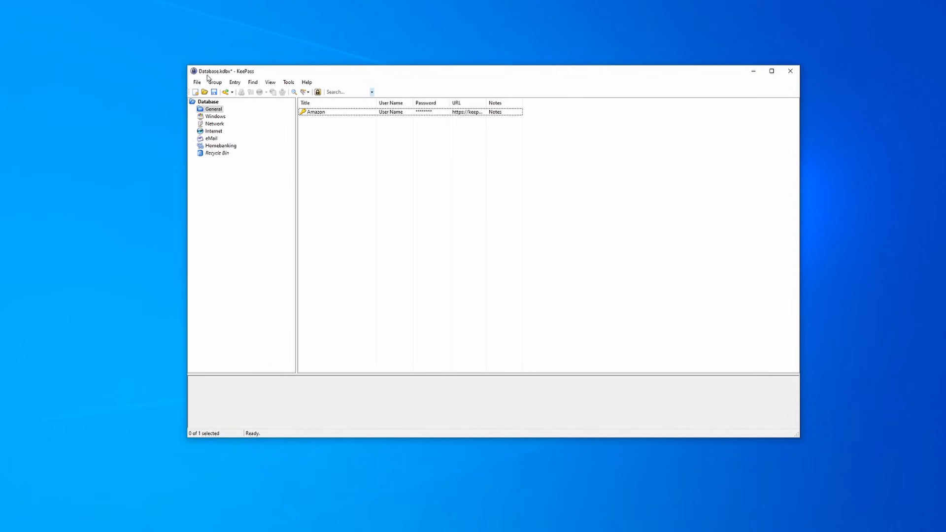
{"action": "mouse_move", "coordinate": [233, 75]}
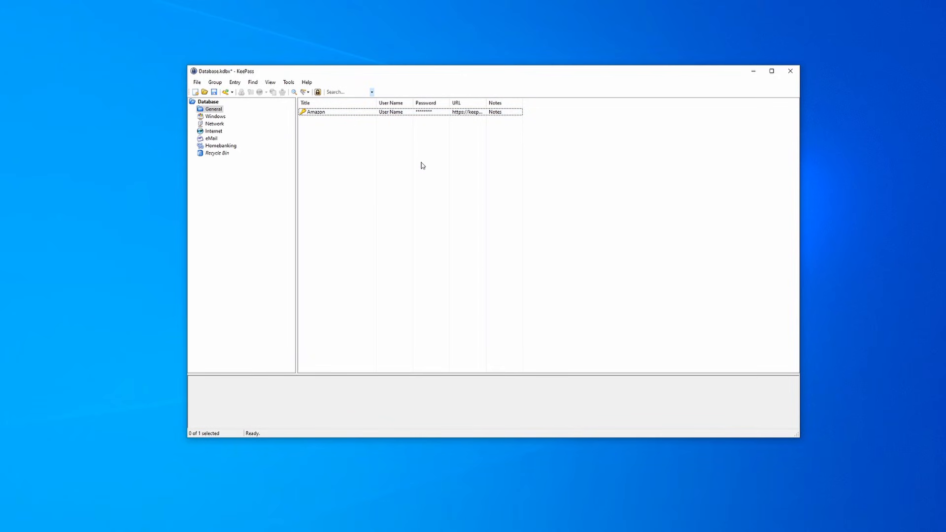
- Save the database's unsaved changes from the File menu
{"action": "left_click", "coordinate": [196, 82]}
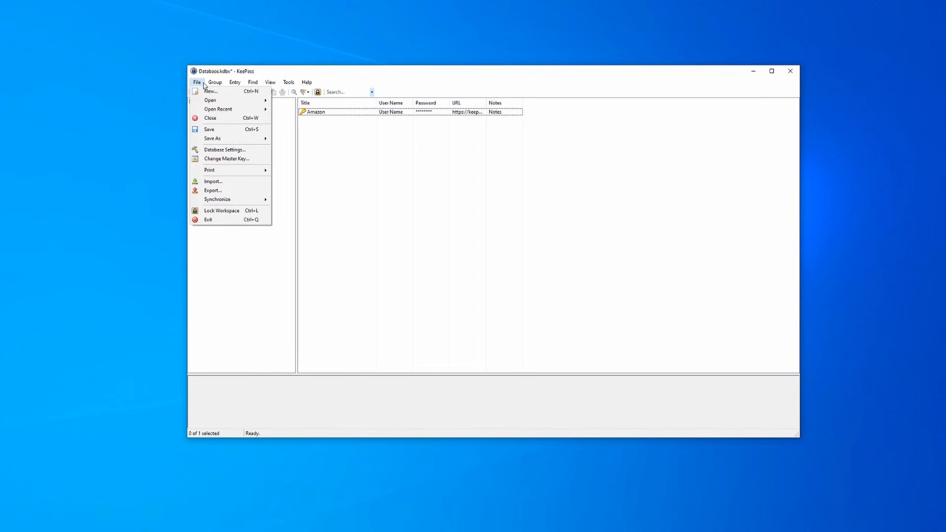
{"action": "left_click", "coordinate": [209, 129]}
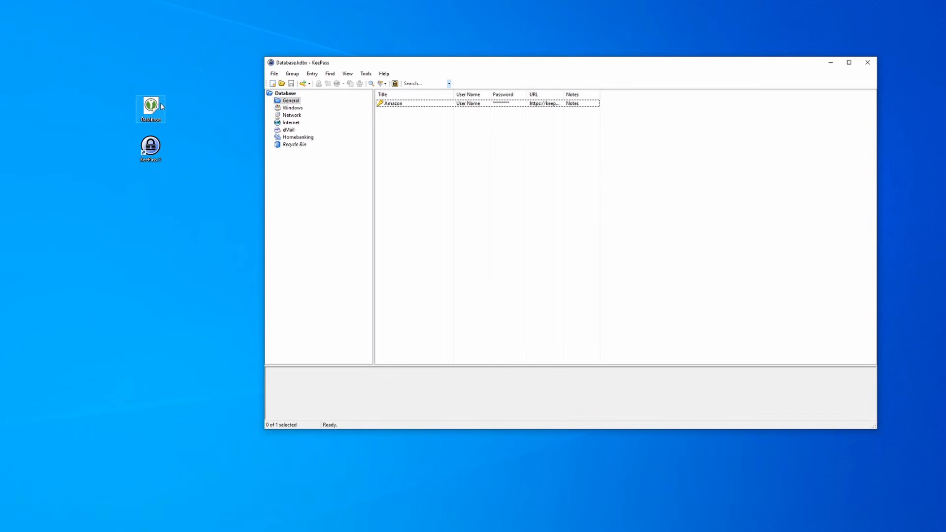
- Close KeePass and reopen the desktop Database.kdbx with no key file
{"action": "left_click", "coordinate": [151, 106]}
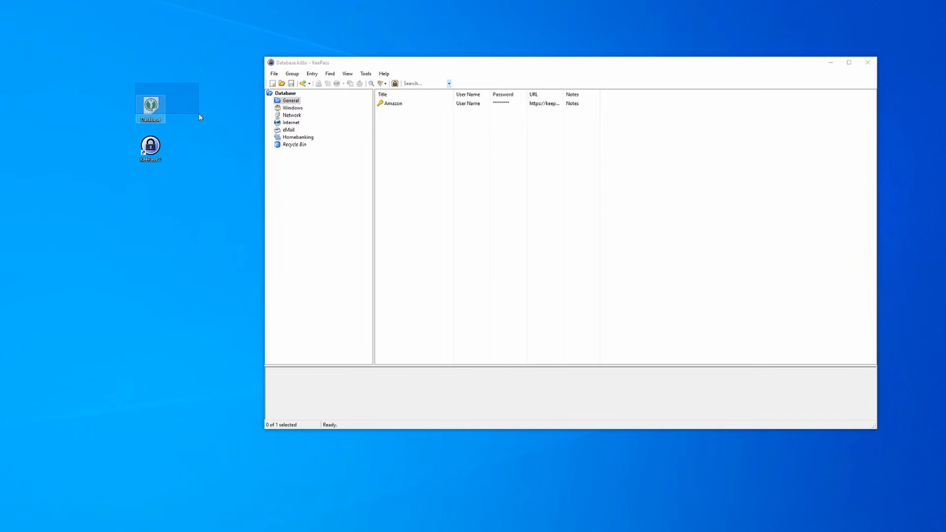
{"action": "left_click", "coordinate": [867, 62]}
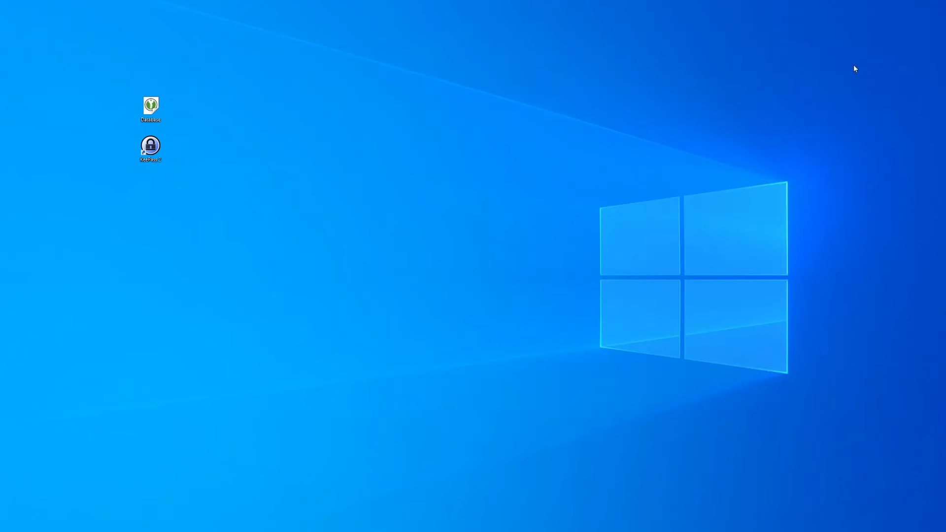
{"action": "double_click", "coordinate": [151, 106]}
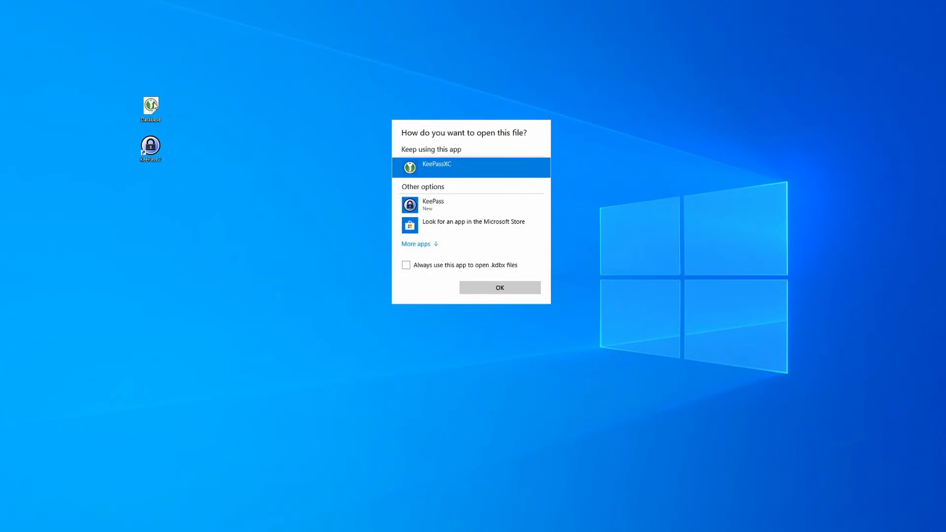
{"action": "left_click", "coordinate": [499, 287]}
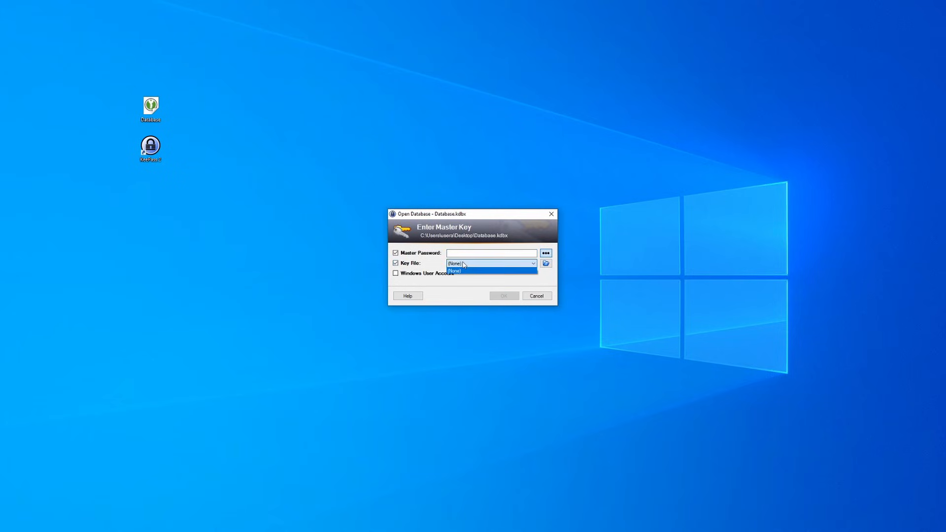
{"action": "left_click", "coordinate": [491, 263]}
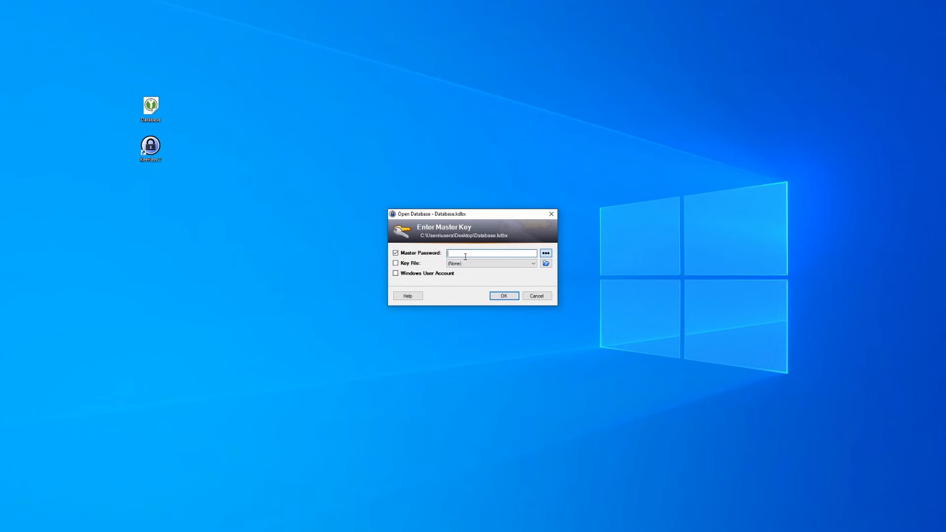
{"action": "left_click", "coordinate": [536, 295]}
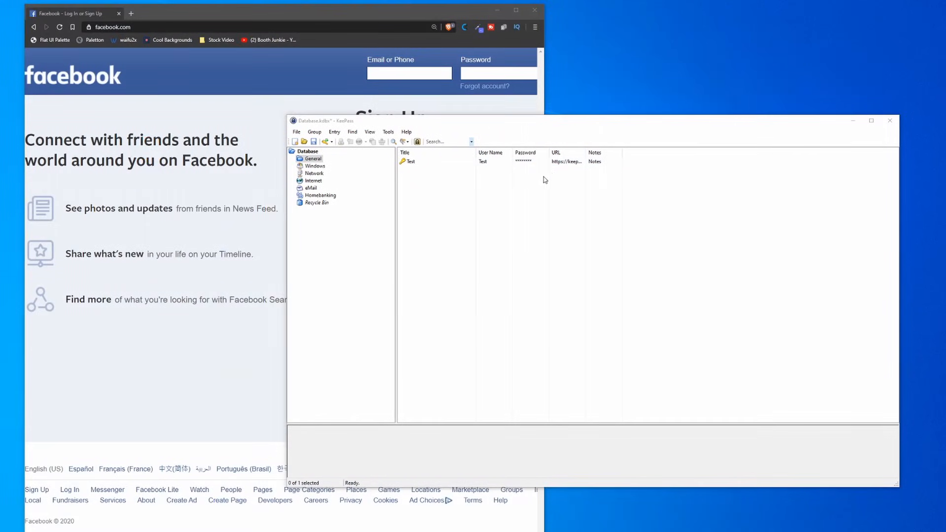
{"action": "mouse_move", "coordinate": [384, 215]}
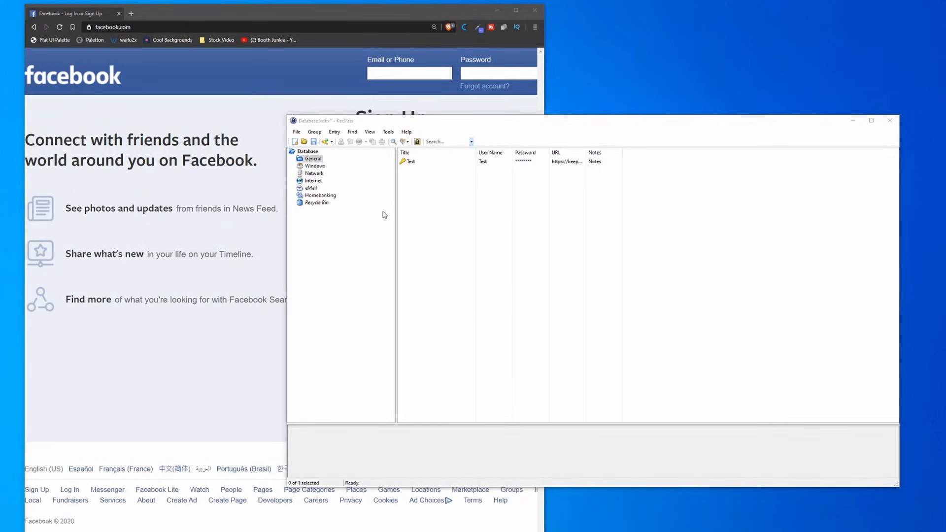
- Select the Test entry to show its URL and timestamps
{"action": "left_click", "coordinate": [410, 161]}
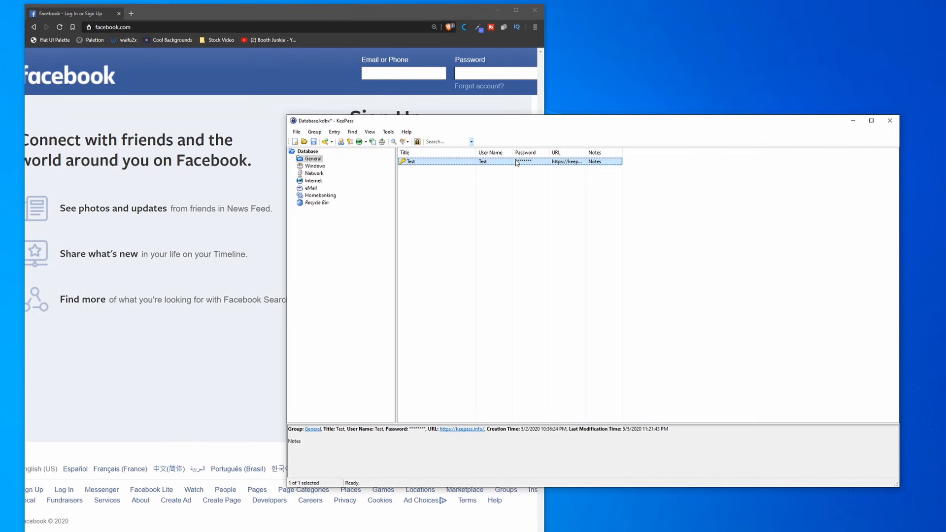
- Copy the Test entry's password via its context menu
{"action": "double_click", "coordinate": [524, 162]}
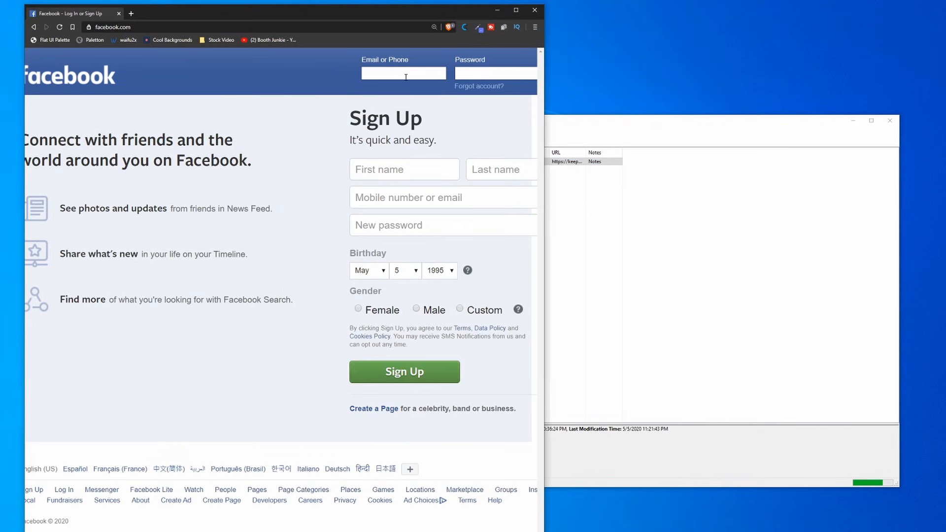
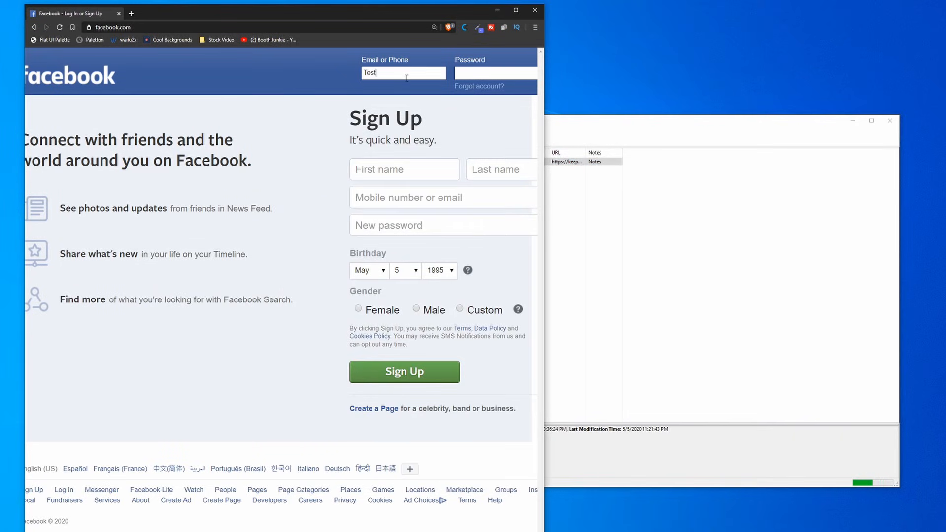
{"action": "right_click", "coordinate": [411, 161]}
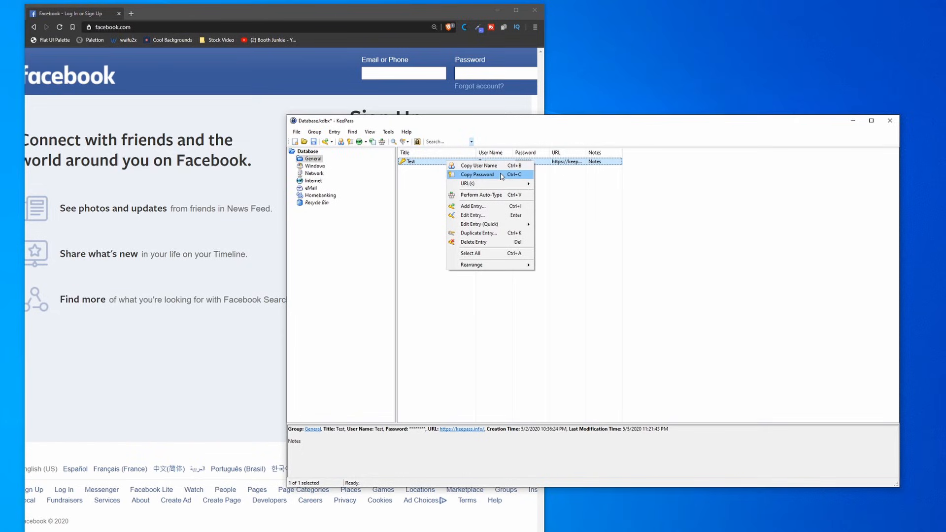
{"action": "left_click", "coordinate": [477, 174]}
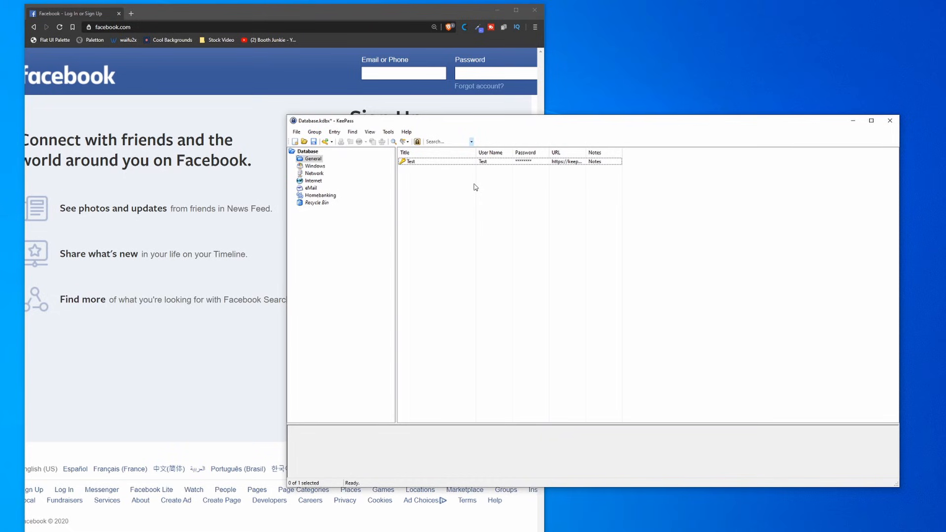
{"action": "mouse_move", "coordinate": [469, 178]}
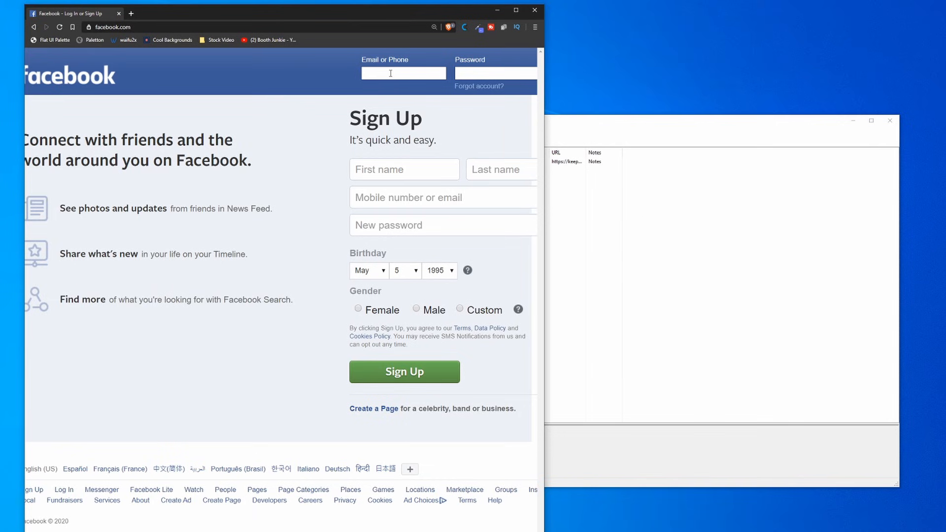
{"action": "key", "text": "alt+tab"}
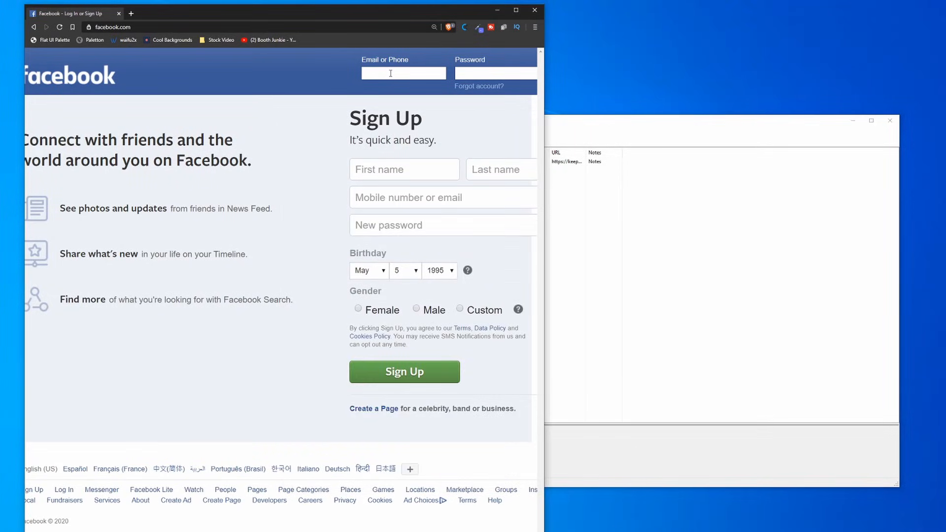
{"action": "left_click", "coordinate": [403, 72]}
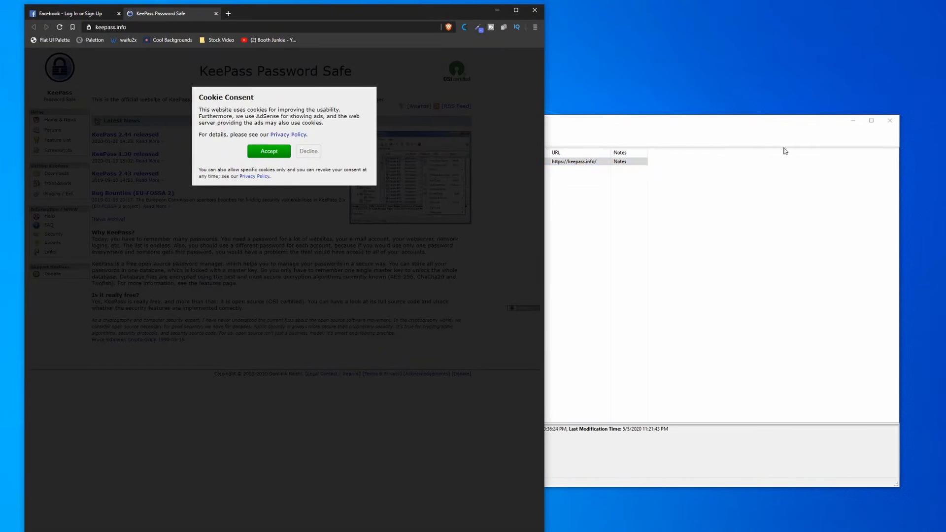
- Switch between the KeePass window and the Brave browser
{"action": "left_click", "coordinate": [268, 151]}
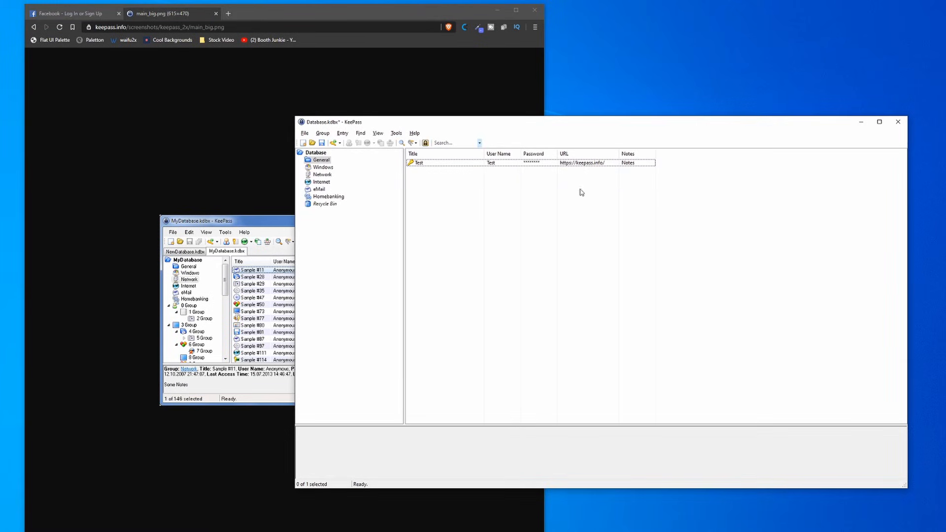
{"action": "mouse_move", "coordinate": [611, 284]}
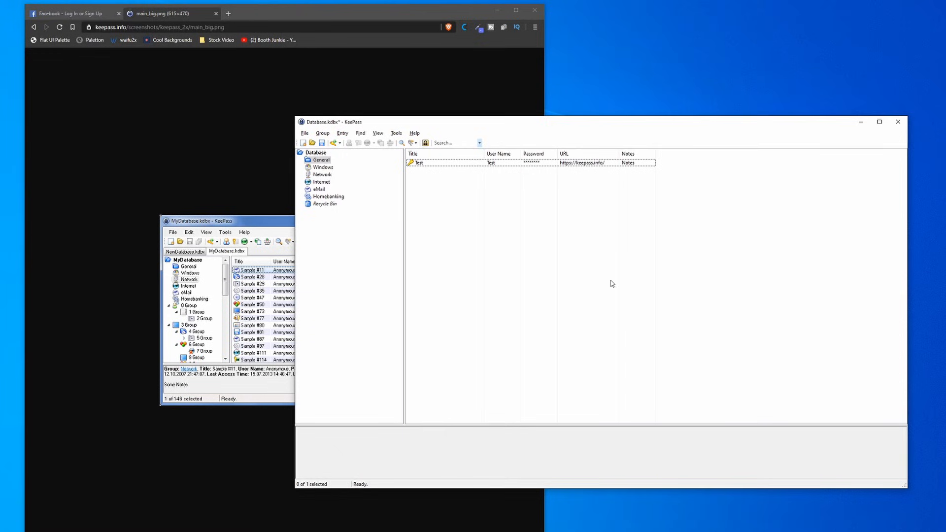
{"action": "right_click", "coordinate": [249, 269]}
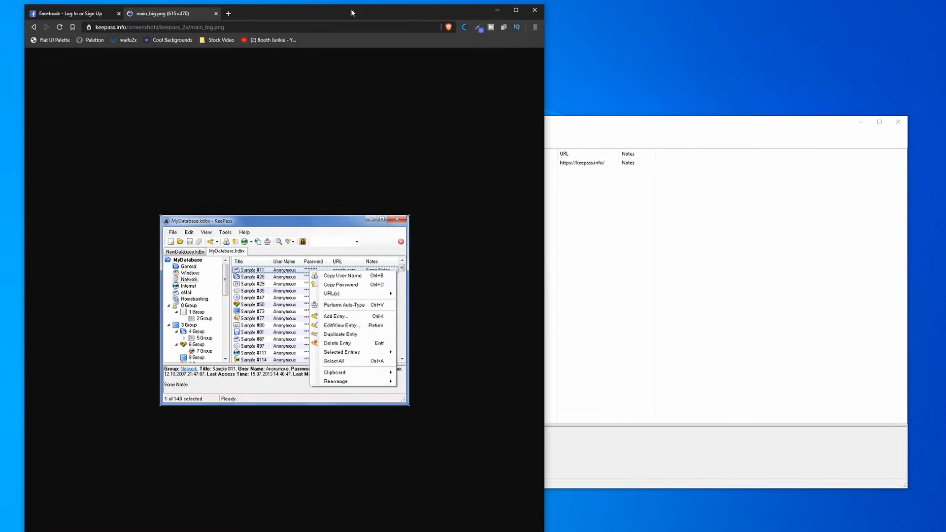
{"action": "mouse_move", "coordinate": [684, 213]}
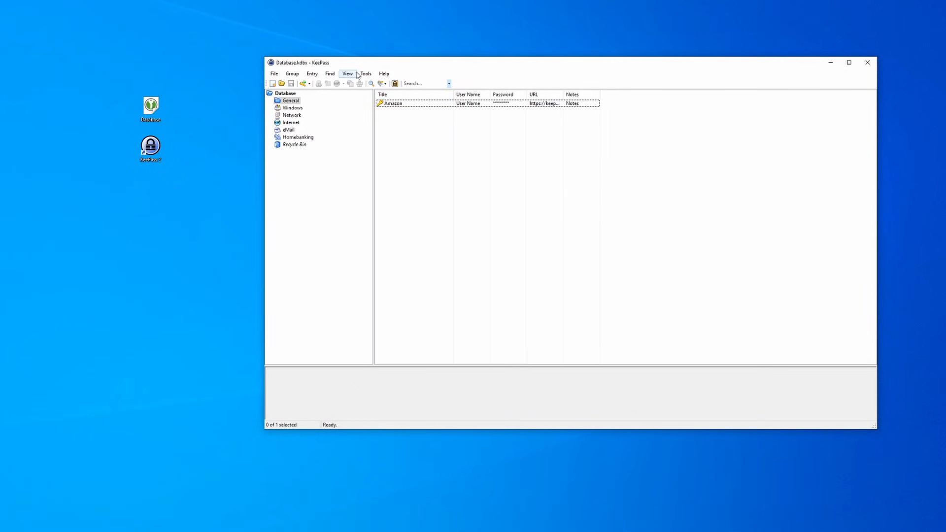
{"action": "left_click", "coordinate": [330, 72]}
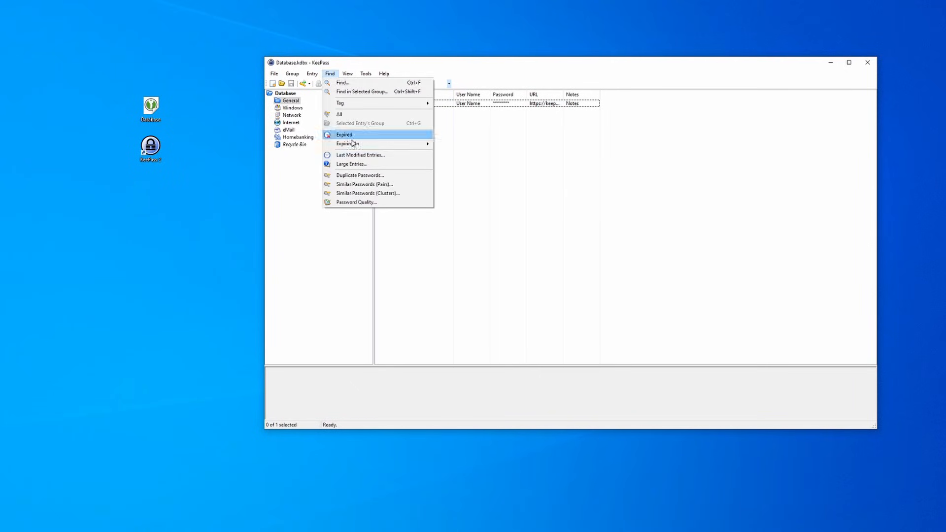
{"action": "mouse_move", "coordinate": [358, 175]}
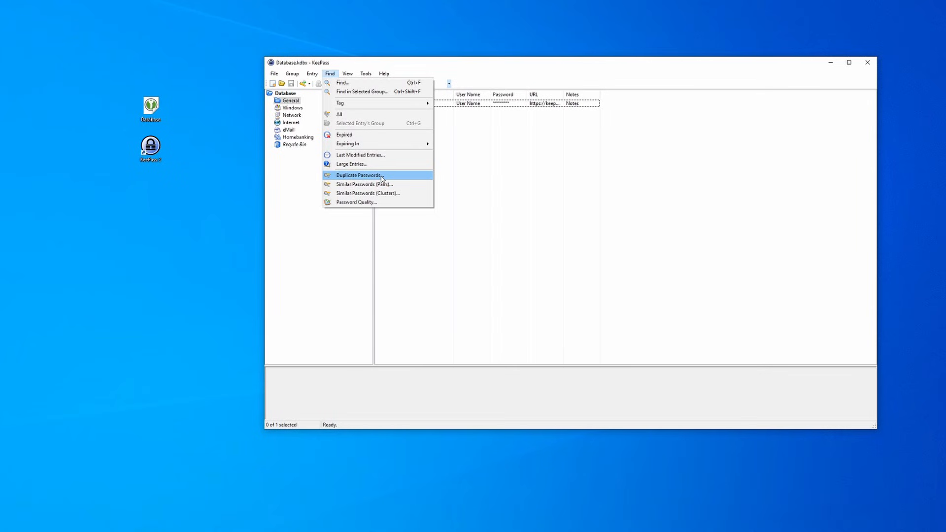
{"action": "mouse_move", "coordinate": [362, 202]}
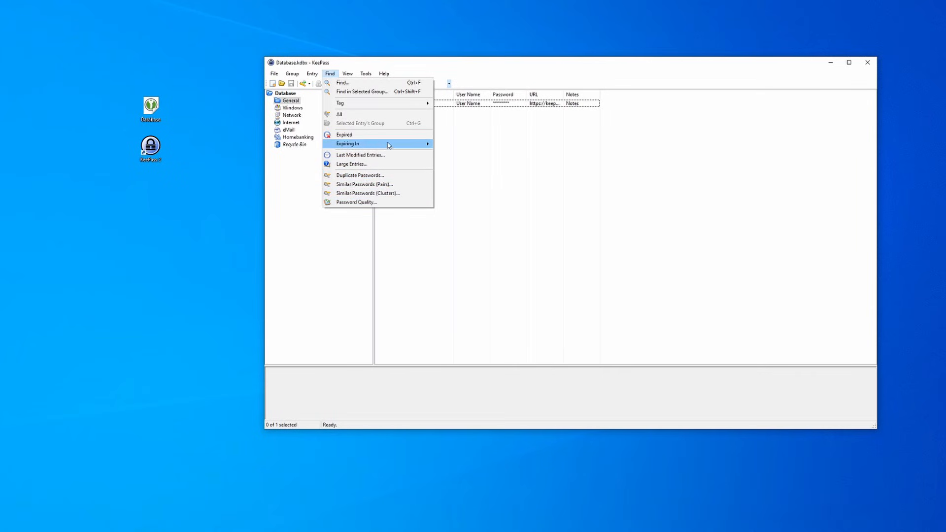
{"action": "left_click", "coordinate": [365, 74]}
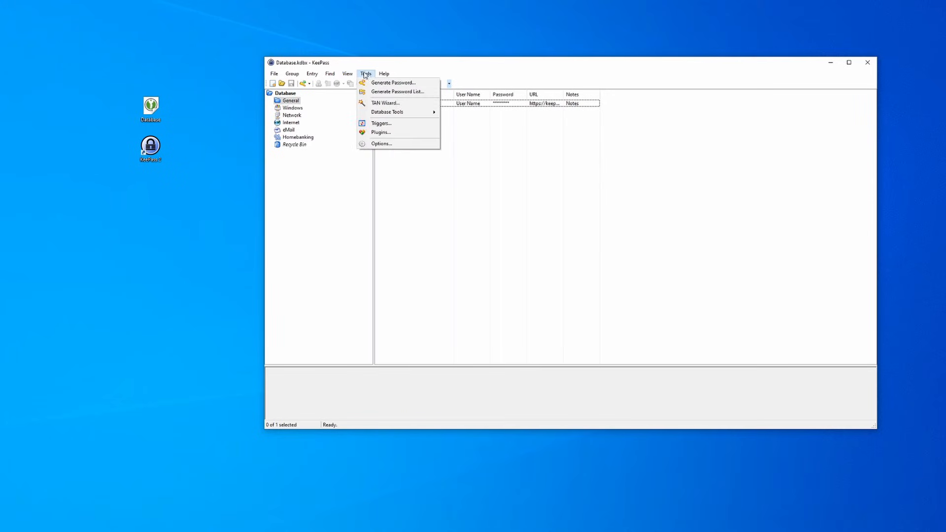
{"action": "left_click", "coordinate": [274, 73]}
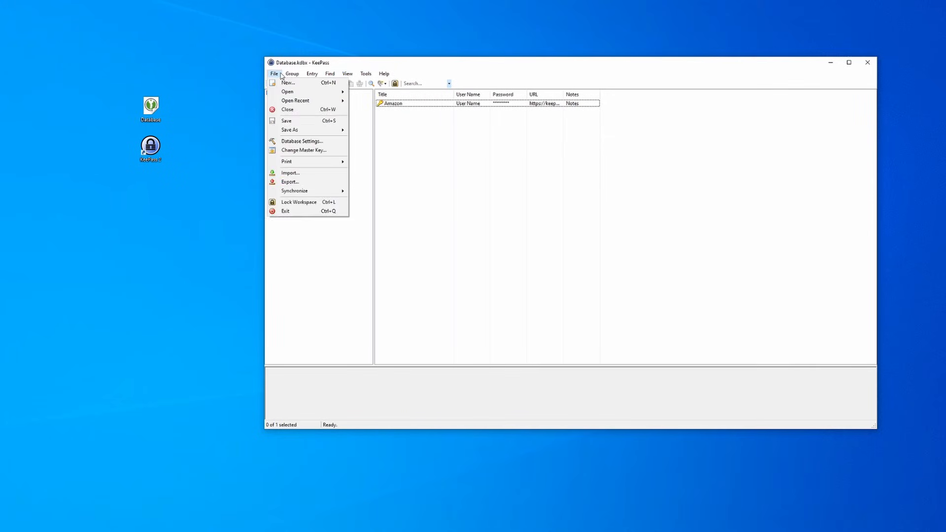
{"action": "left_click", "coordinate": [274, 73]}
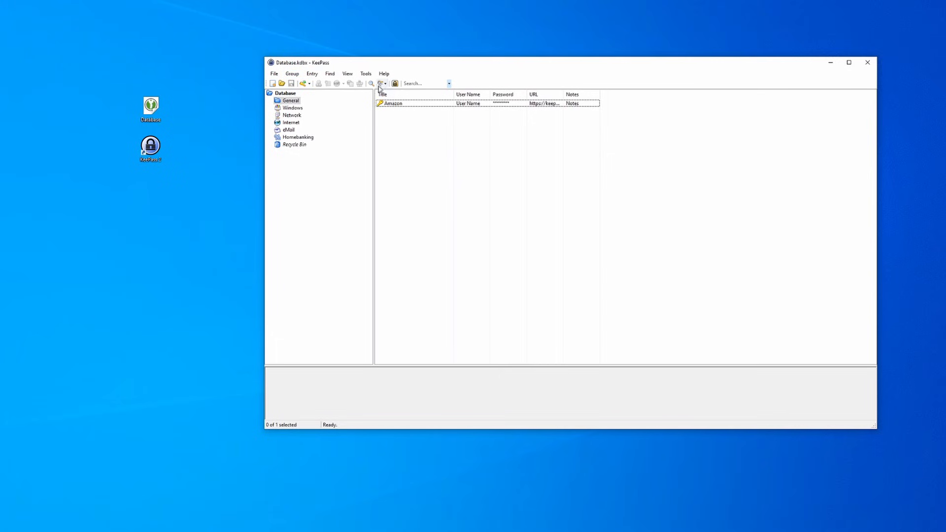
{"action": "mouse_move", "coordinate": [399, 86]}
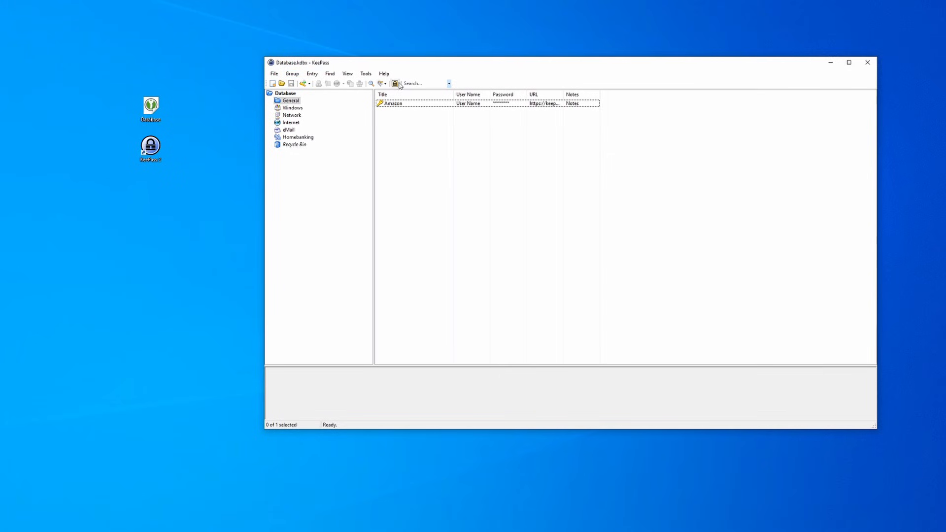
{"action": "left_click", "coordinate": [290, 100]}
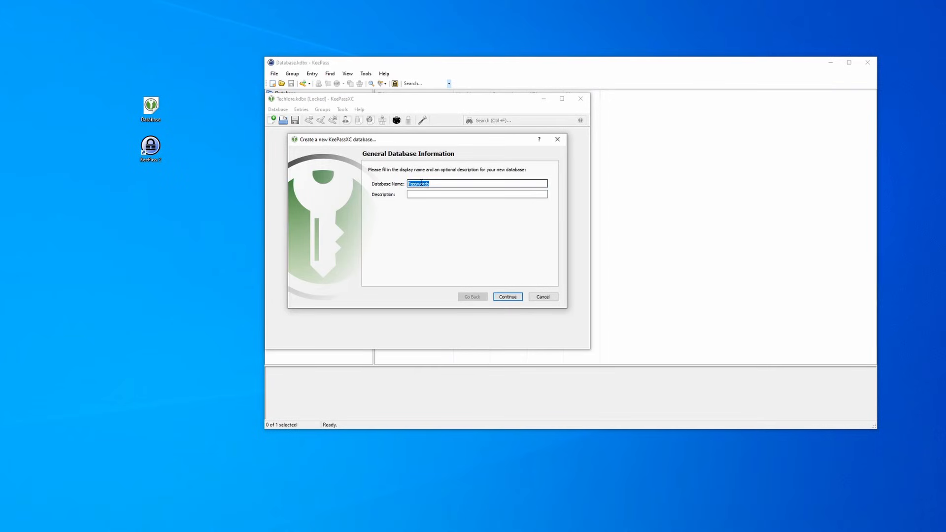
- Type 'test', adjust the decryption time, set a master password and dismiss the mismatch warning
{"action": "type", "text": "test"}
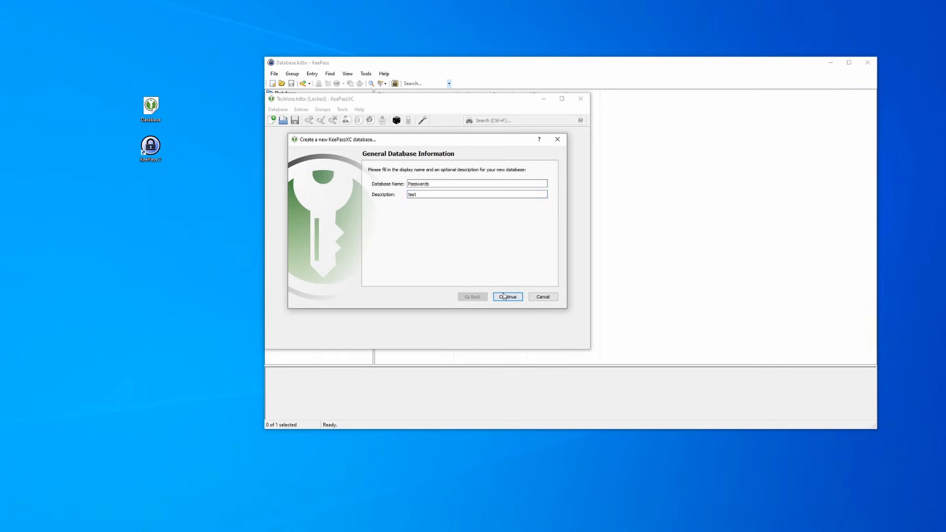
{"action": "left_click", "coordinate": [507, 296]}
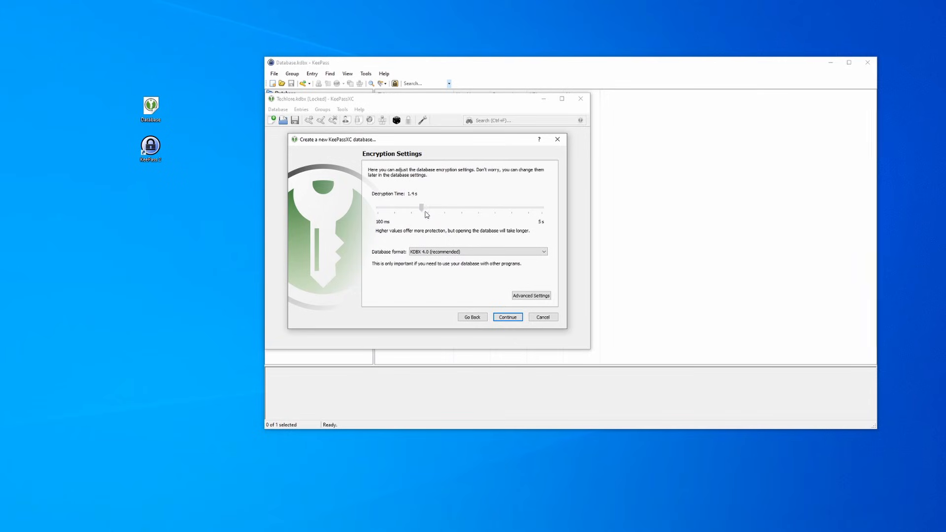
{"action": "left_click_drag", "start_coordinate": [422, 207], "coordinate": [425, 207]}
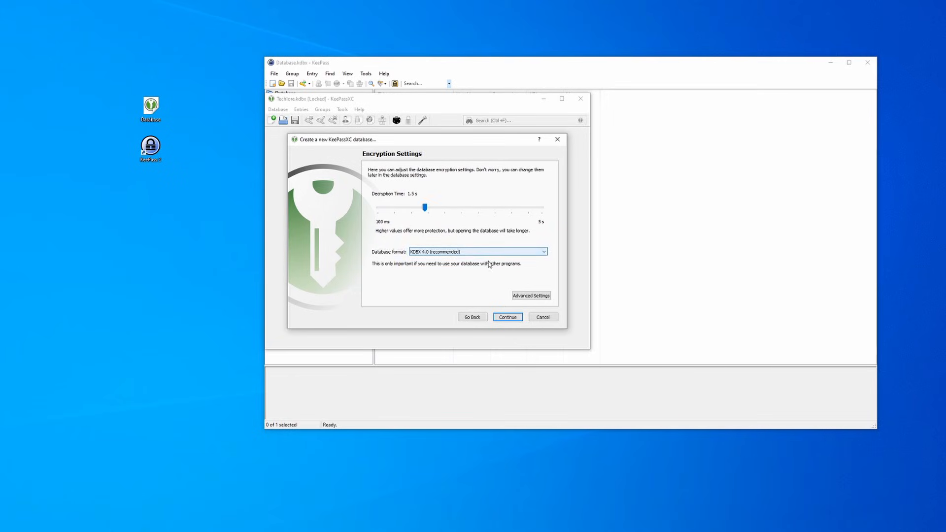
{"action": "left_click", "coordinate": [531, 296]}
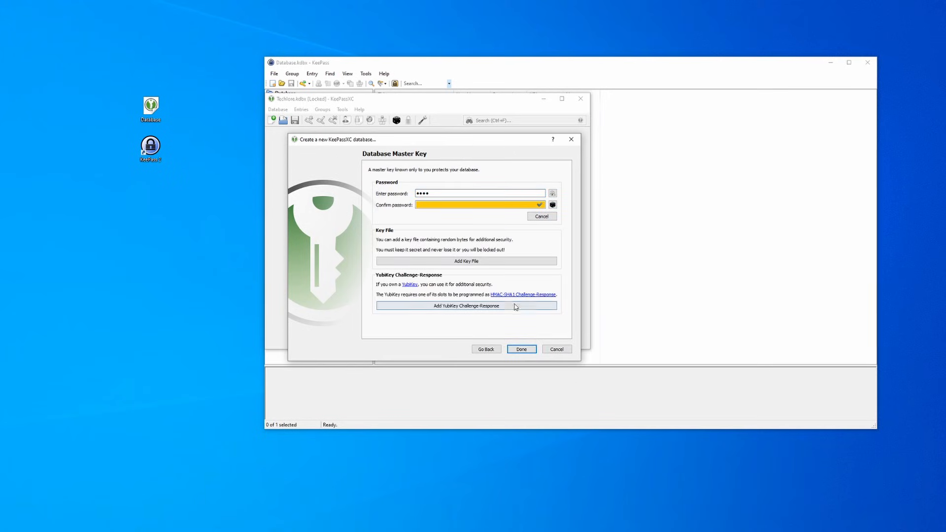
{"action": "mouse_move", "coordinate": [462, 269]}
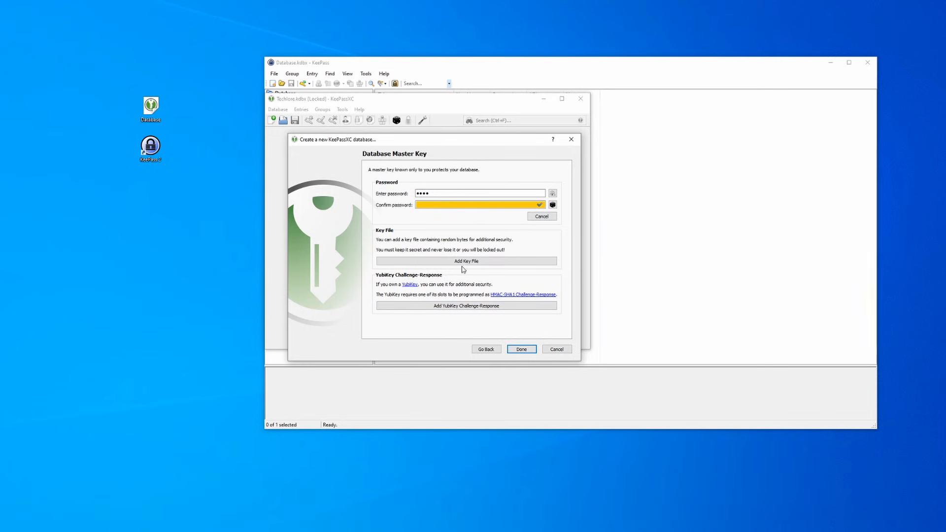
{"action": "left_click", "coordinate": [520, 349]}
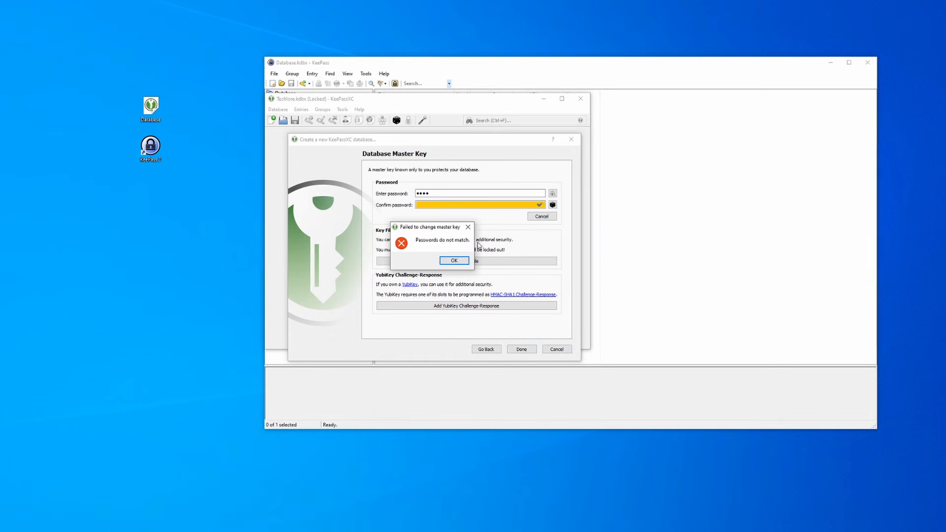
{"action": "left_click", "coordinate": [454, 261]}
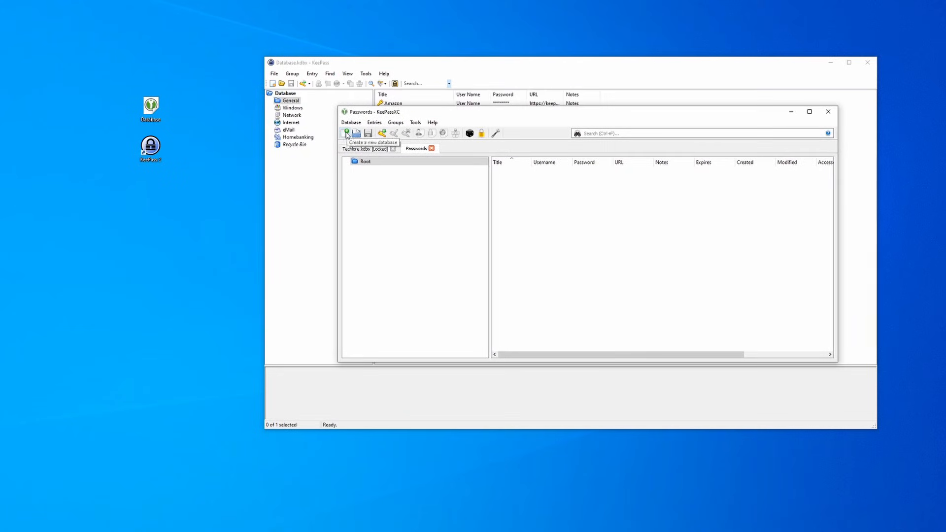
{"action": "mouse_move", "coordinate": [368, 134]}
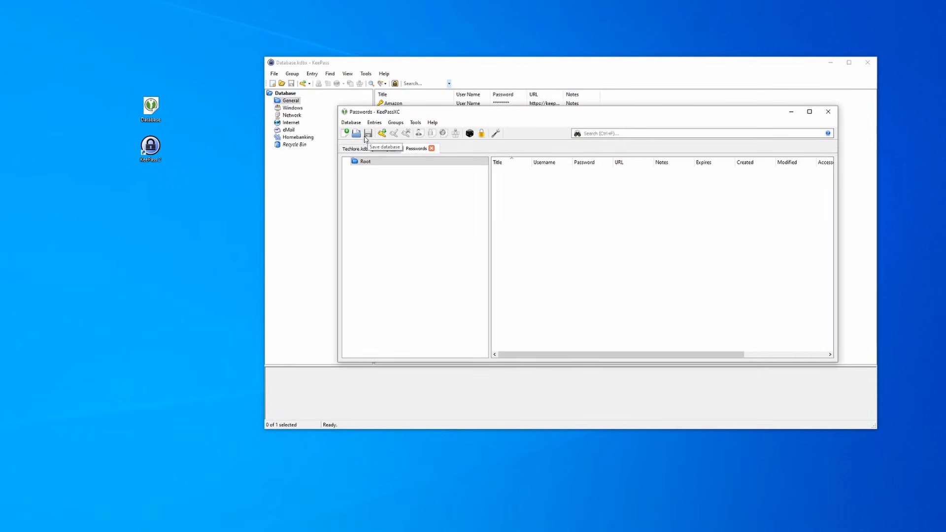
- Save the new Passwords database and close the KeePassXC window
{"action": "left_click", "coordinate": [368, 133]}
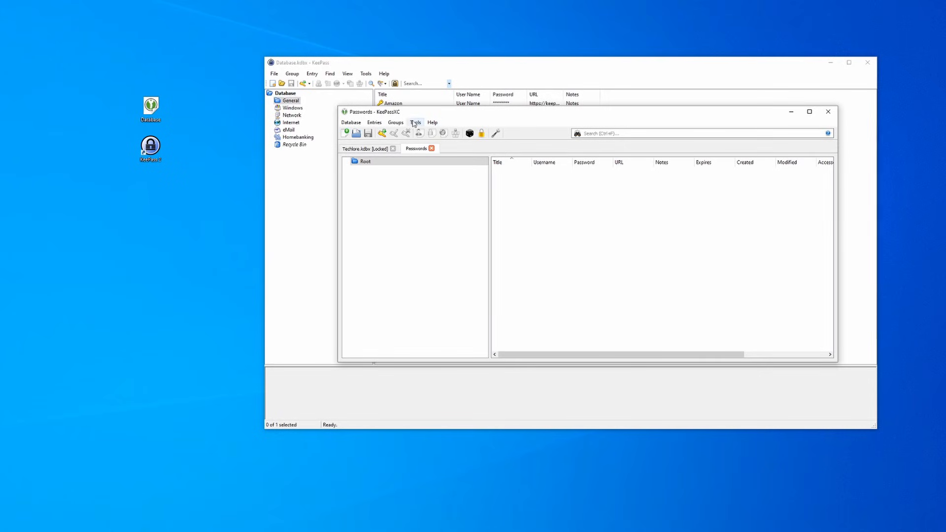
{"action": "mouse_move", "coordinate": [395, 145]}
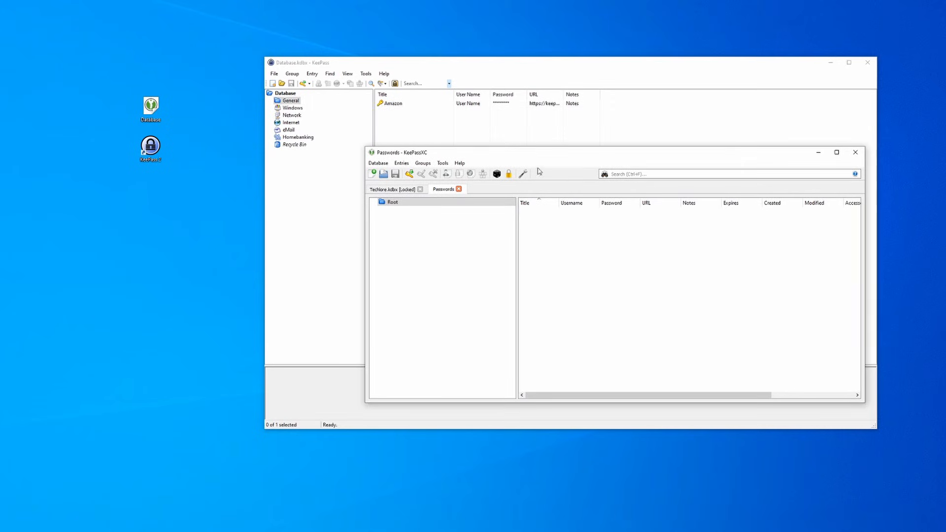
{"action": "mouse_move", "coordinate": [680, 251]}
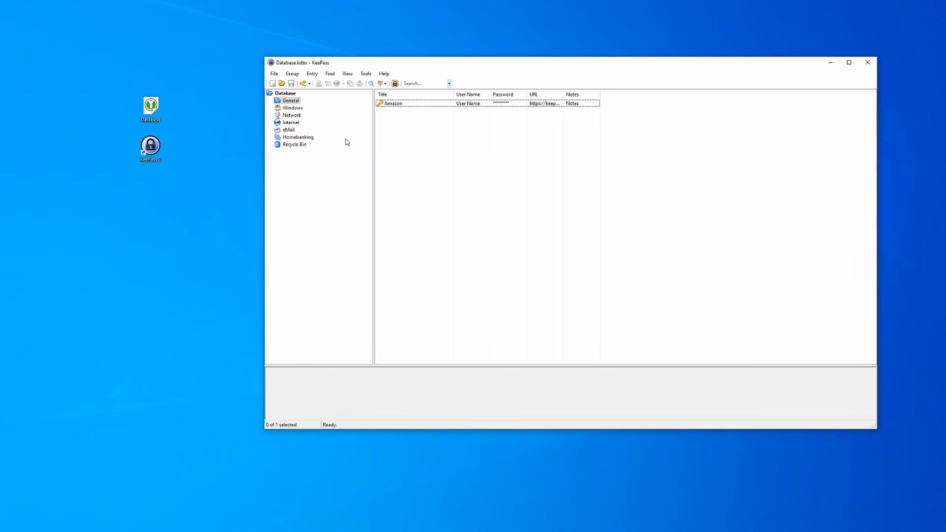
{"action": "mouse_move", "coordinate": [557, 119]}
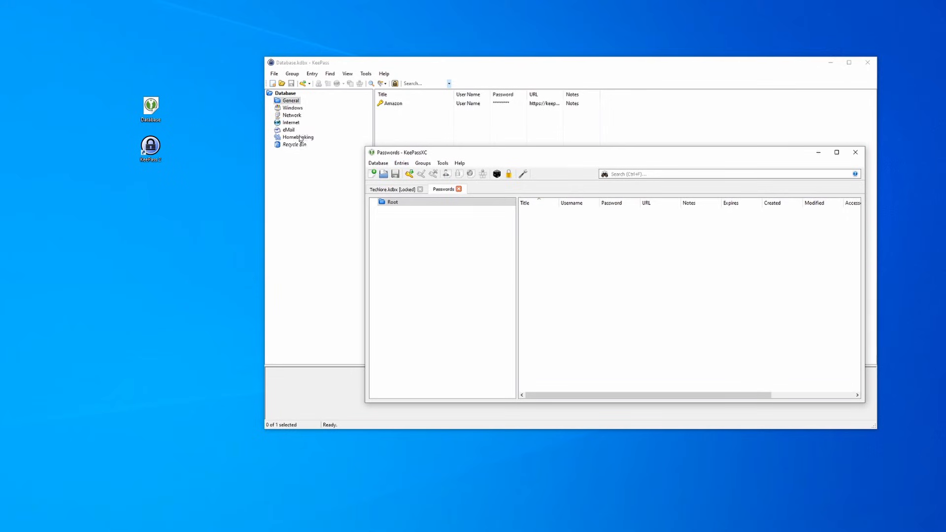
{"action": "mouse_move", "coordinate": [855, 153]}
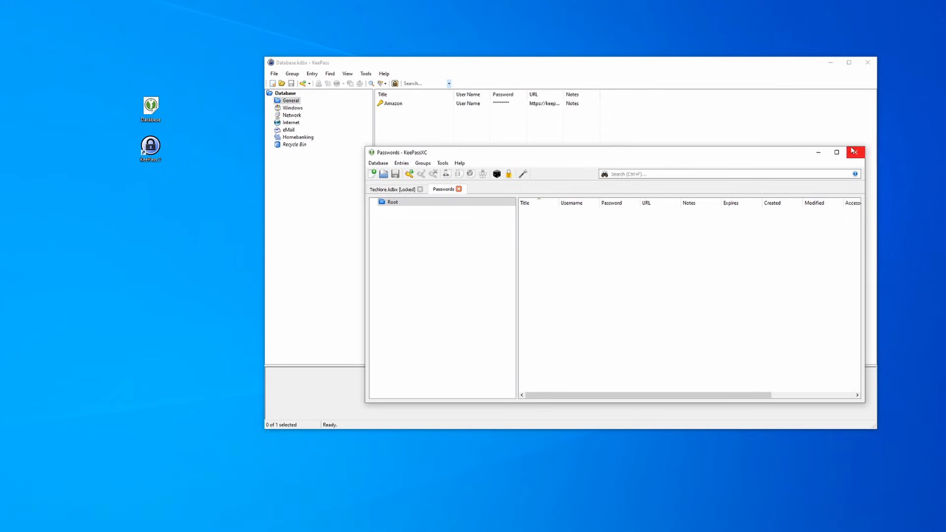
{"action": "left_click", "coordinate": [854, 152]}
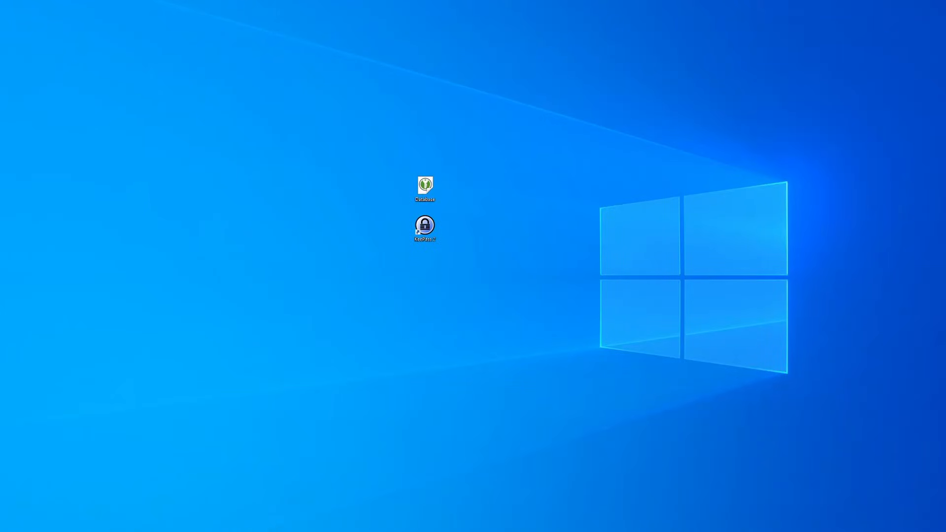
{"action": "mouse_move", "coordinate": [478, 139]}
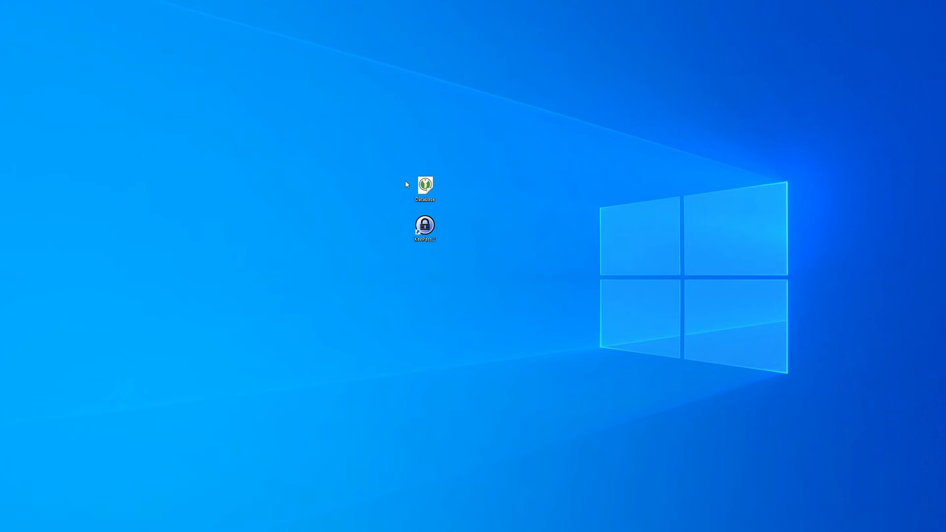
{"action": "mouse_move", "coordinate": [424, 183]}
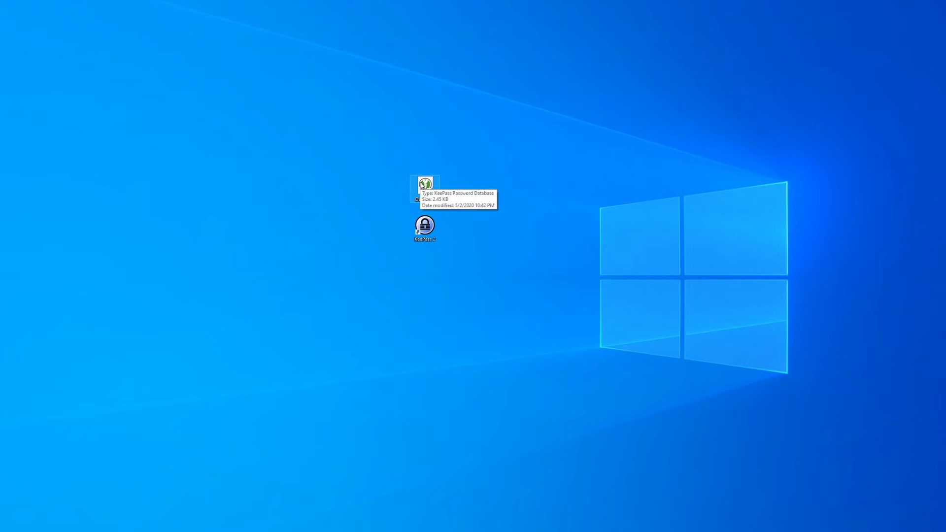
{"action": "mouse_move", "coordinate": [450, 172]}
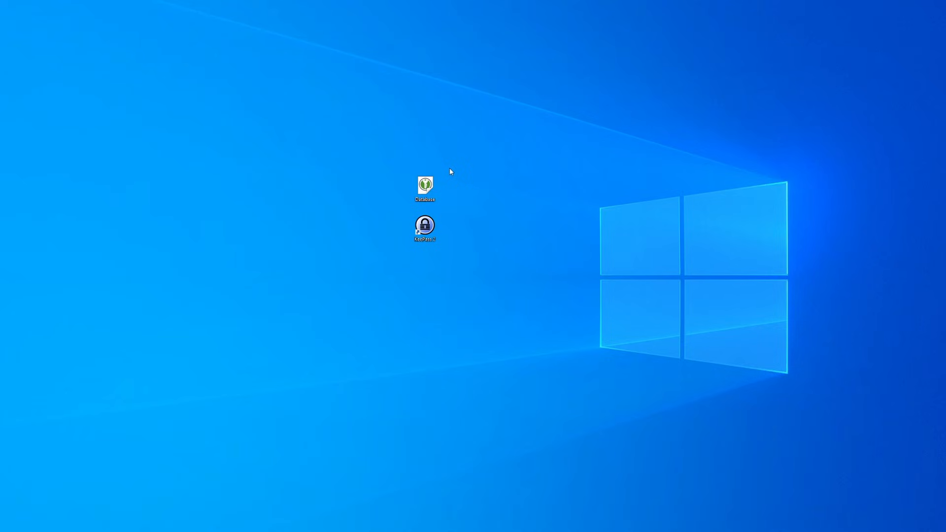
{"action": "left_click", "coordinate": [424, 188]}
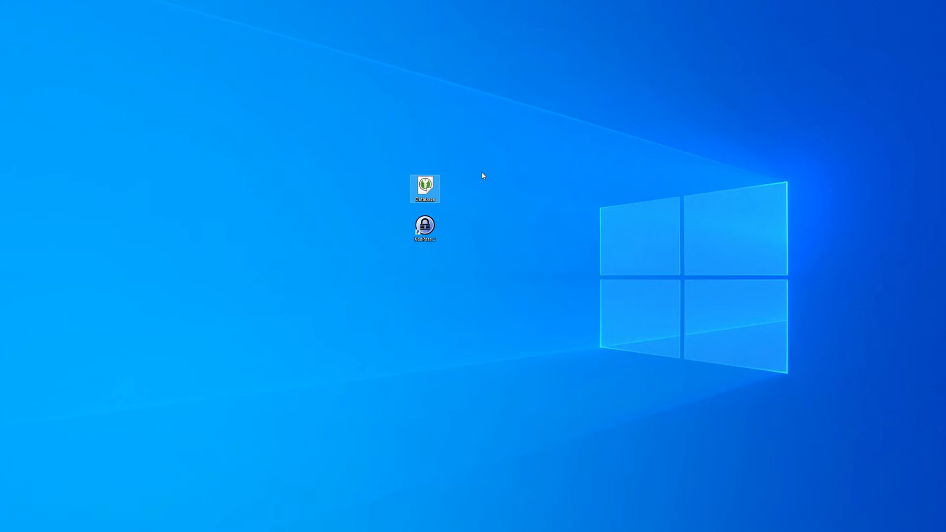
{"action": "mouse_move", "coordinate": [382, 201]}
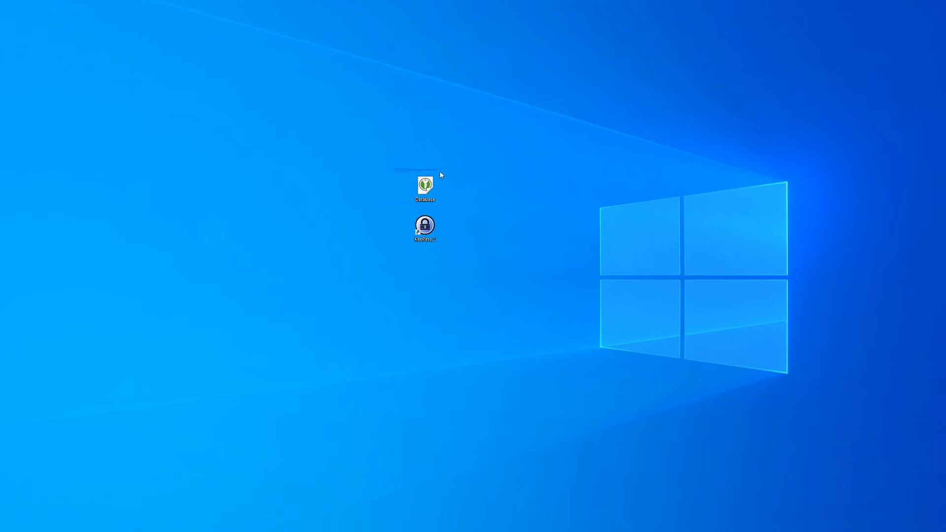
{"action": "mouse_move", "coordinate": [457, 184]}
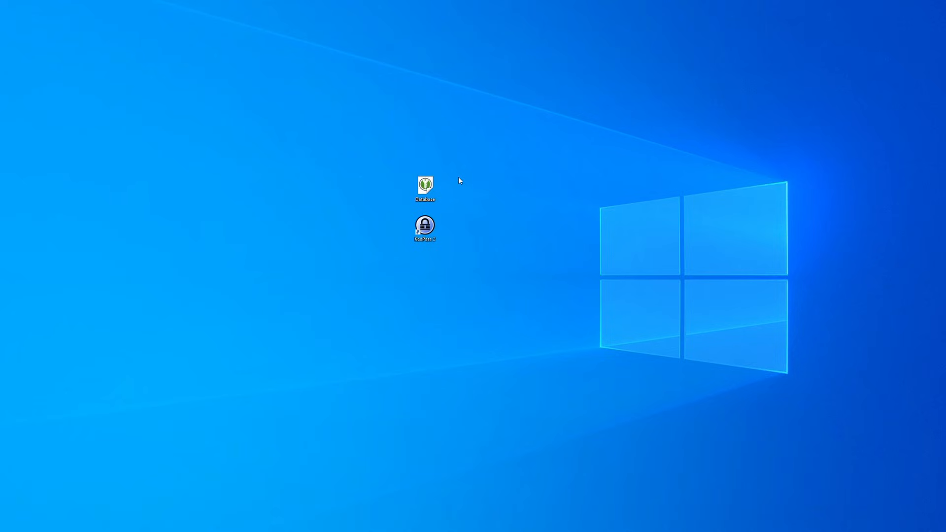
{"action": "mouse_move", "coordinate": [452, 182]}
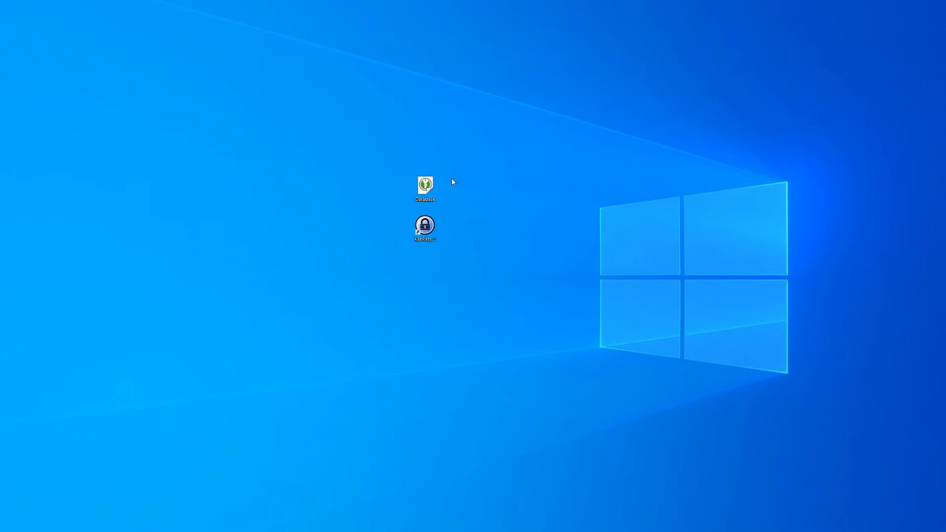
{"action": "mouse_move", "coordinate": [425, 185]}
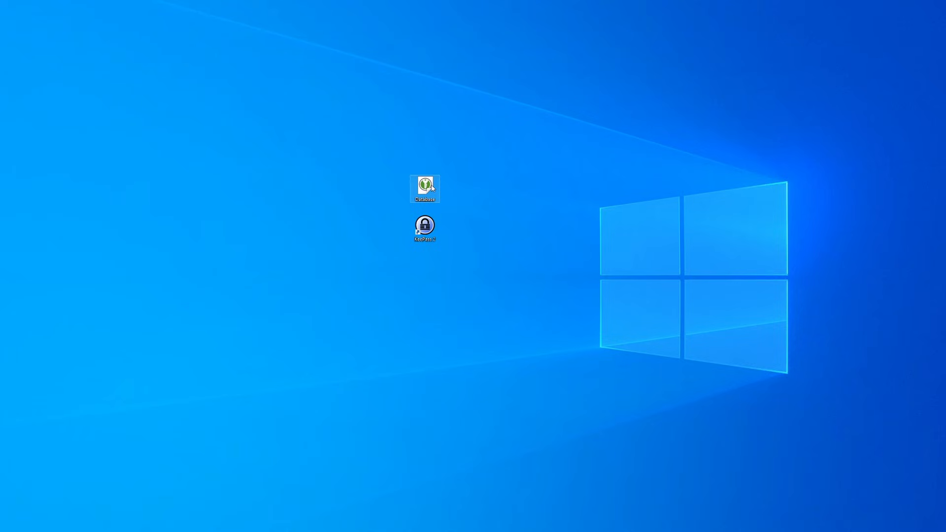
{"action": "mouse_move", "coordinate": [432, 169]}
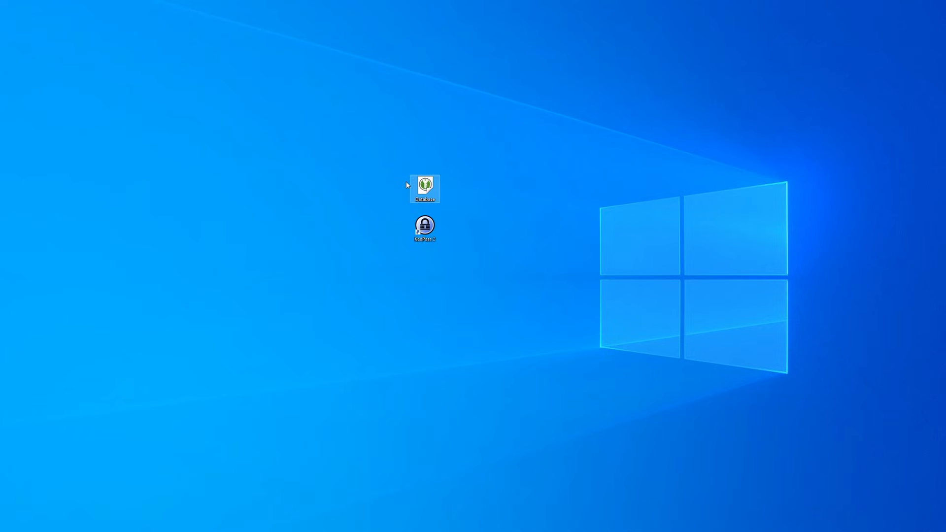
{"action": "mouse_move", "coordinate": [405, 183]}
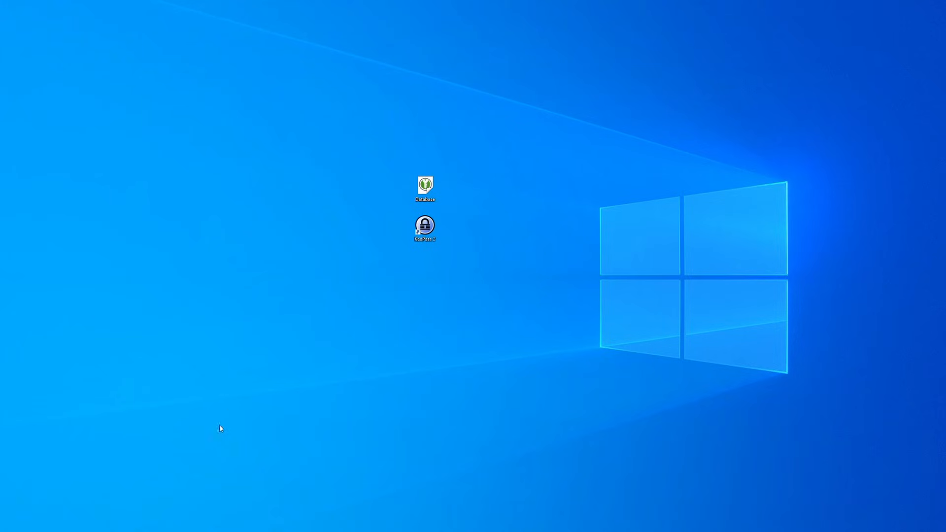
{"action": "left_click", "coordinate": [424, 188]}
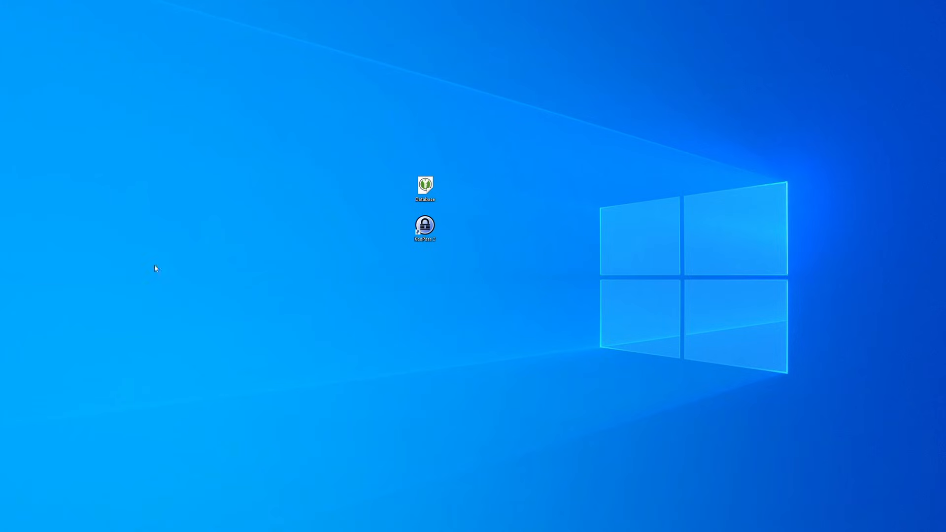
{"action": "mouse_move", "coordinate": [398, 172]}
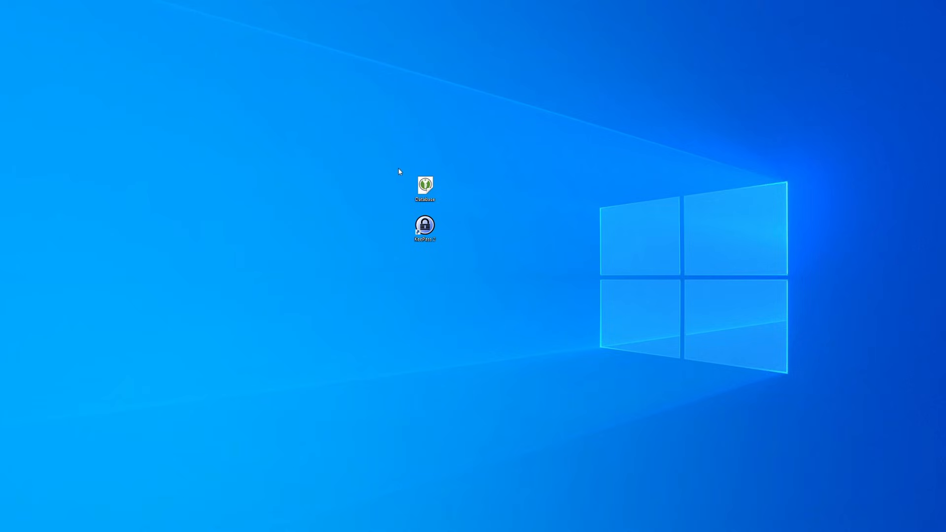
{"action": "left_click", "coordinate": [424, 225]}
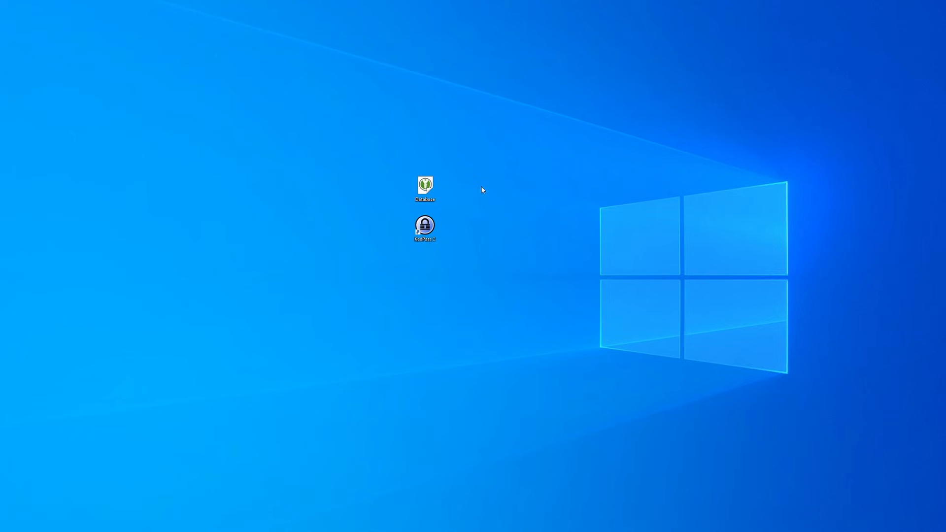
{"action": "mouse_move", "coordinate": [472, 179]}
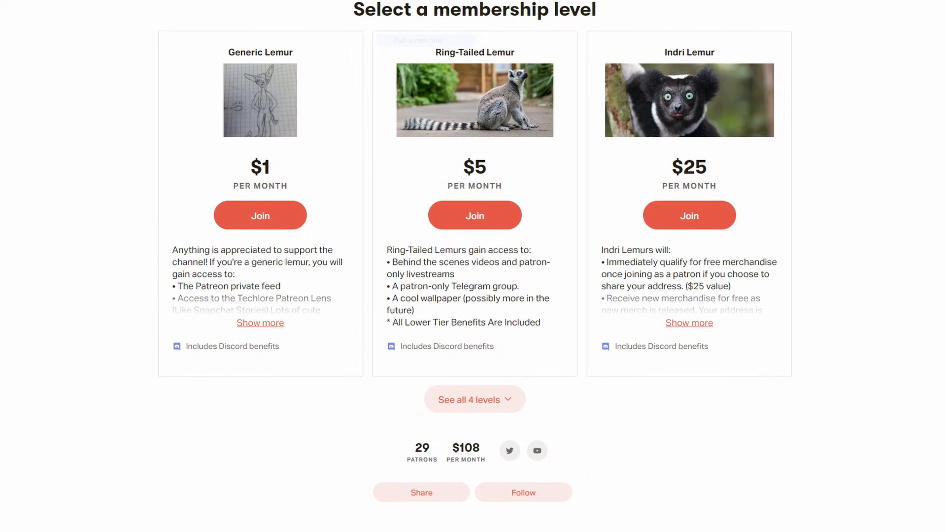
- Scroll down to the membership levels at $1, $5 and $25 per month
{"action": "scroll", "scroll_direction": "down", "scroll_amount": 3}
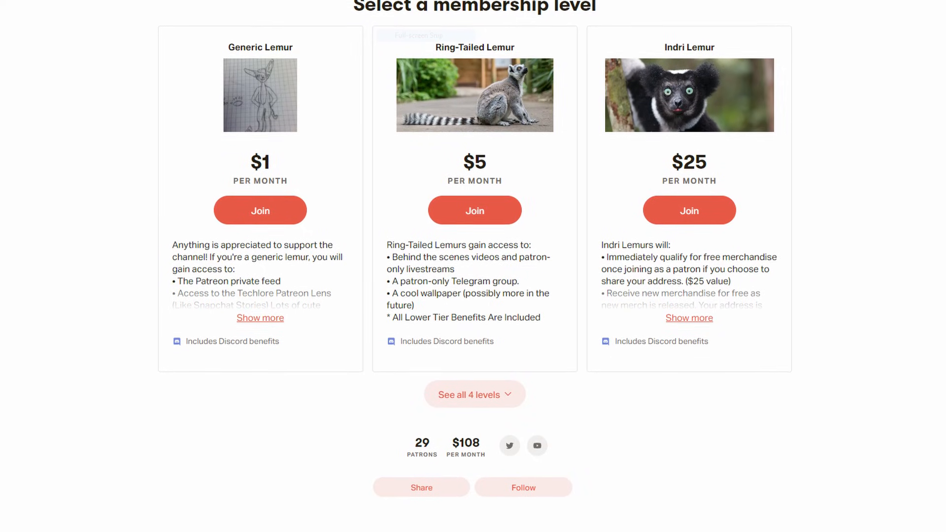
{"action": "scroll", "scroll_direction": "down", "scroll_amount": 3}
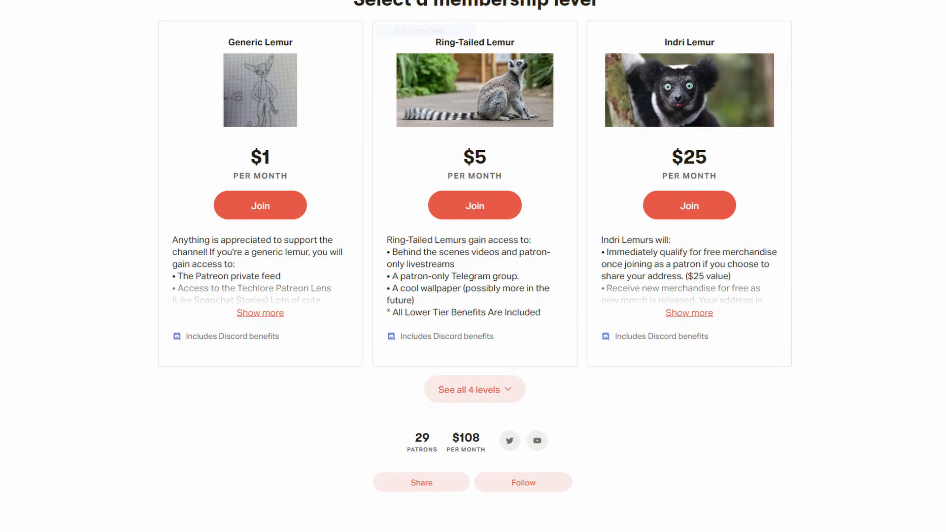